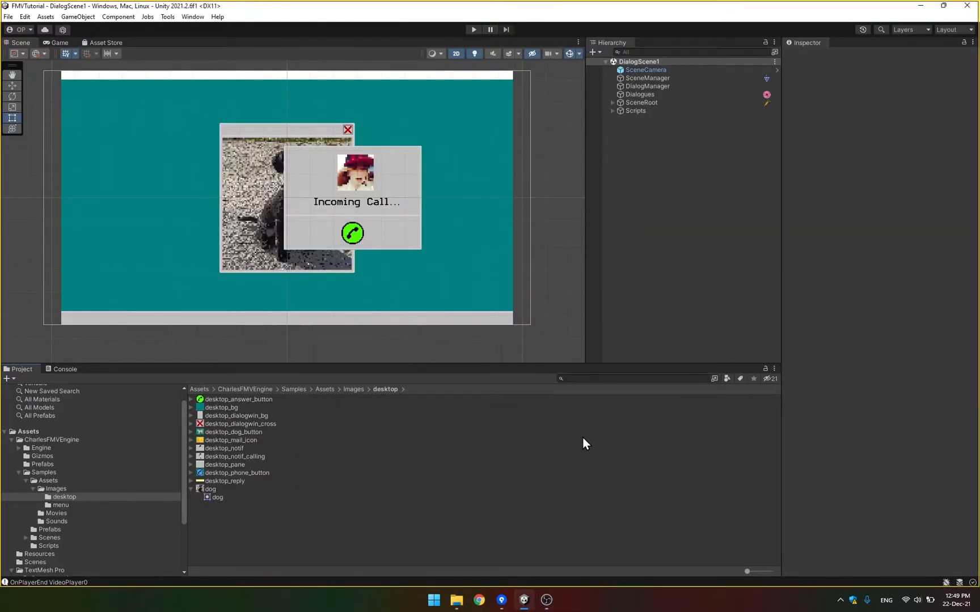
mouse_move(586, 432)
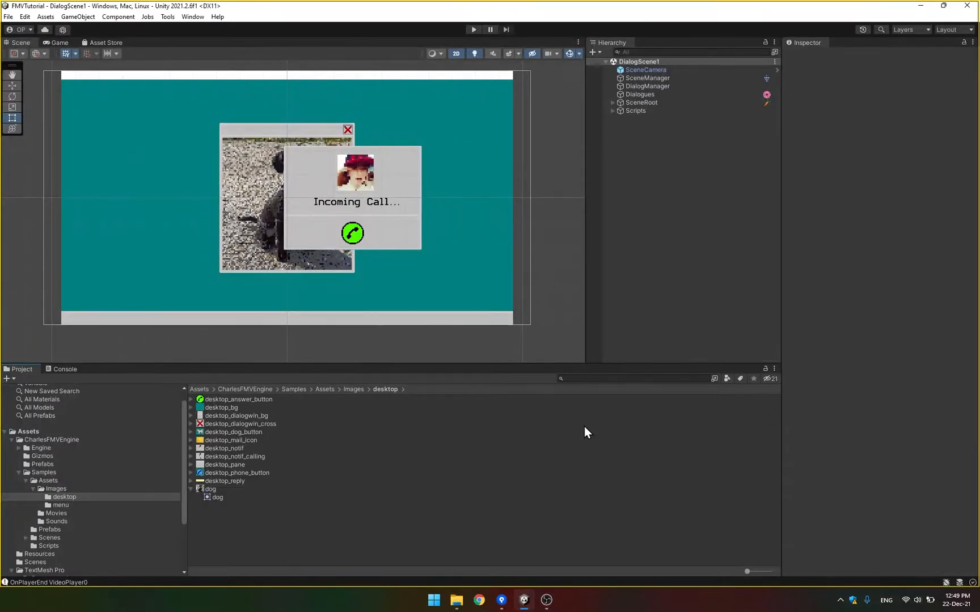
mouse_move(531, 483)
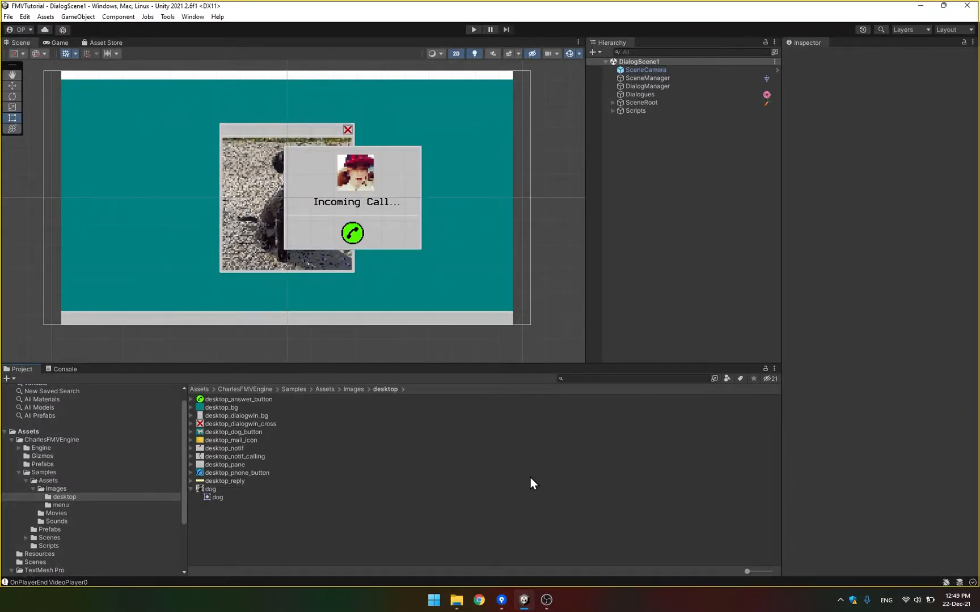
mouse_move(181, 248)
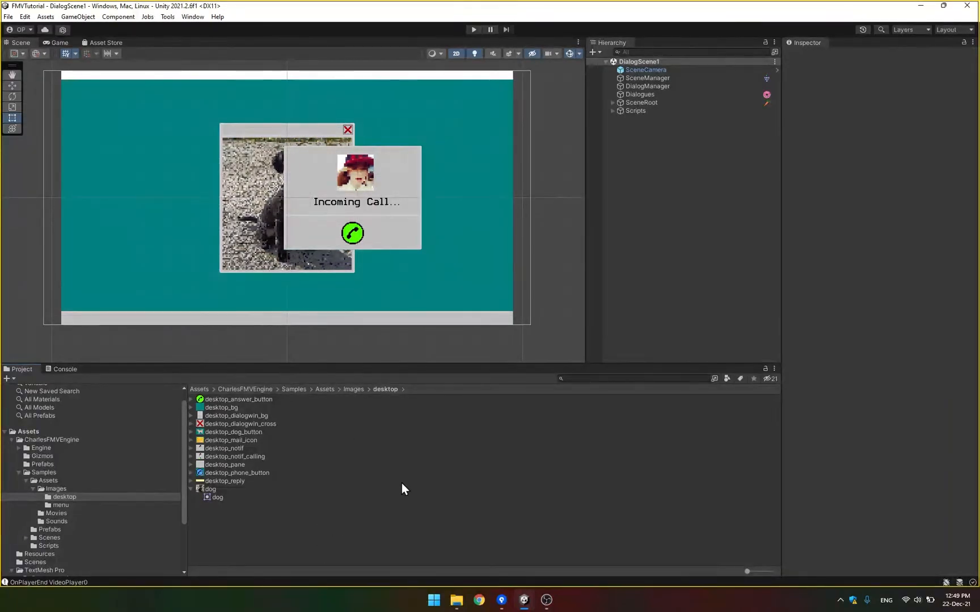
mouse_move(316, 444)
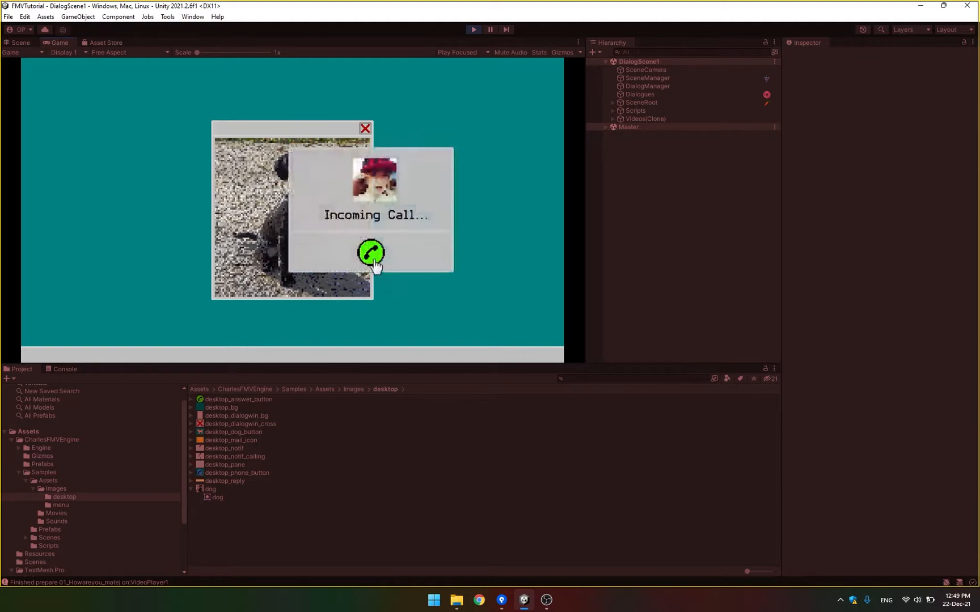
Step: Answer the call, watch the two text answer choices, then stop the preview
left_click(371, 252)
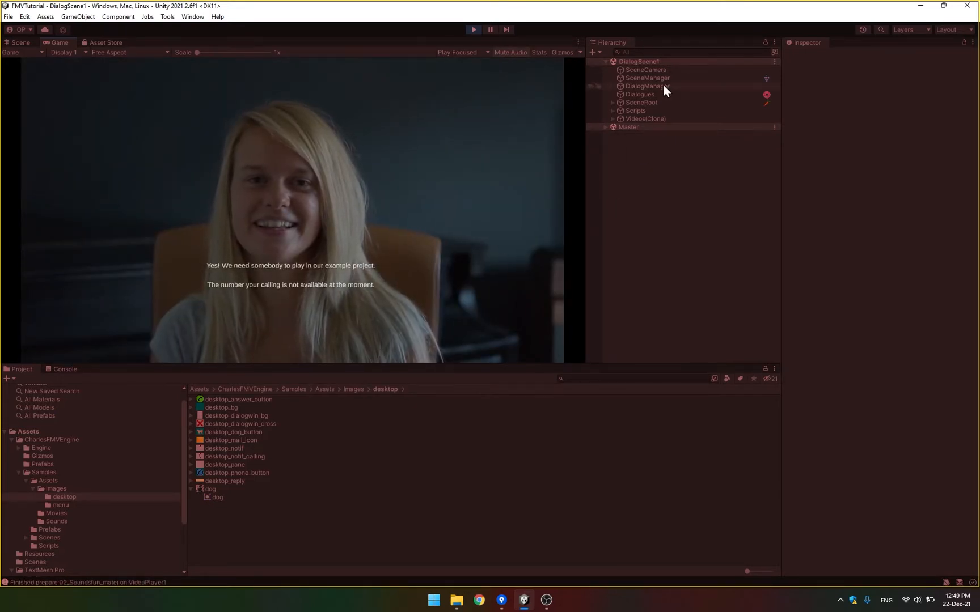
left_click(638, 94)
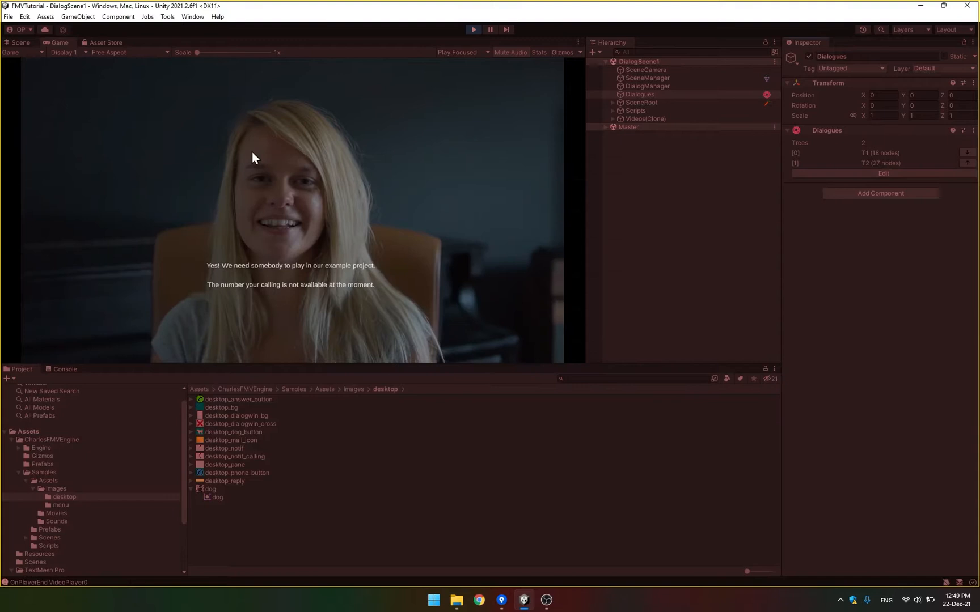
mouse_move(291, 293)
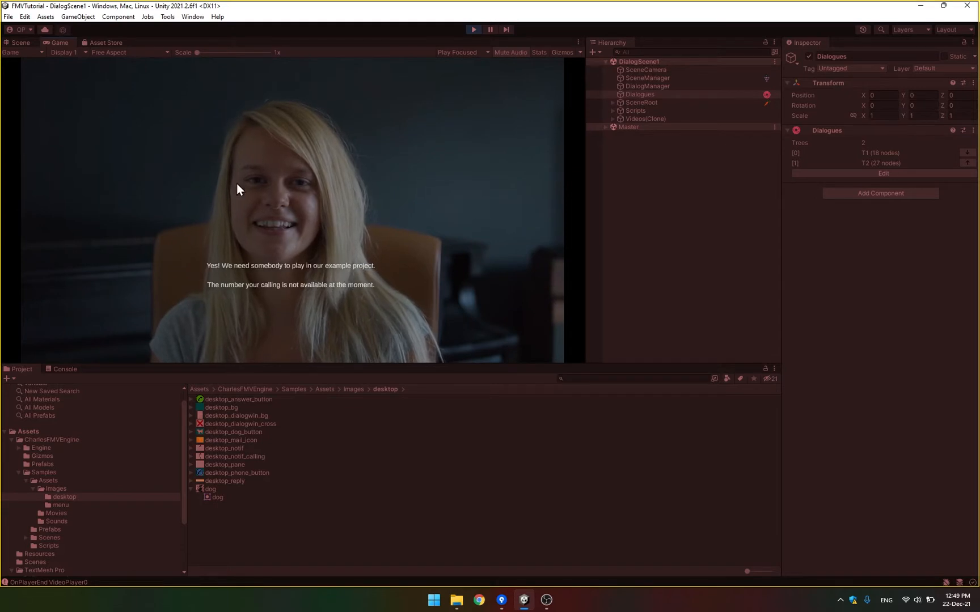
mouse_move(290, 249)
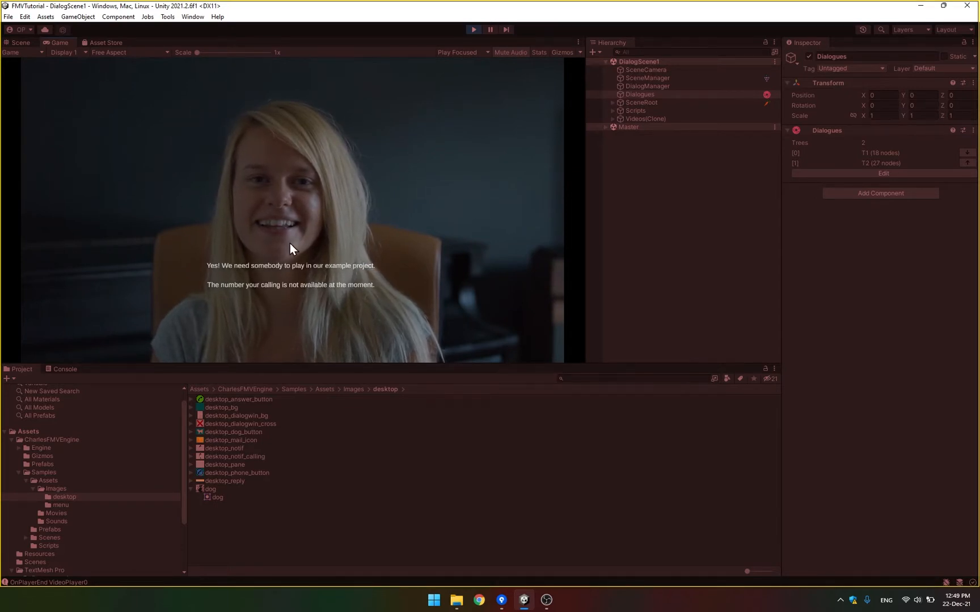
mouse_move(454, 253)
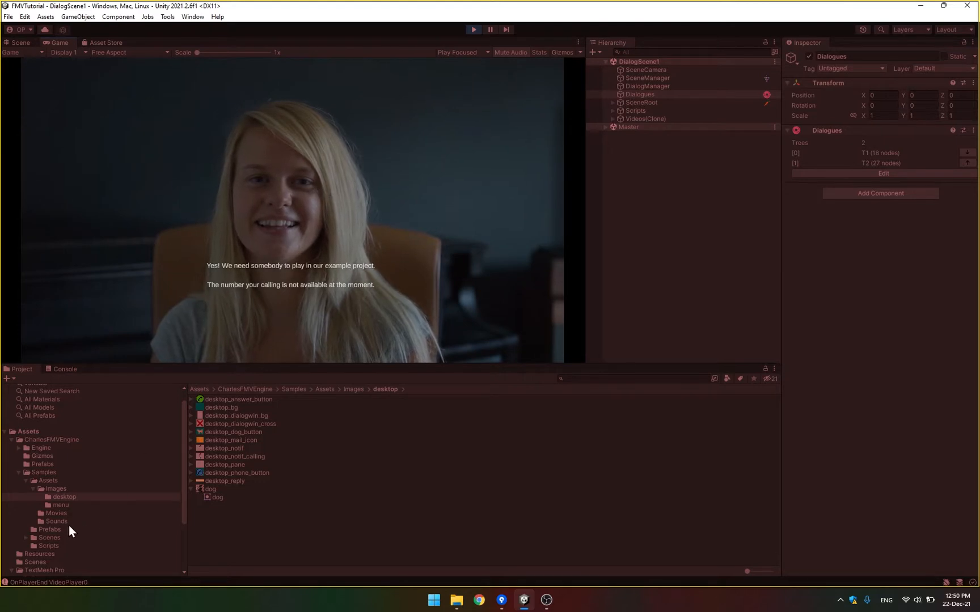
mouse_move(493, 275)
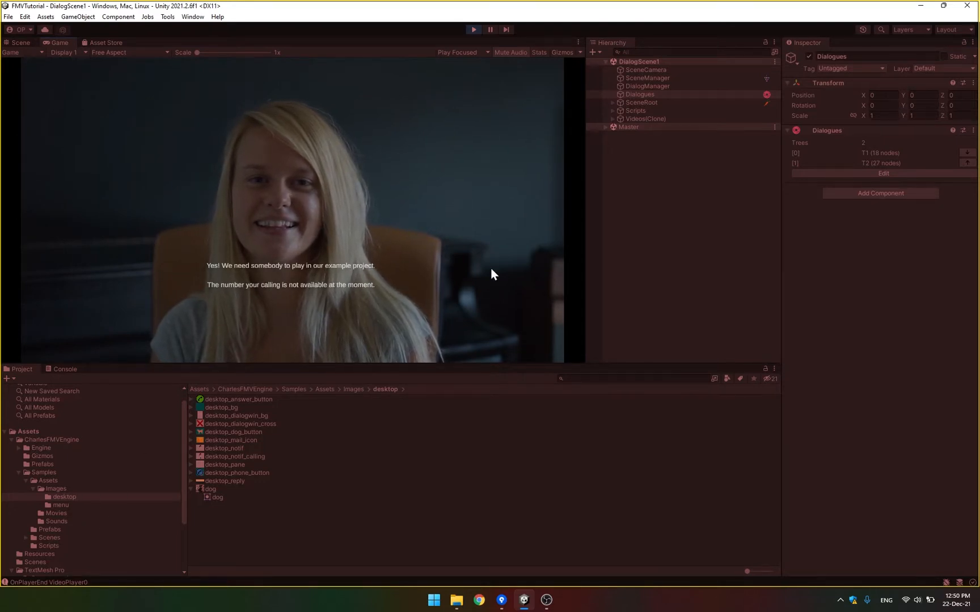
mouse_move(284, 118)
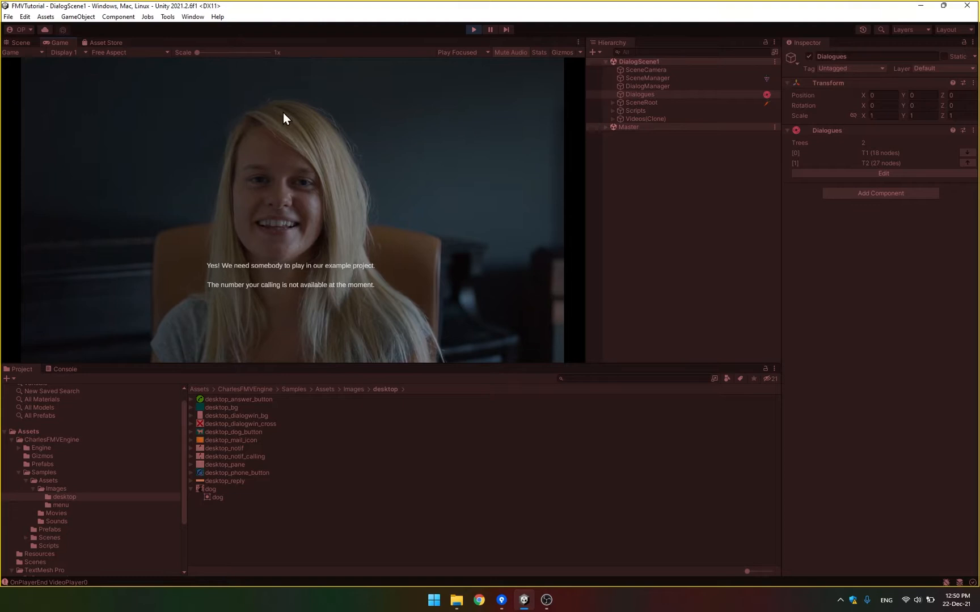
mouse_move(471, 68)
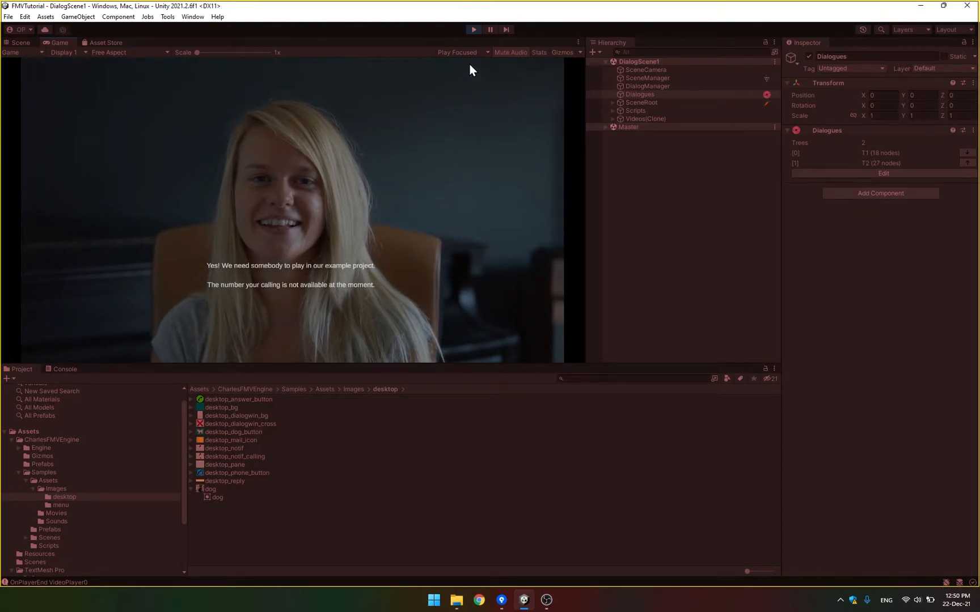
left_click(20, 43)
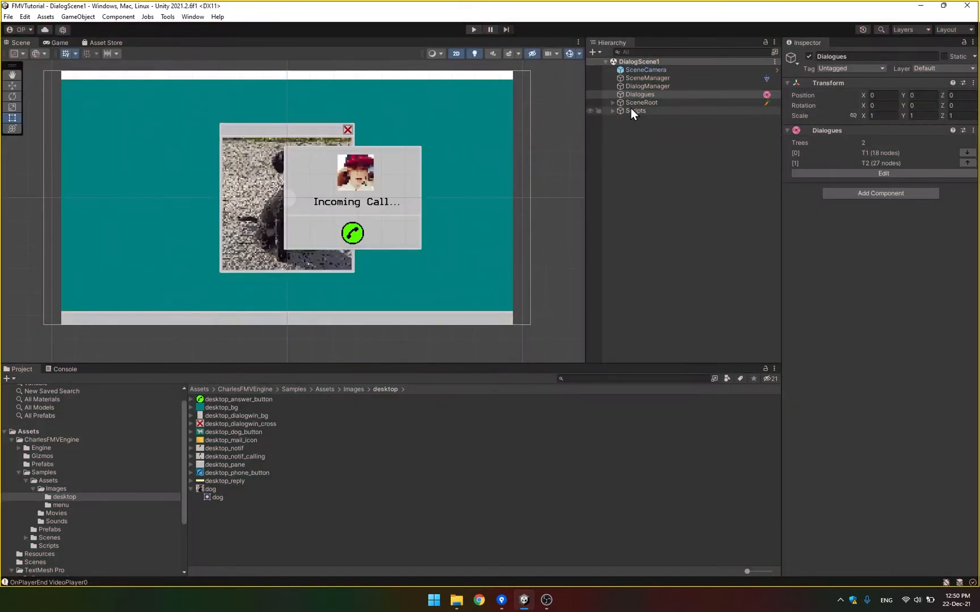
Step: Remove the opening Video node from the T1 dialogue tree
left_click(881, 173)
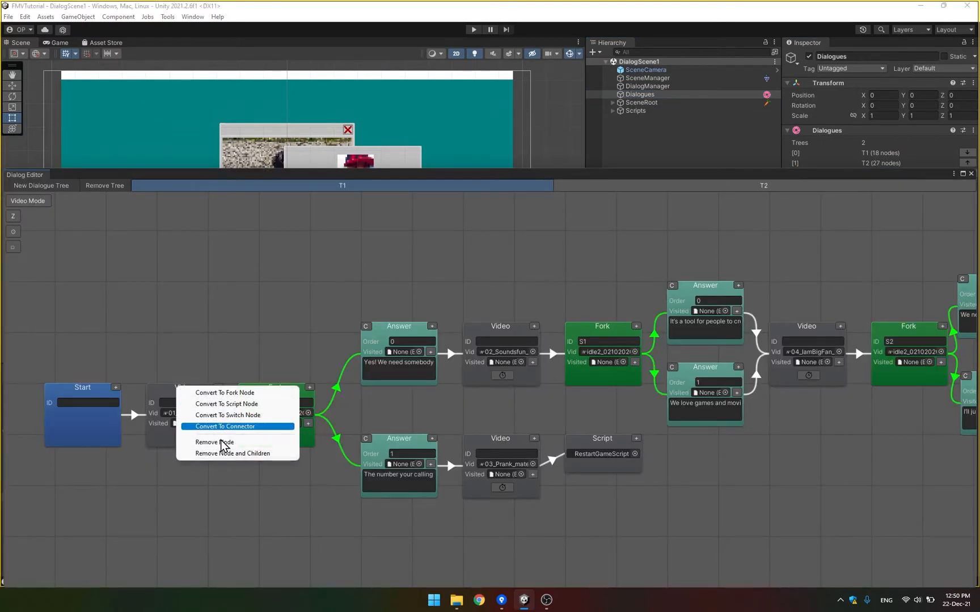
left_click(225, 393)
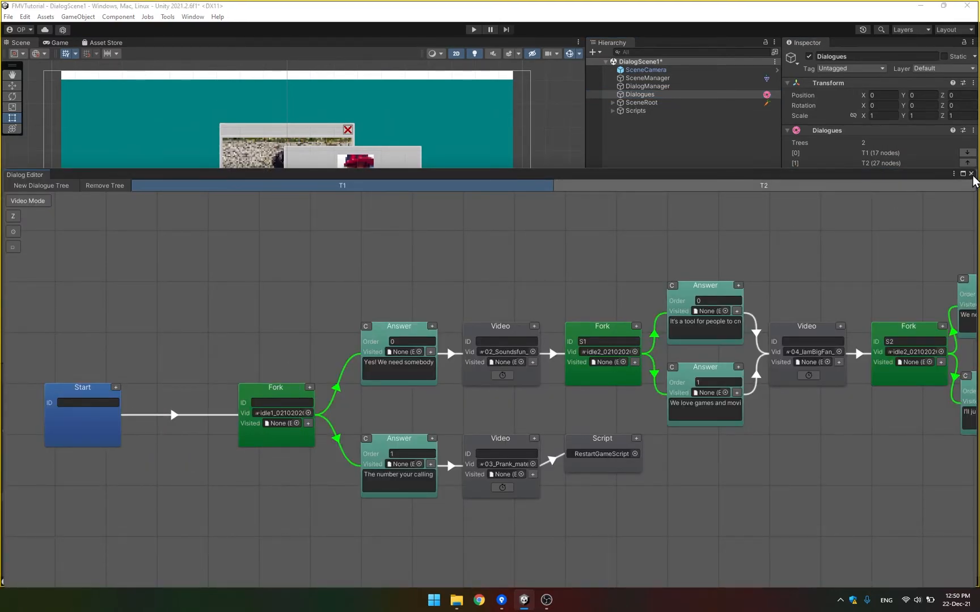
left_click(645, 69)
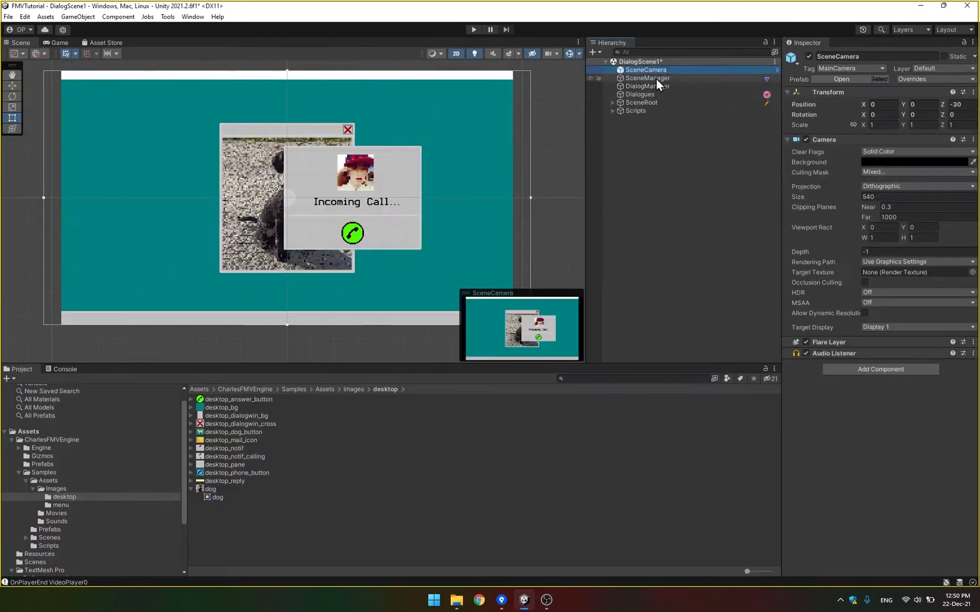
Step: Set SceneManager's On Screen Show event to DialogManager.StartDialog
left_click(647, 77)
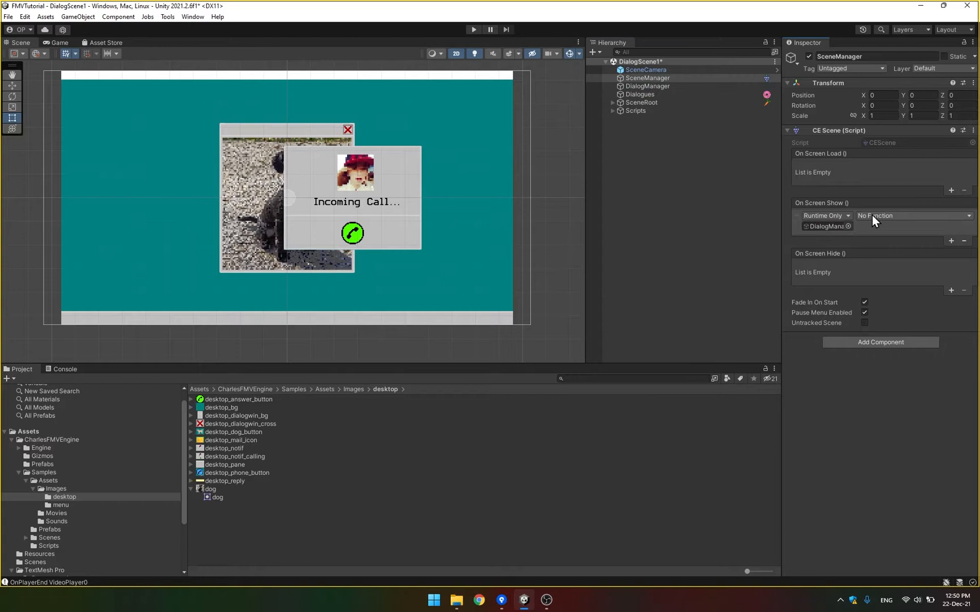
left_click(912, 215)
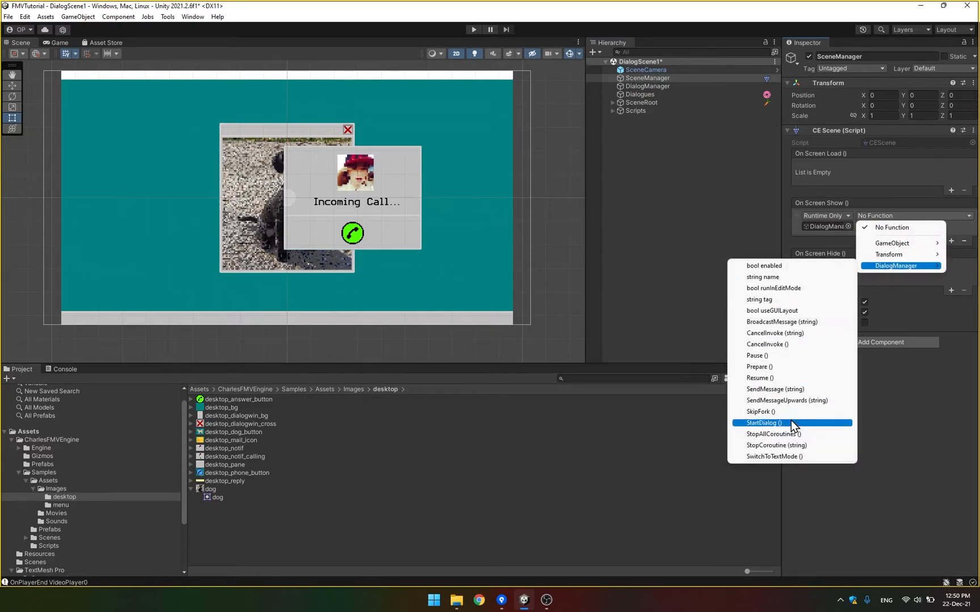
left_click(761, 423)
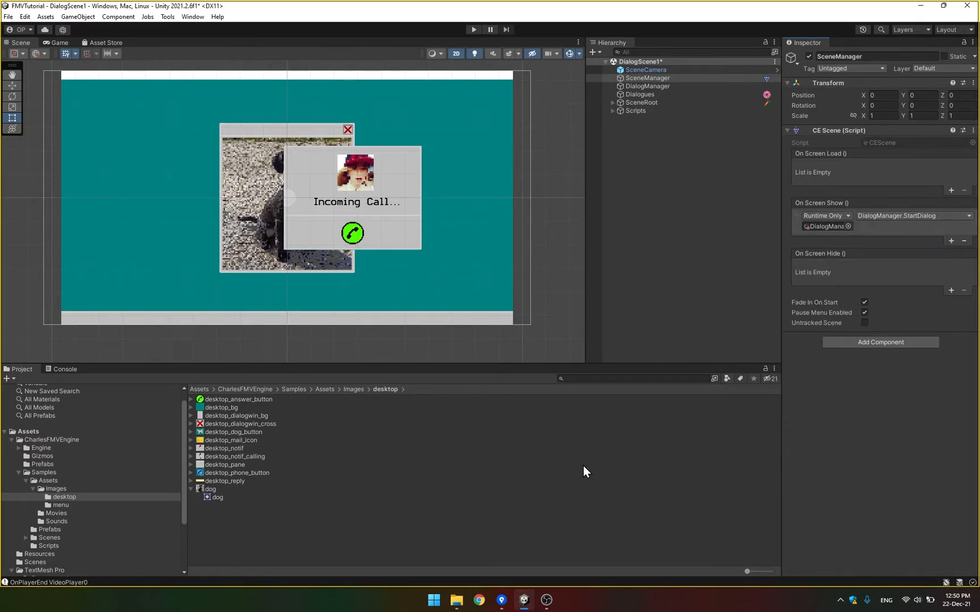
Step: Open the CEngineSettings asset from the Resources folder in the Inspector
left_click(224, 464)
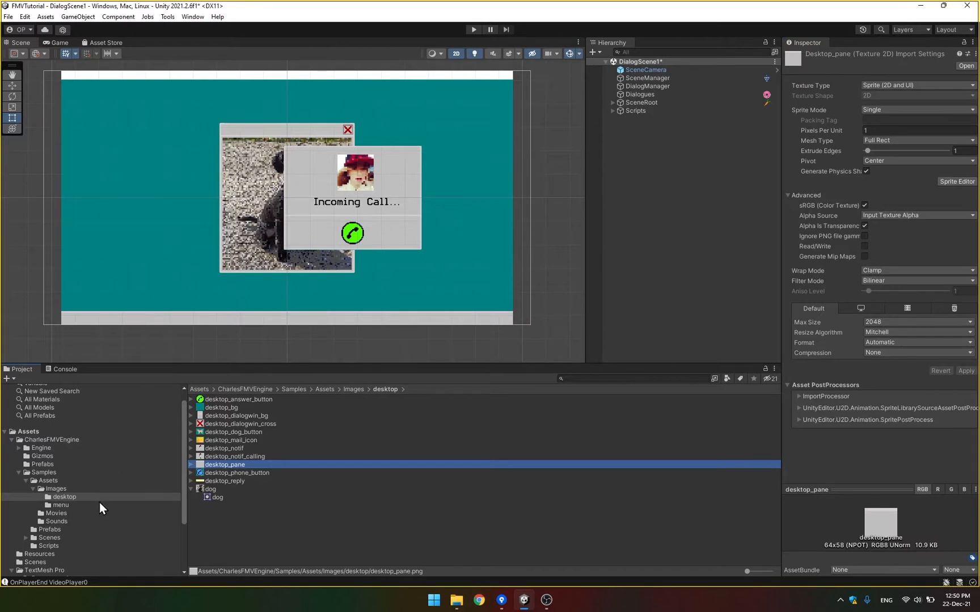
left_click(39, 555)
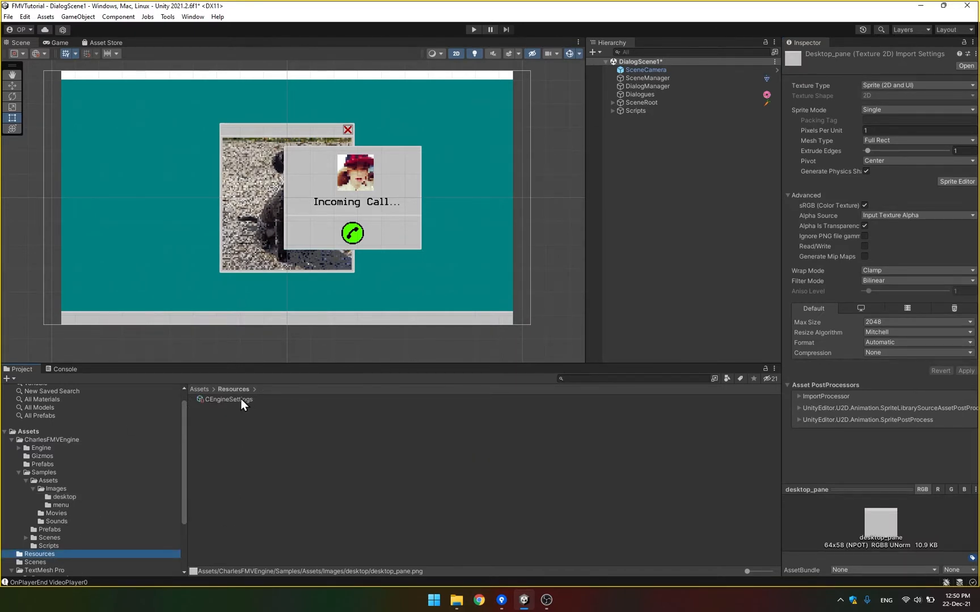
left_click(227, 399)
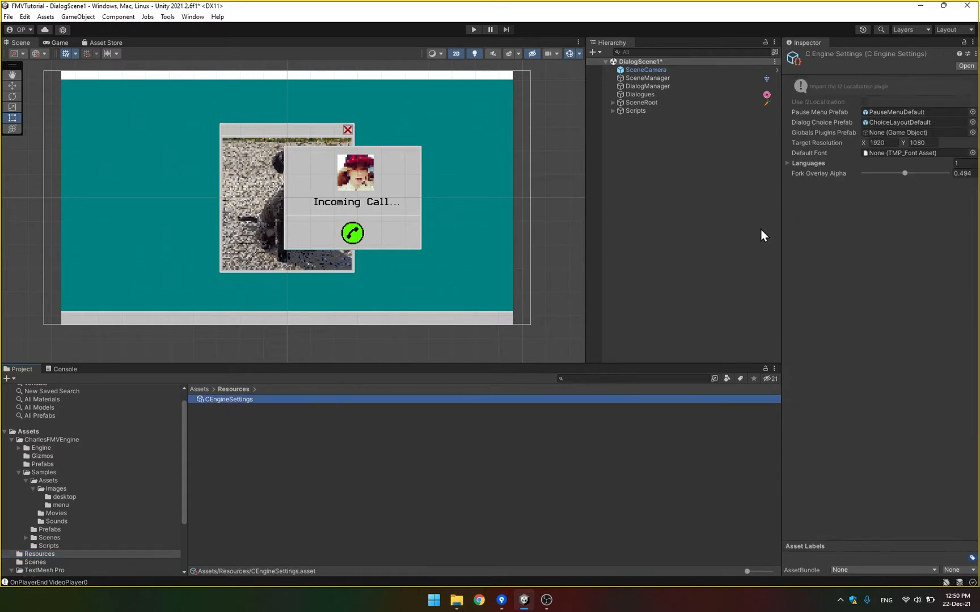
Step: Reach the same engine settings through Tools > Charles Engine window
left_click(167, 16)
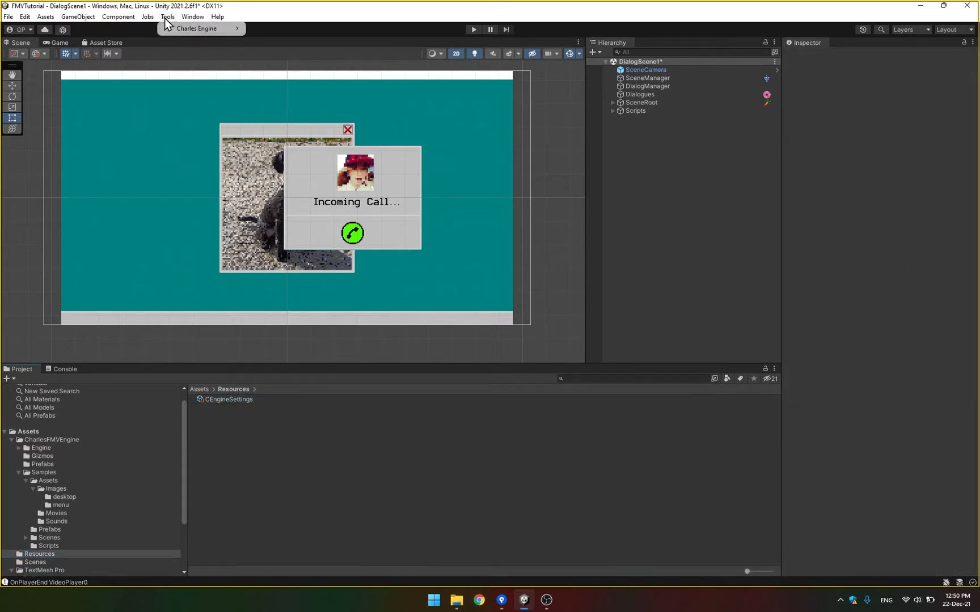
left_click(197, 28)
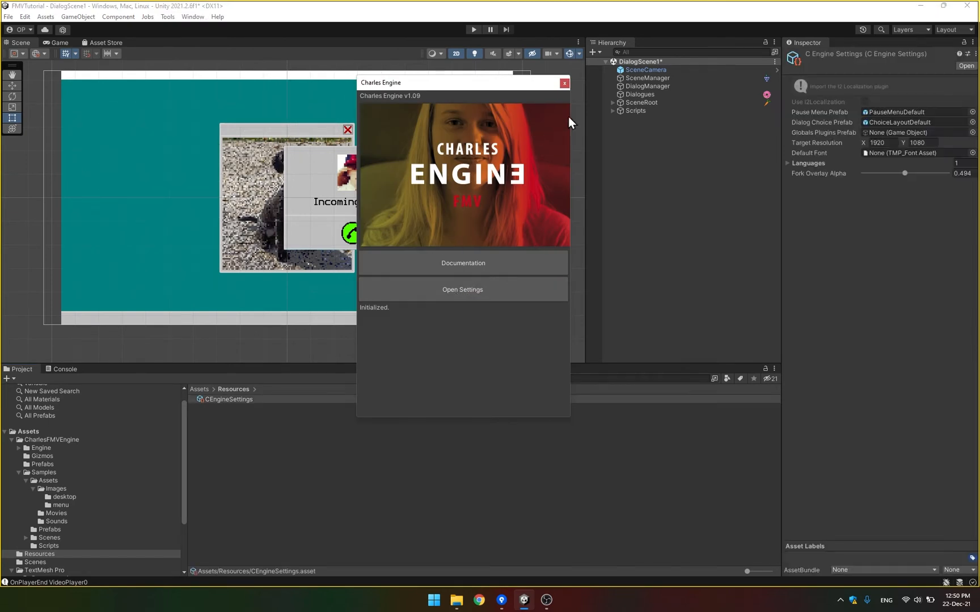
left_click(563, 83)
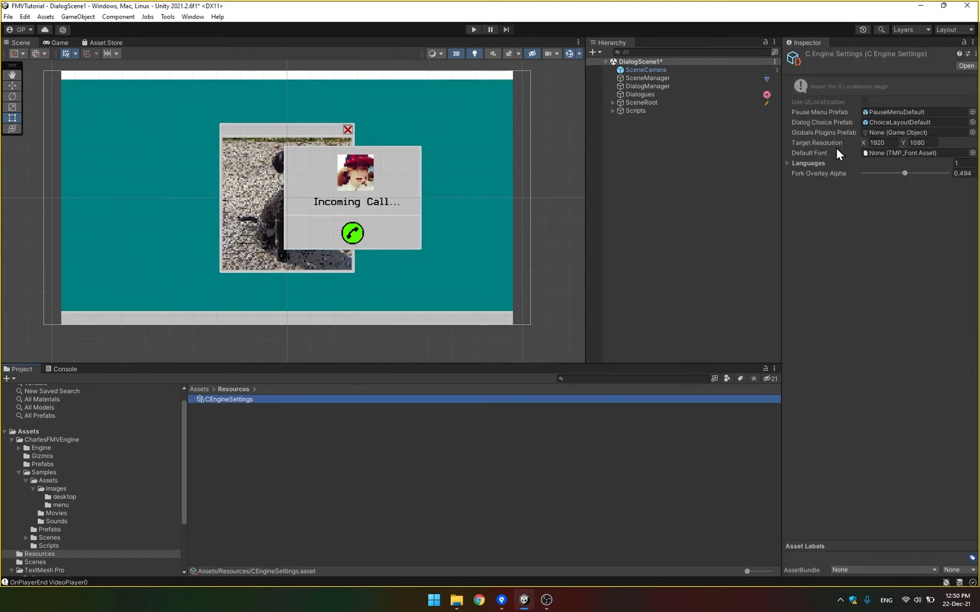
mouse_move(945, 189)
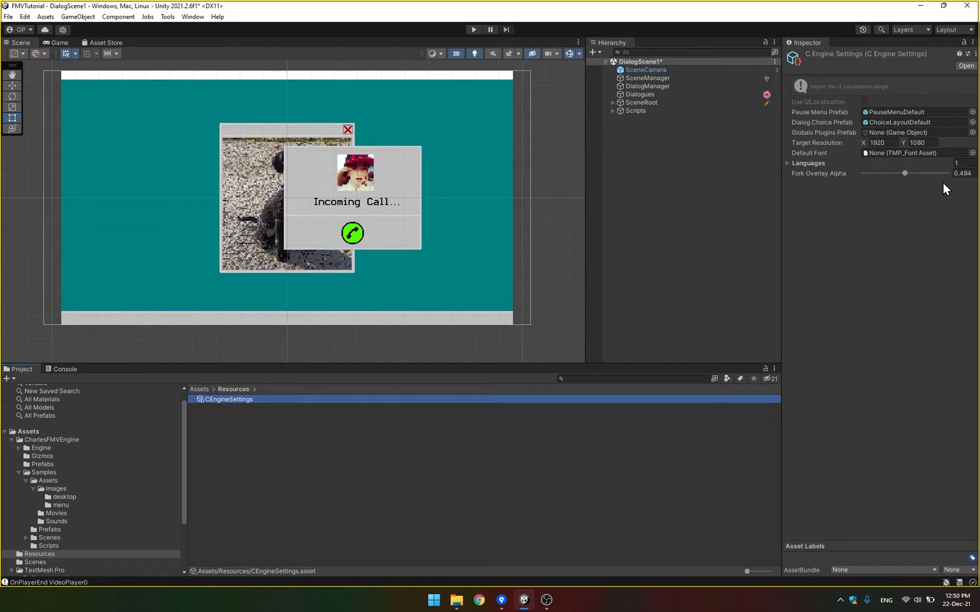
mouse_move(881, 184)
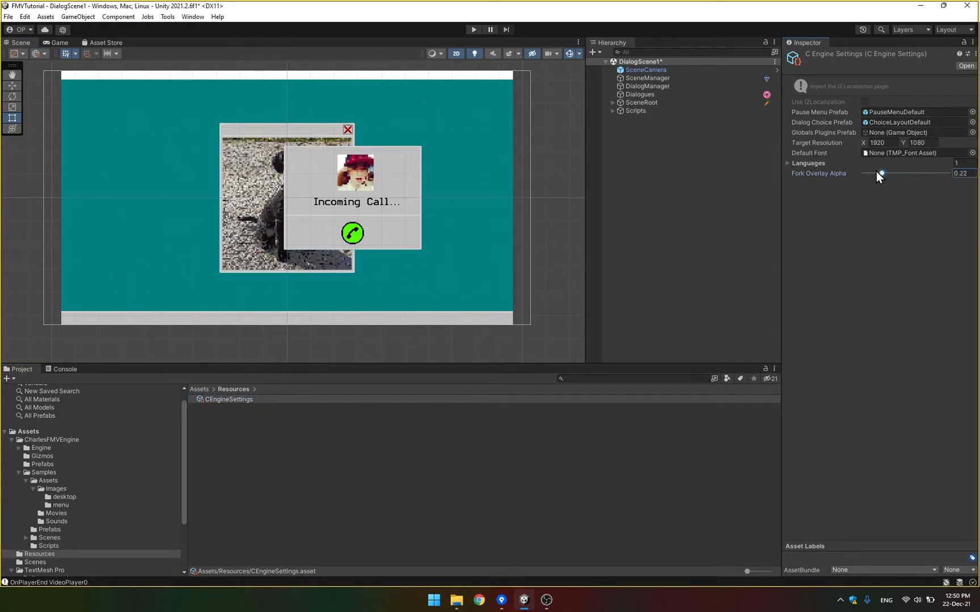
Step: Preview the call scene, then lower Fork Overlay Alpha to 0.622 in CEngineSettings
left_click(686, 398)
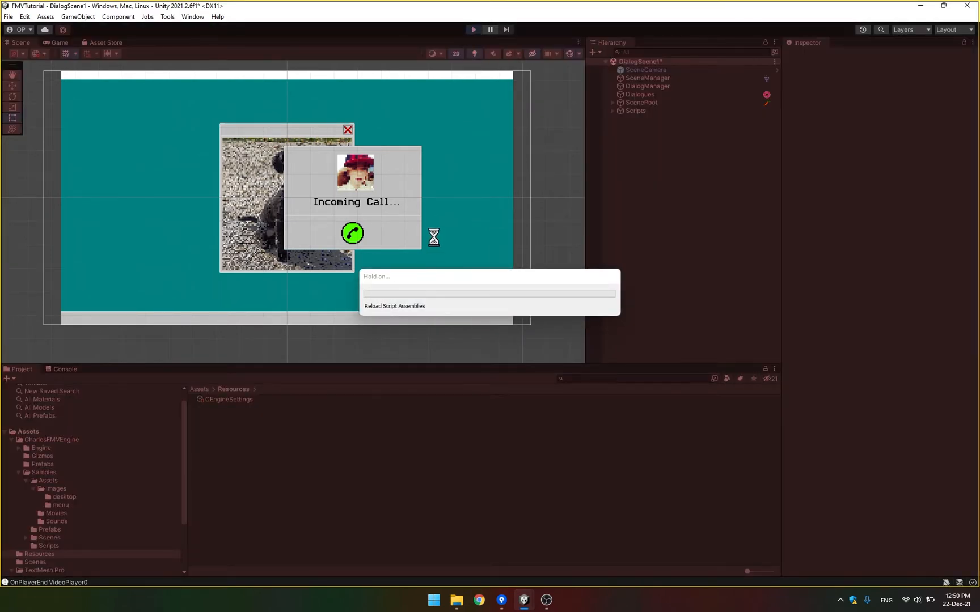
left_click(473, 29)
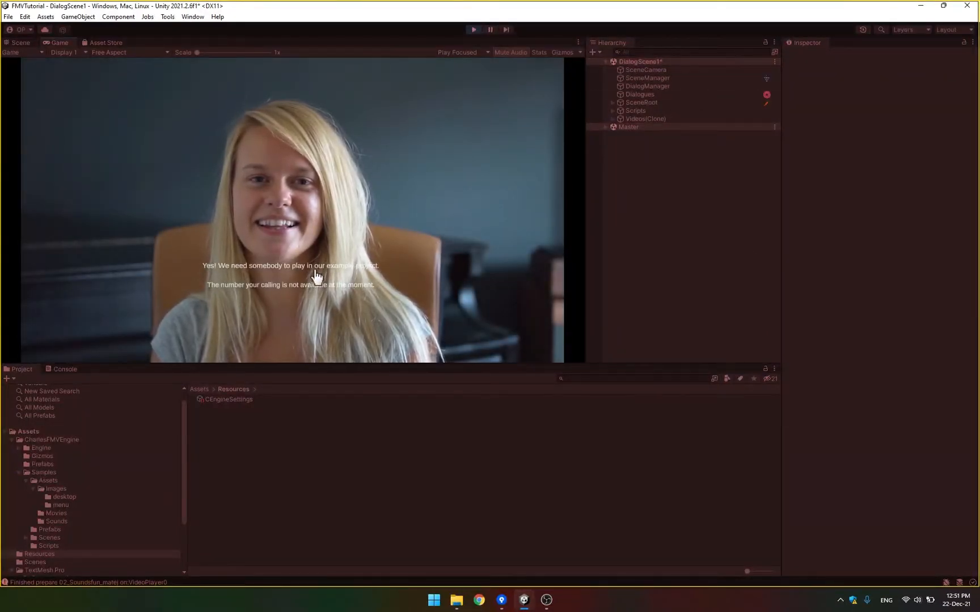
mouse_move(438, 185)
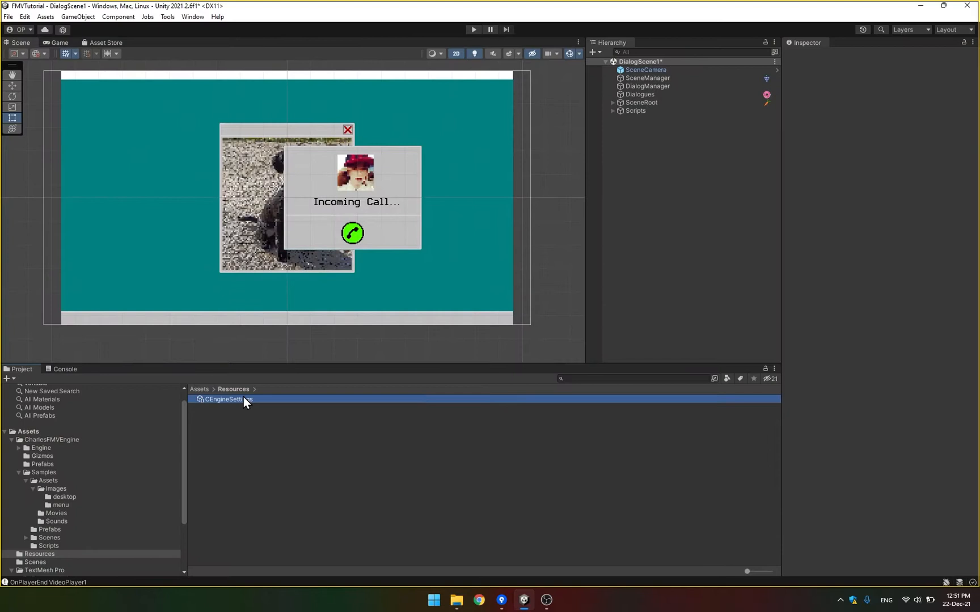
left_click(227, 399)
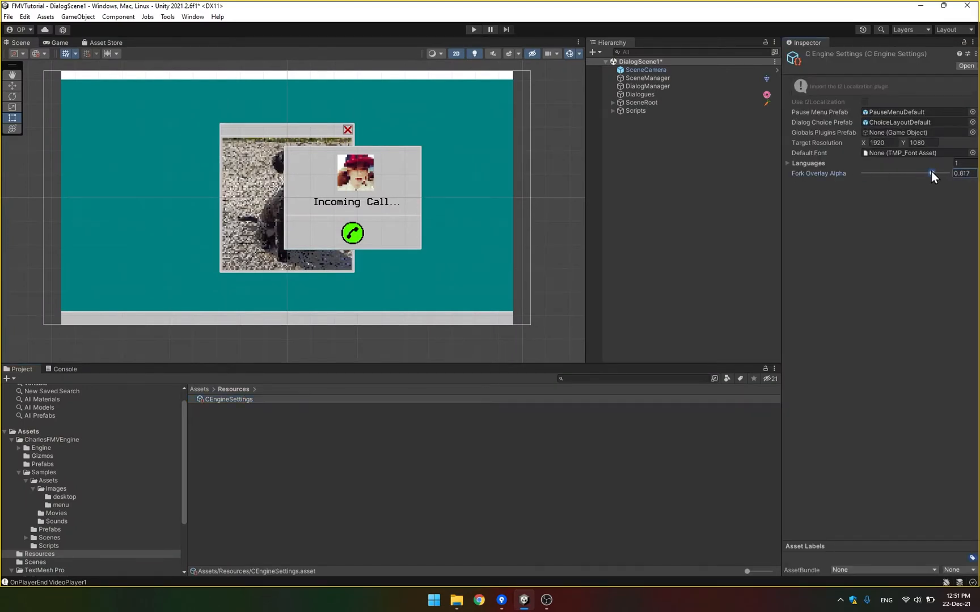
left_click(513, 393)
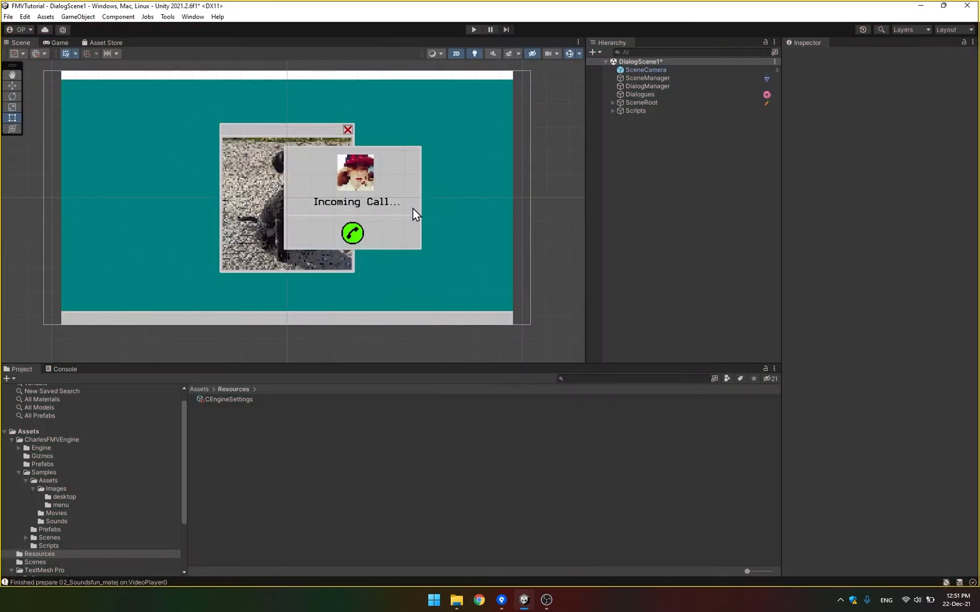
left_click(228, 399)
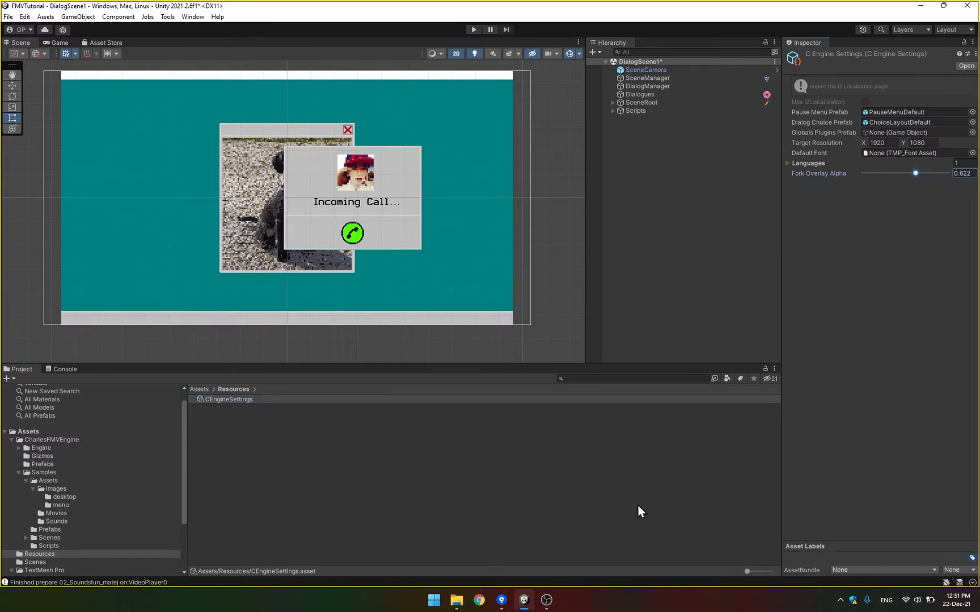
Step: Ping ChoiceLayoutDefault from the Dialog Choice Prefab field and open it in prefab mode
left_click(228, 399)
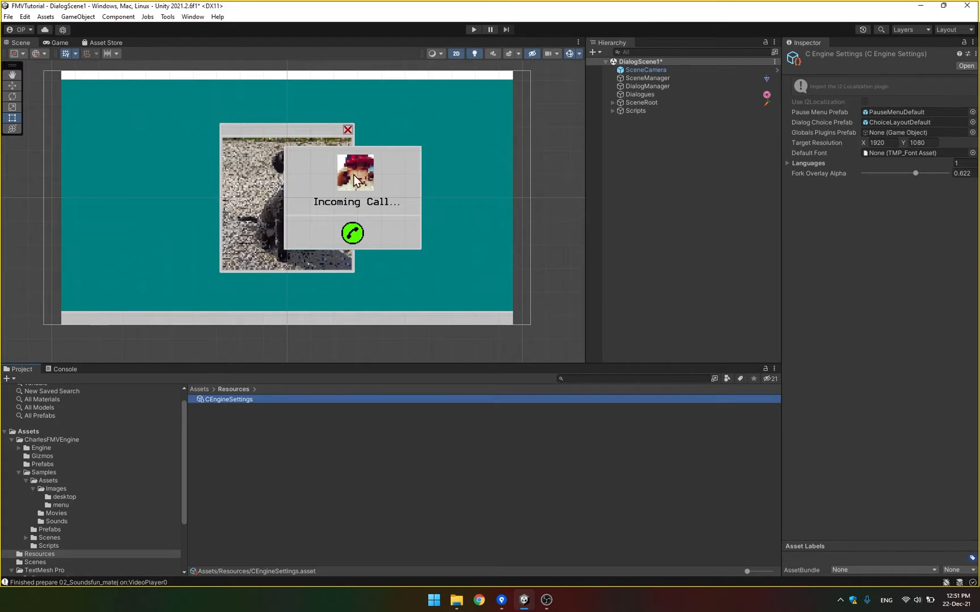
mouse_move(826, 206)
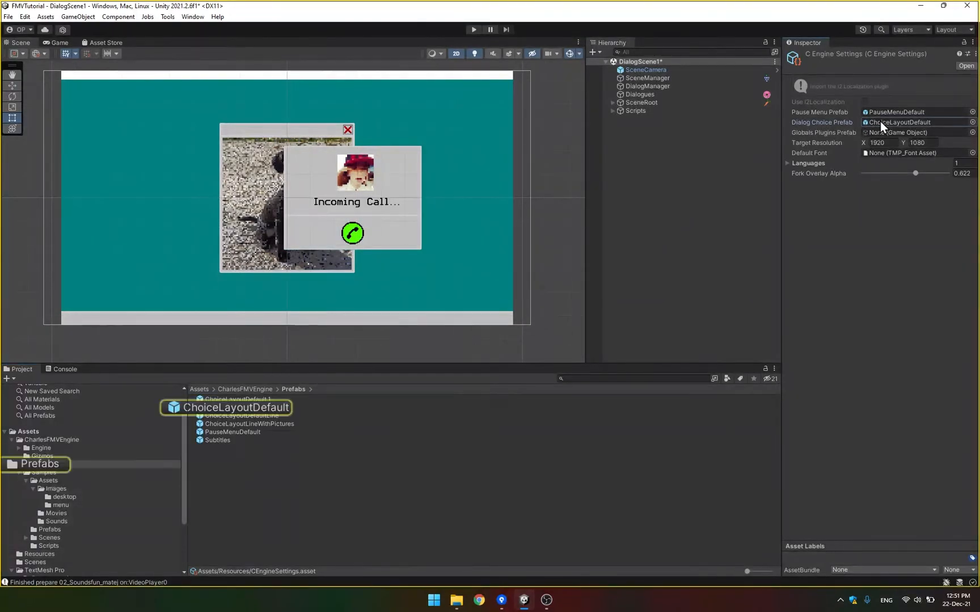
left_click(234, 408)
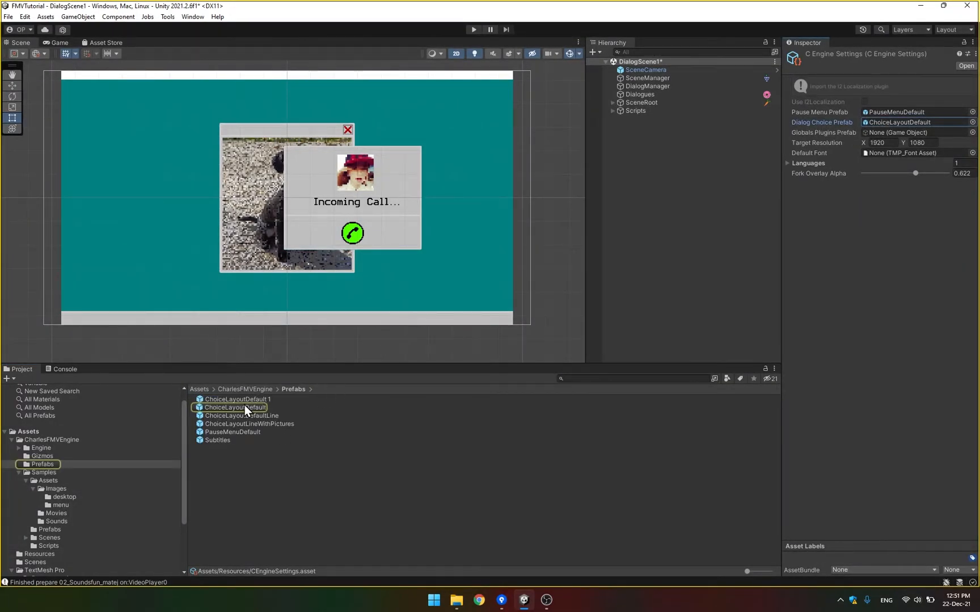
left_click(236, 408)
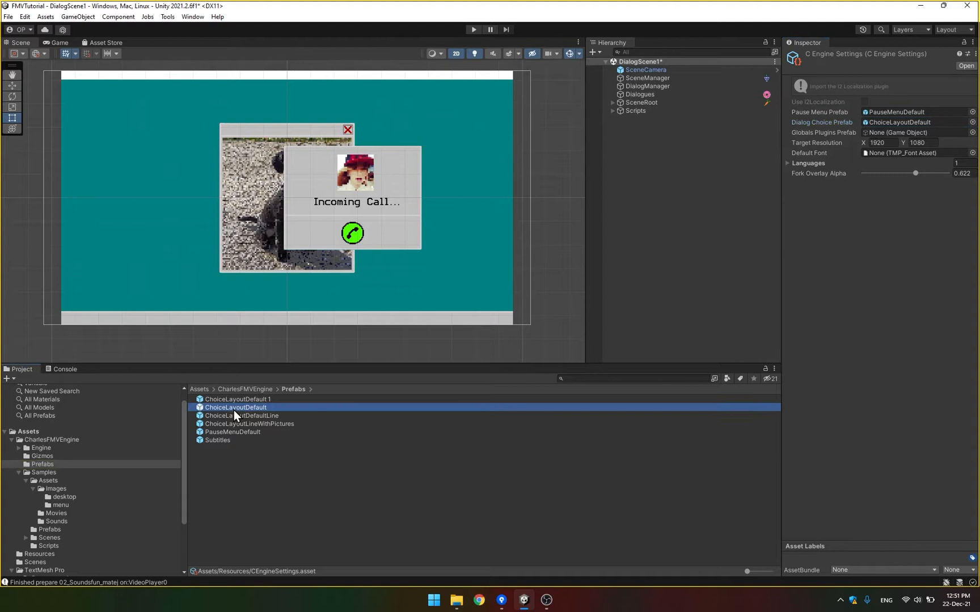
double_click(235, 408)
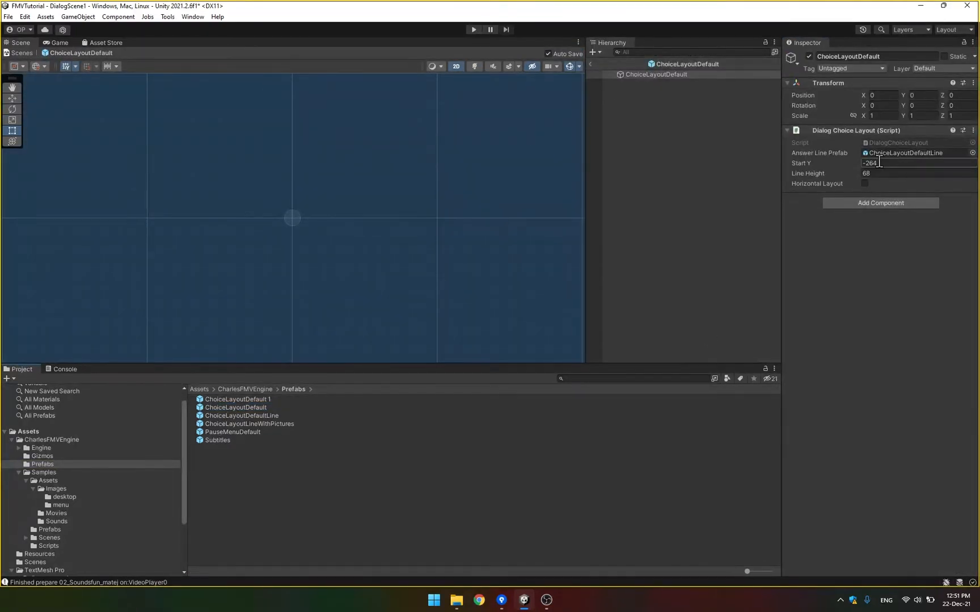
mouse_move(883, 155)
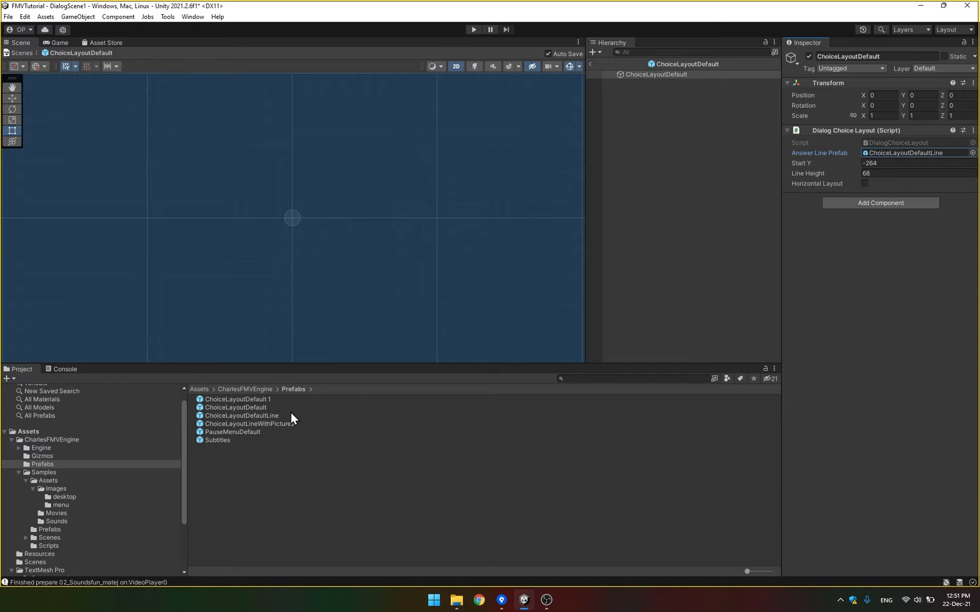
Step: Ping ChoiceLayoutDefaultLine from Answer Line Prefab and open it in prefab mode
left_click(240, 416)
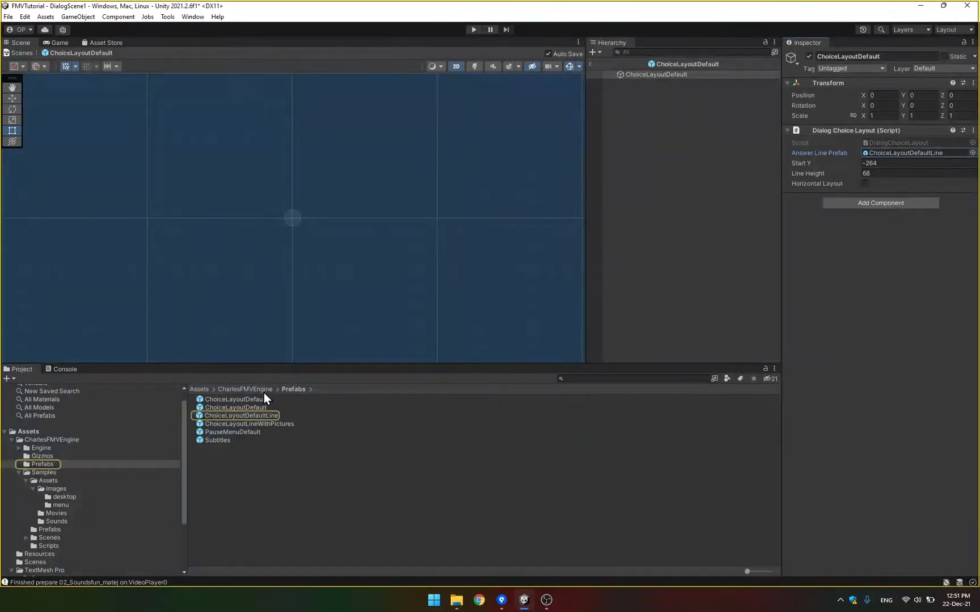
double_click(241, 416)
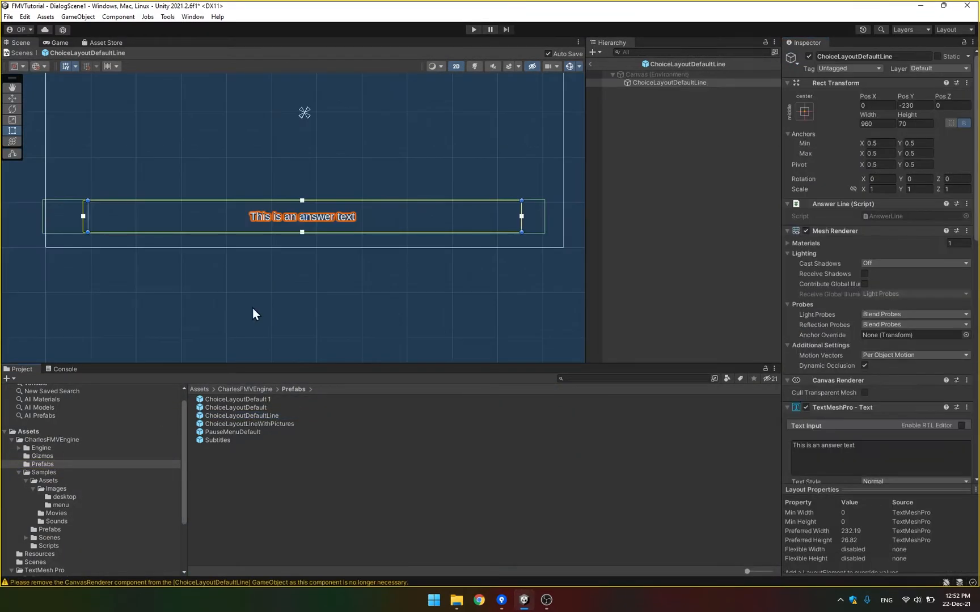
mouse_move(339, 415)
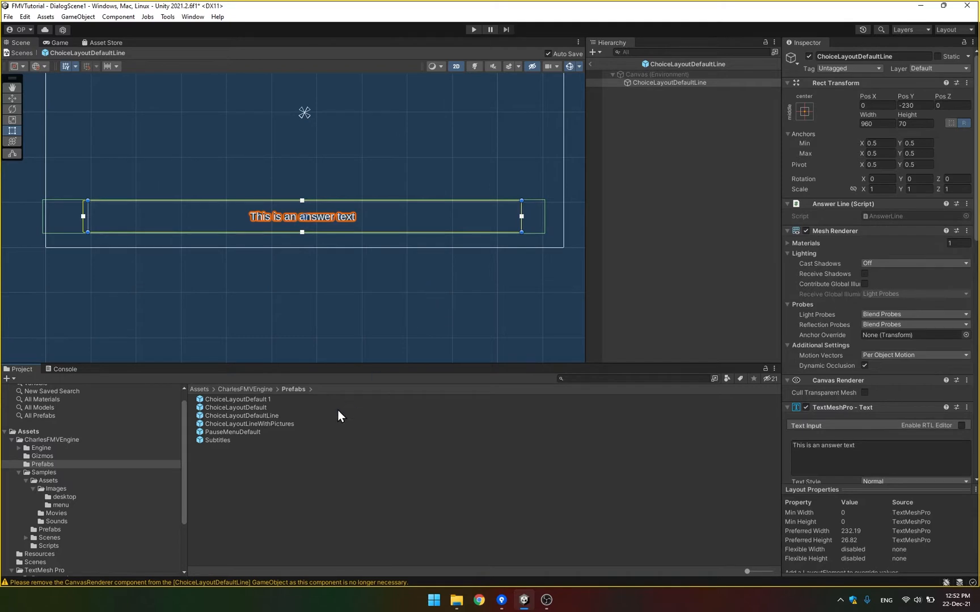
mouse_move(244, 416)
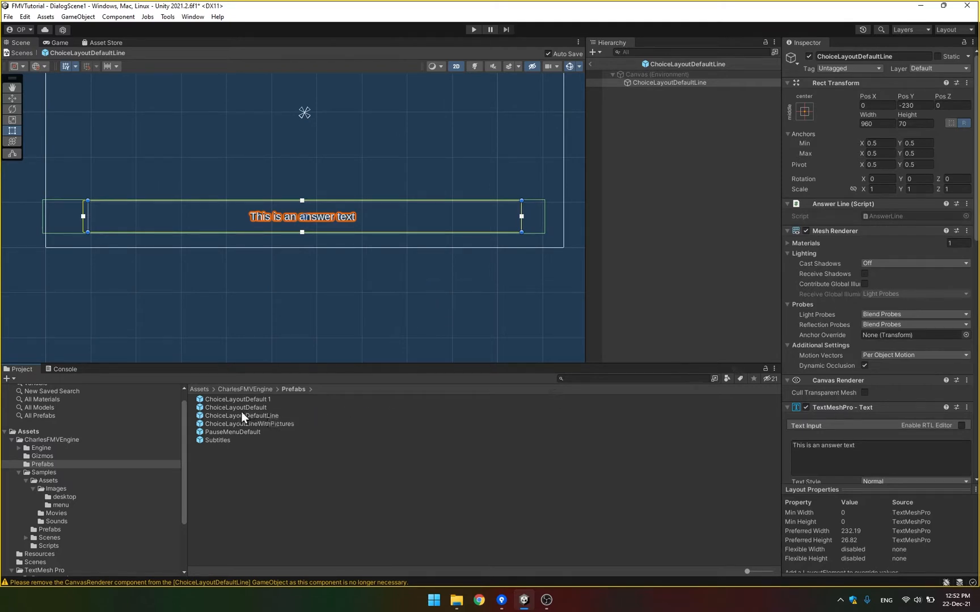
mouse_move(258, 427)
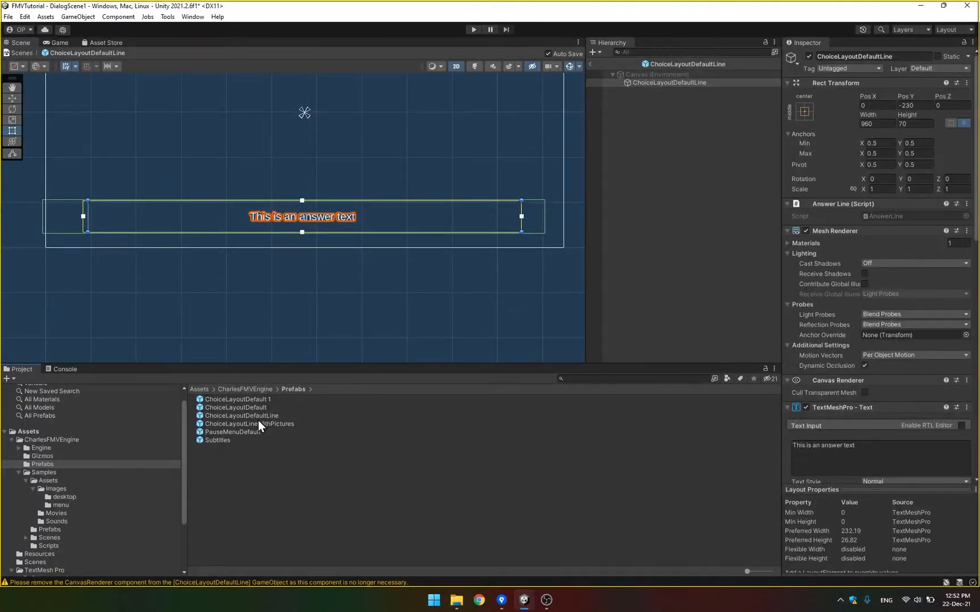
left_click(652, 106)
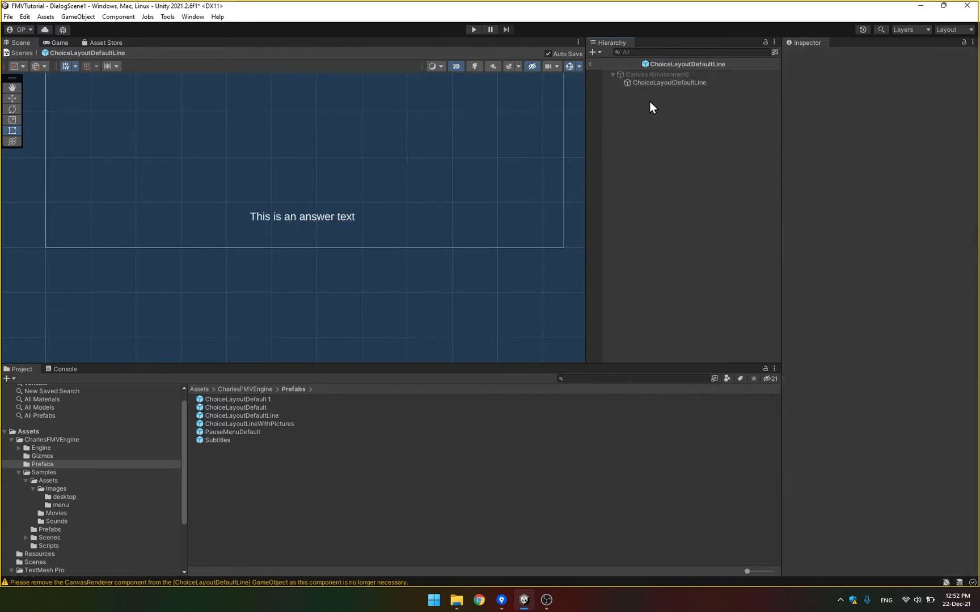
Step: Give the ChoiceLayoutDefaultLine TextMeshPro text font size 28, bold style and yellow vertex color
left_click(670, 81)
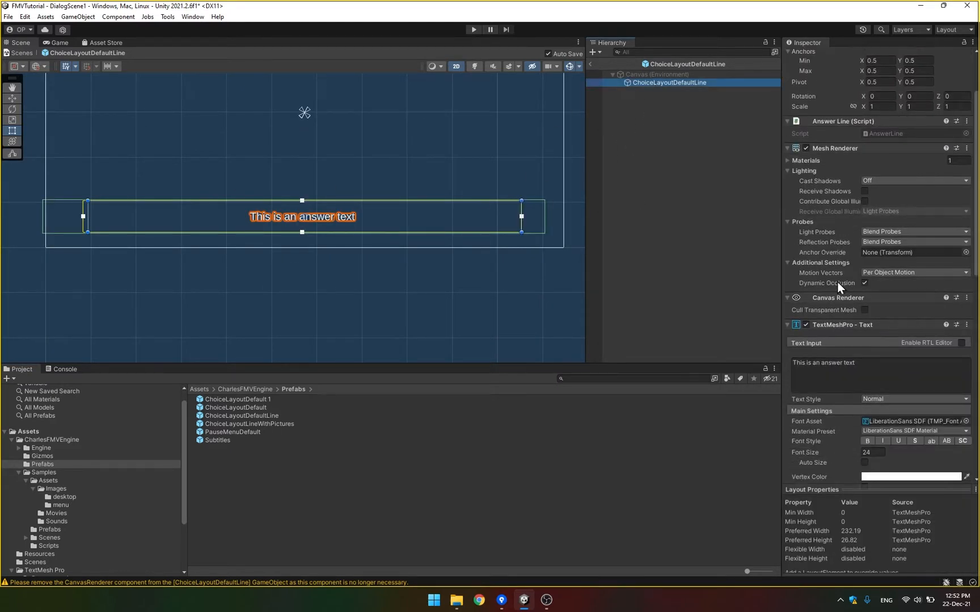
scroll("down", 3)
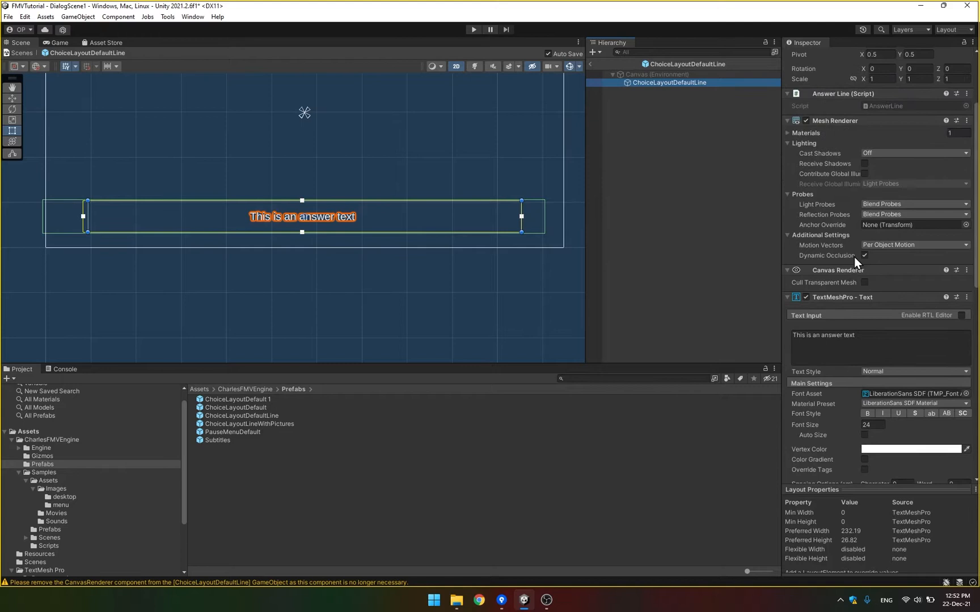
scroll("down", 3)
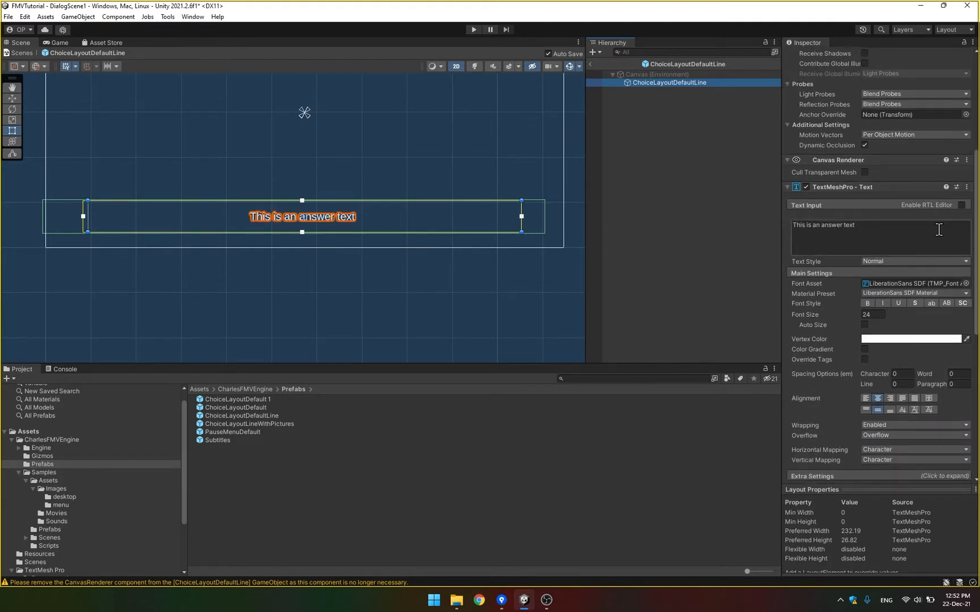
triple_click(873, 314)
type("2")
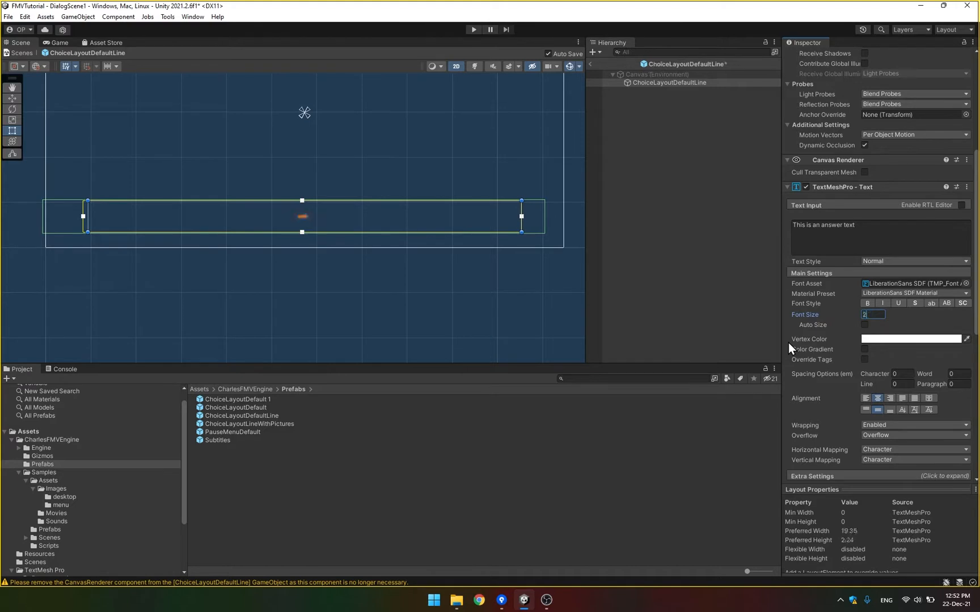
left_click(867, 302)
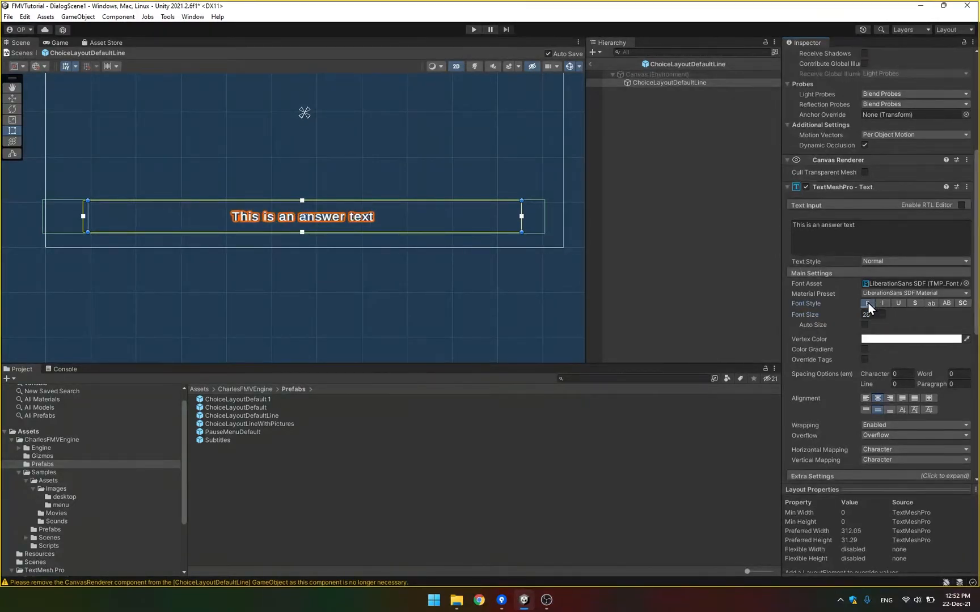
left_click(910, 339)
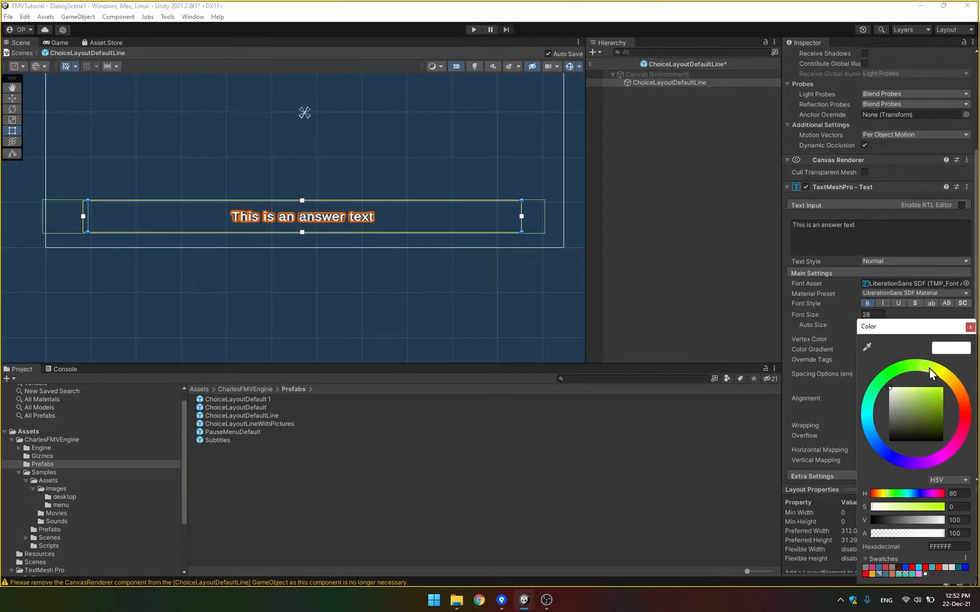
left_click(931, 374)
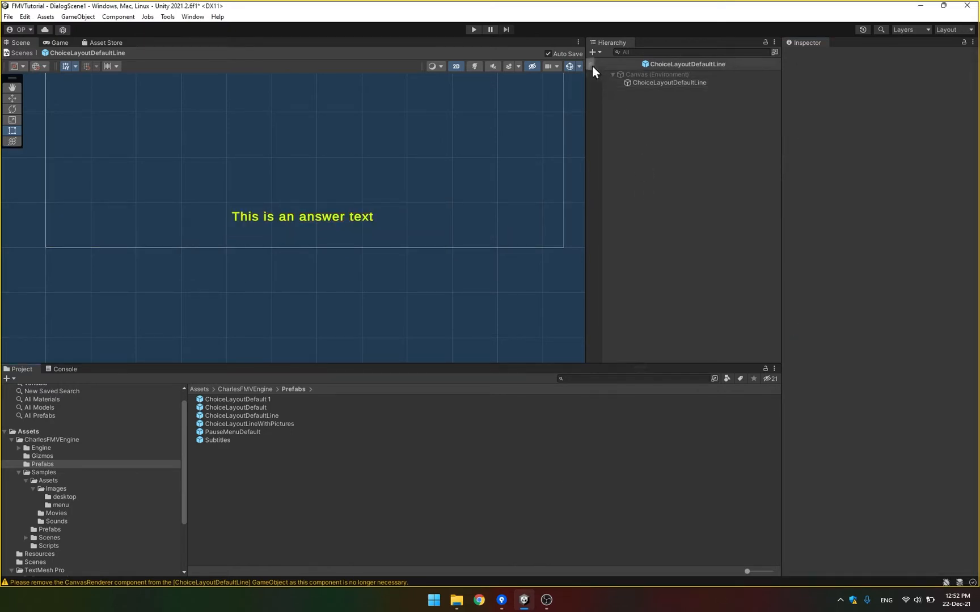
Step: Exit prefab mode back to DialogScene1 with the Incoming Call screen
left_click(473, 29)
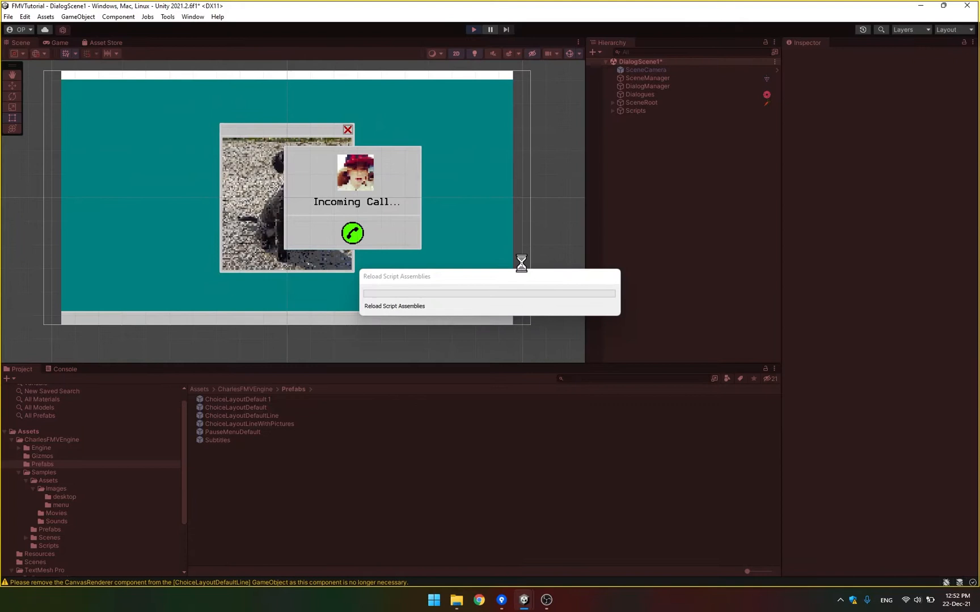
mouse_move(505, 258)
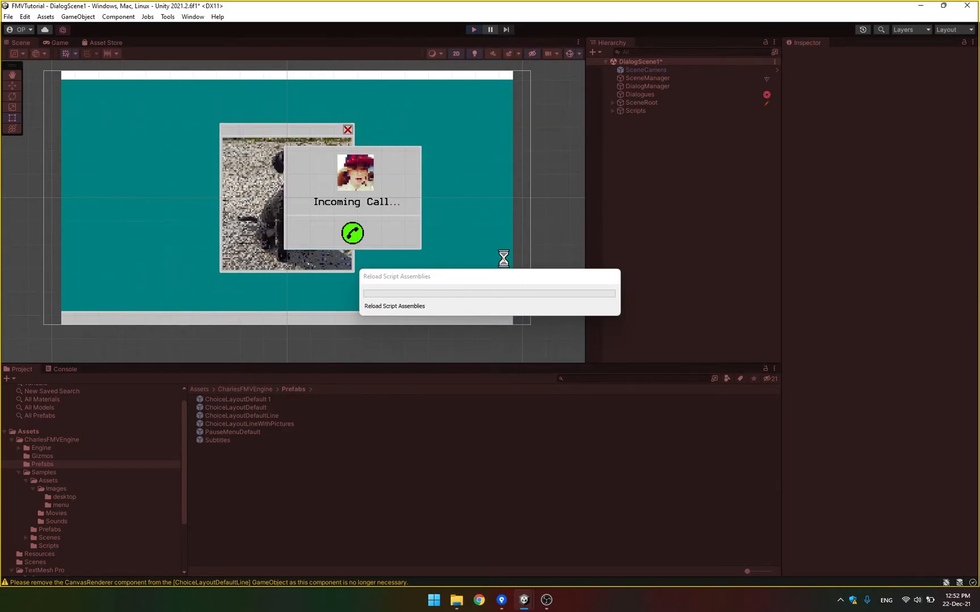
left_click(474, 29)
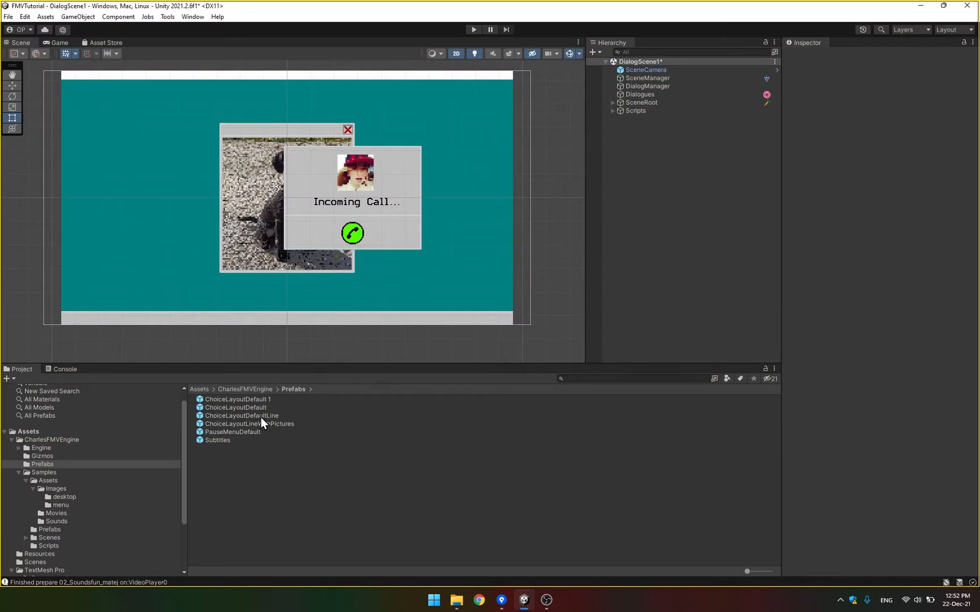
Step: Reopen ChoiceLayoutDefaultLine and fit its Box Collider 2D offset and size to the text
left_click(241, 416)
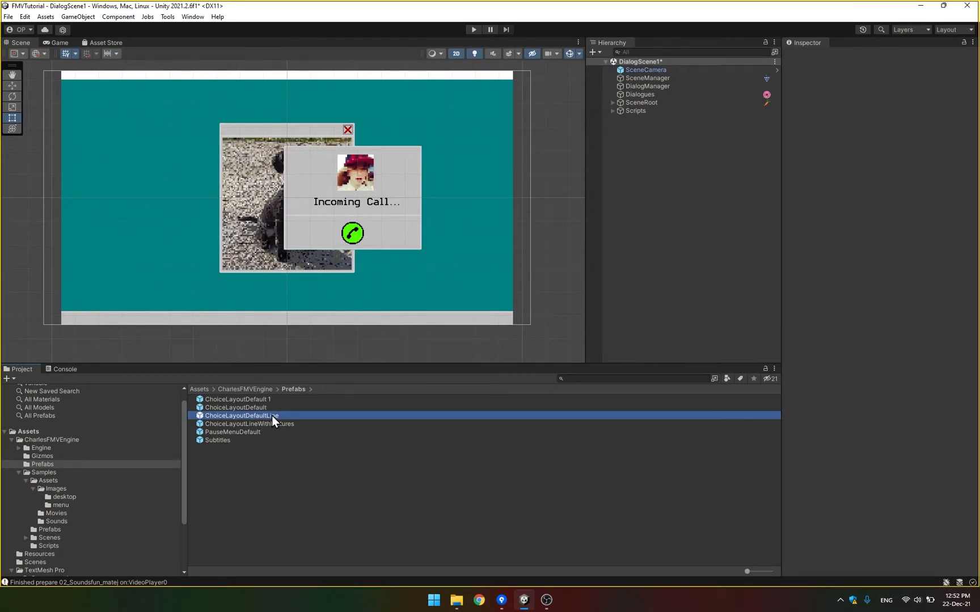
double_click(241, 416)
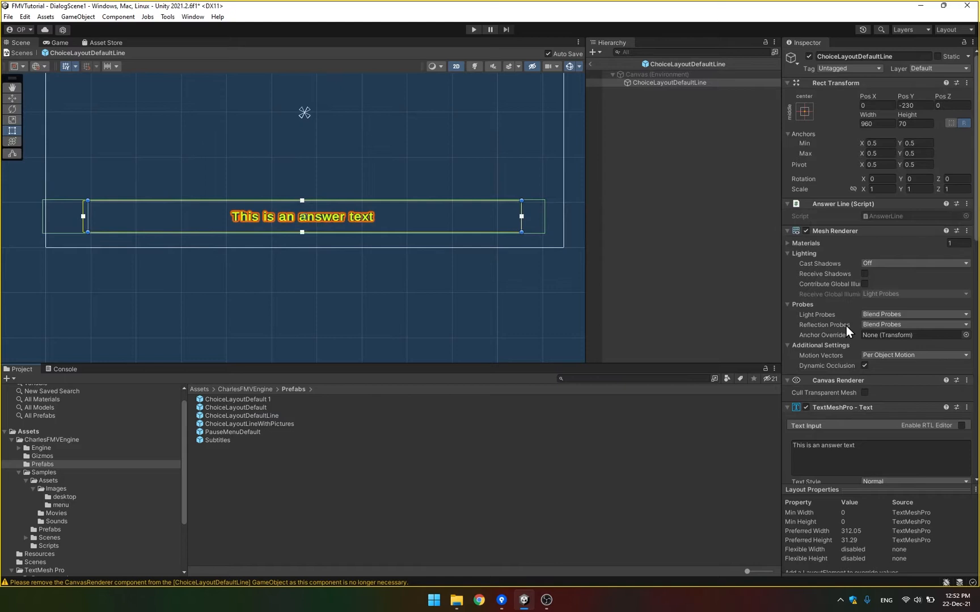
scroll("down", 3)
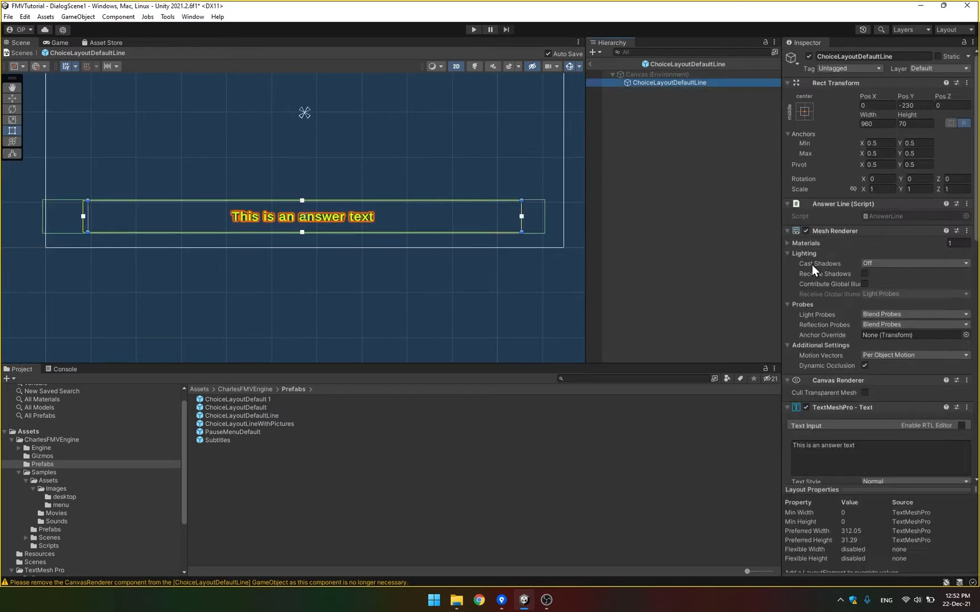
scroll("down", 3)
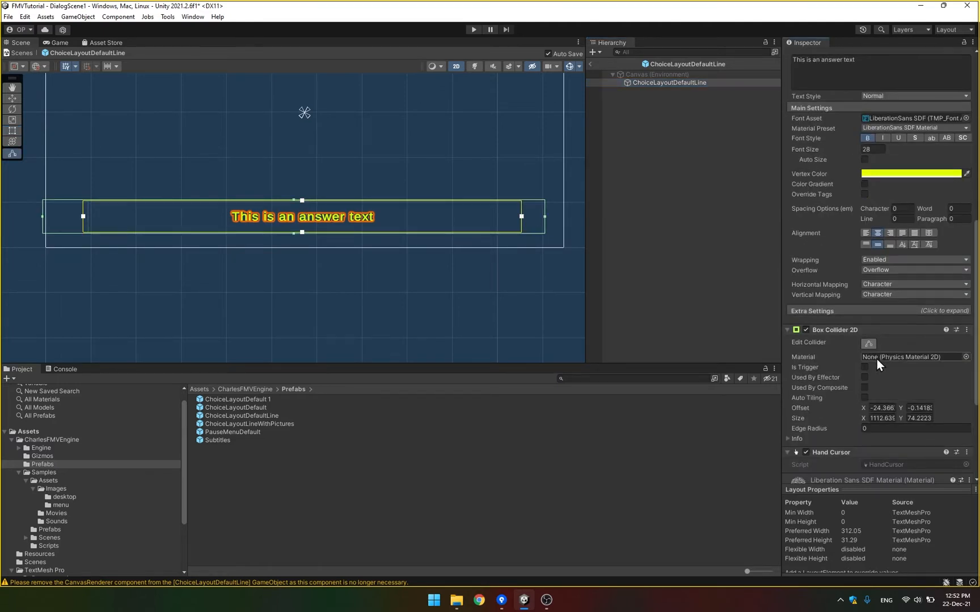
mouse_move(547, 222)
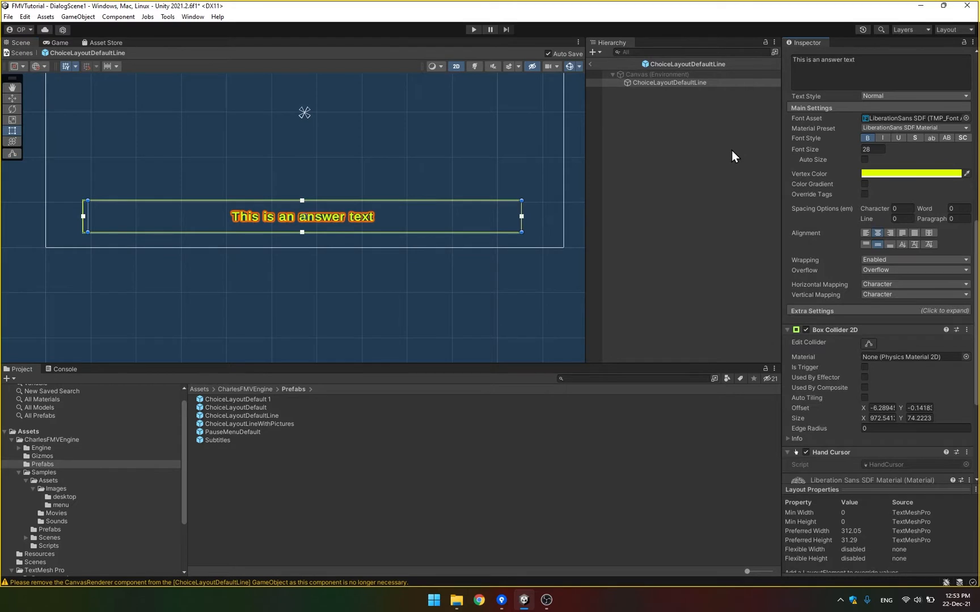
mouse_move(605, 336)
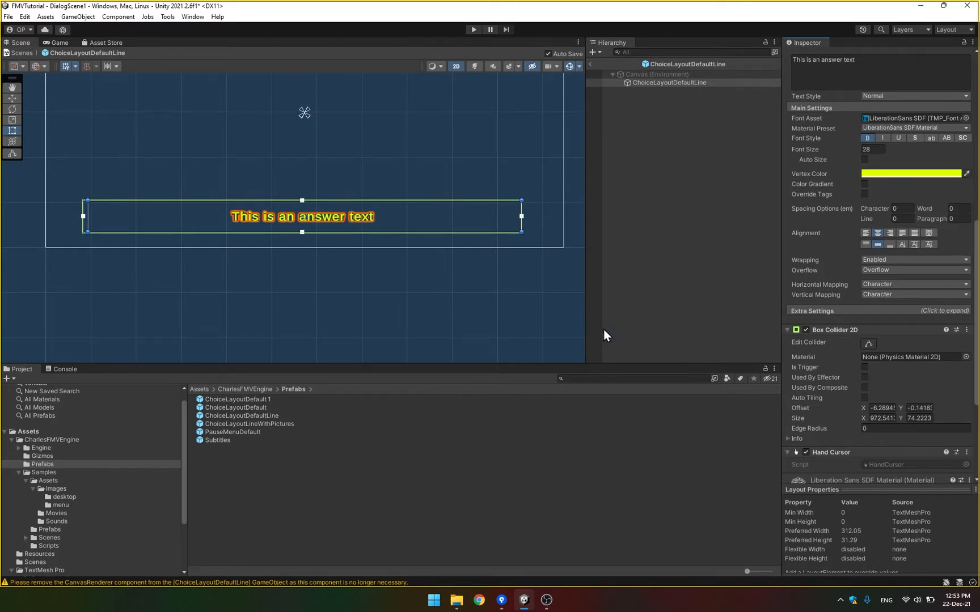
Step: Change ChoiceLayoutDefault's Start Y from -264 to 264, then play the scene
left_click(473, 30)
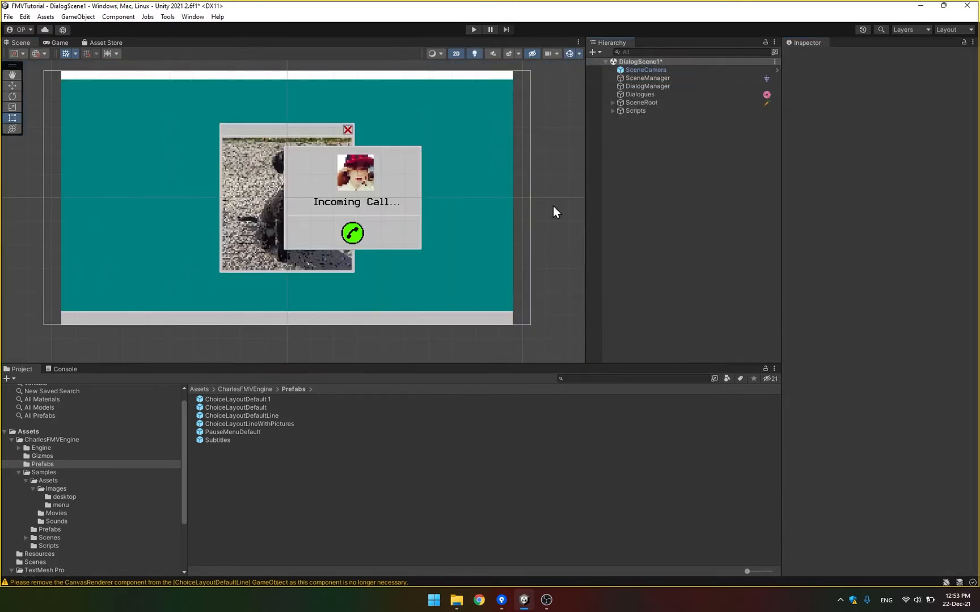
double_click(236, 406)
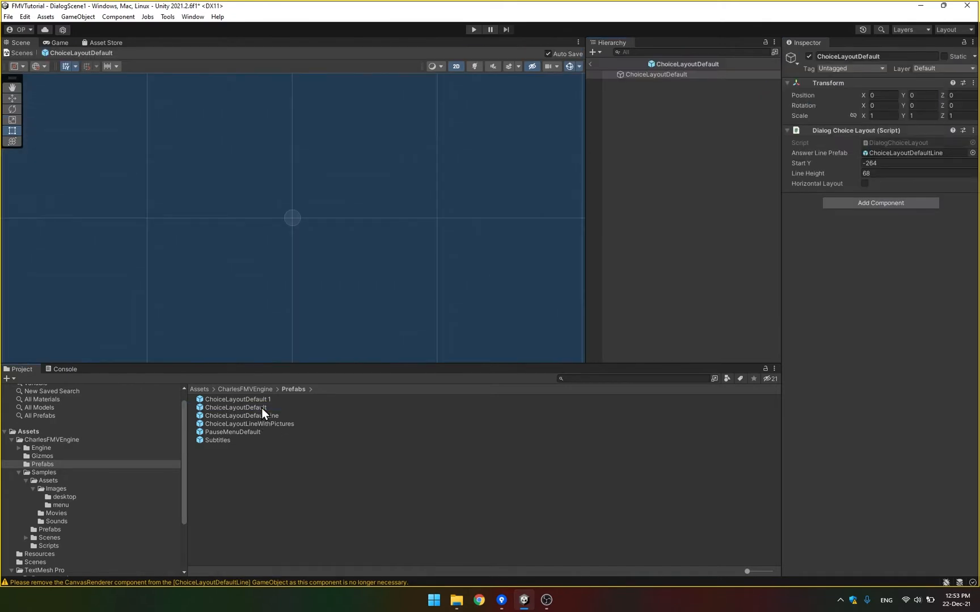
mouse_move(771, 323)
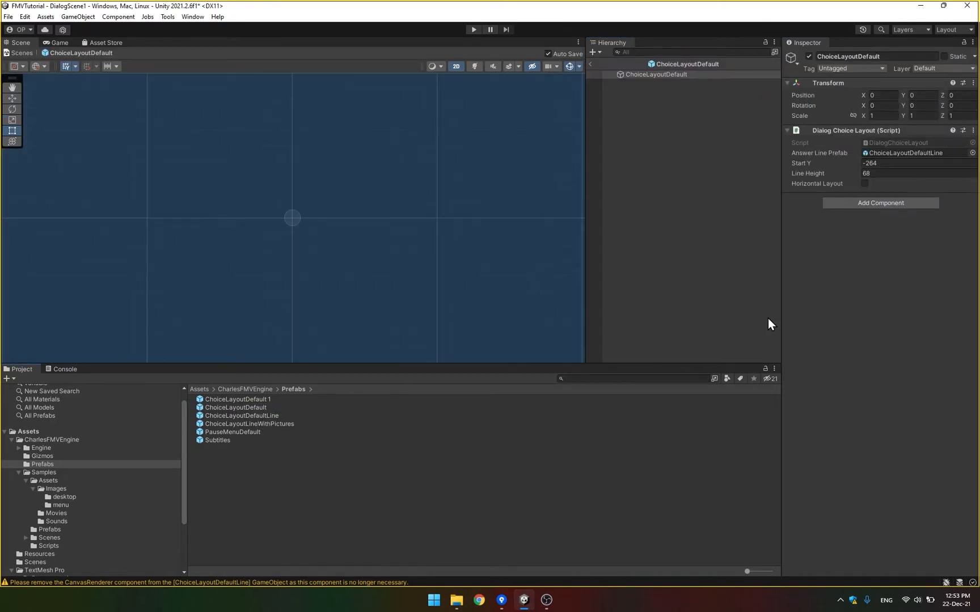
left_click(38, 494)
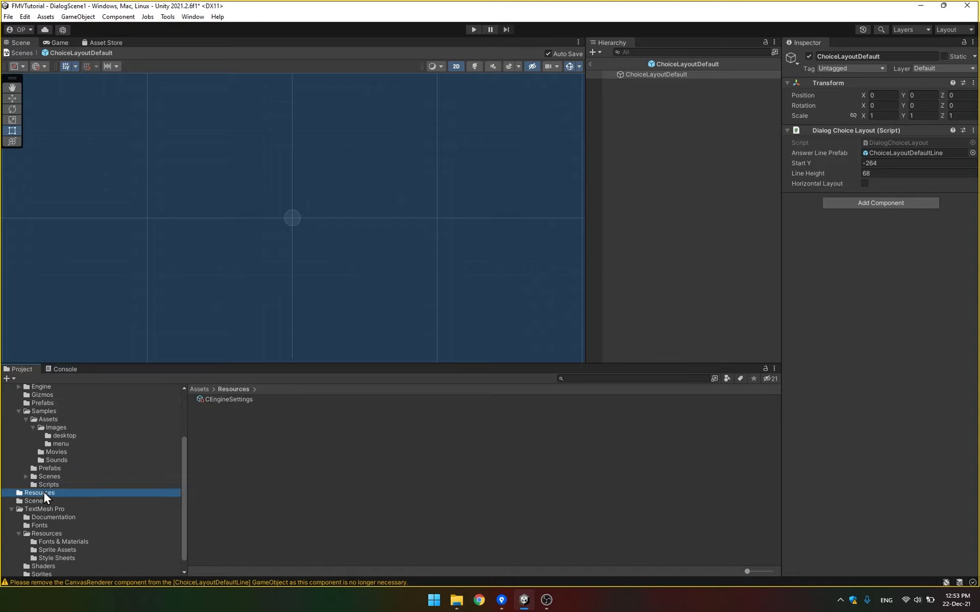
left_click(228, 399)
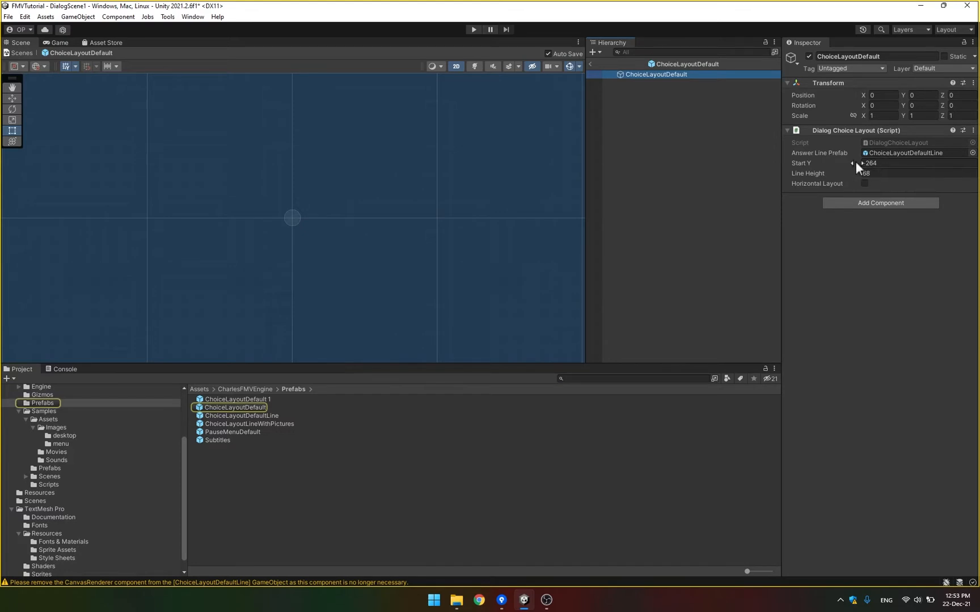
left_click(870, 163)
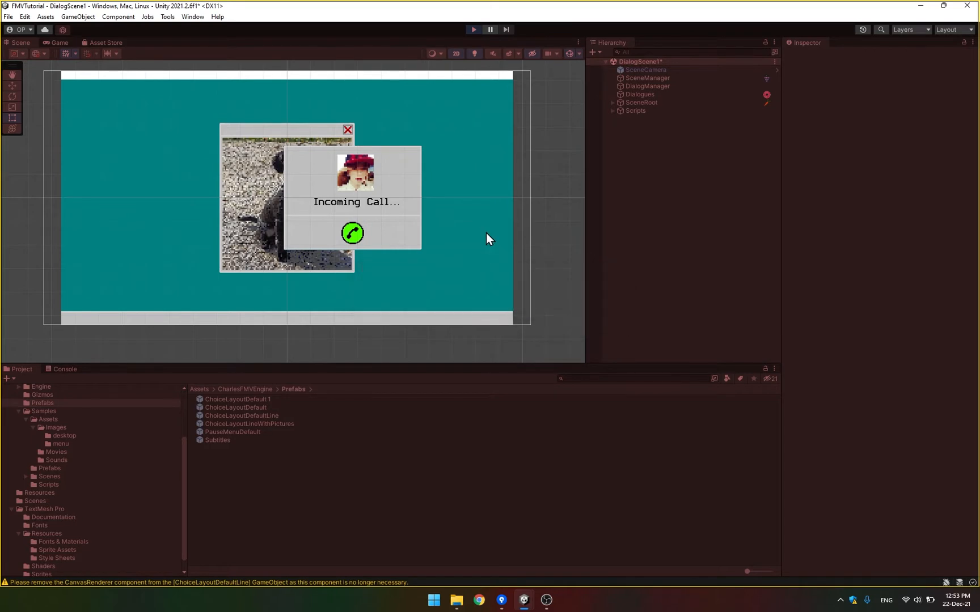
Step: Inspect ChoiceLayoutDefault(Clone), line0 and line1 under Master > Global > Choices, then stop Play
left_click(473, 29)
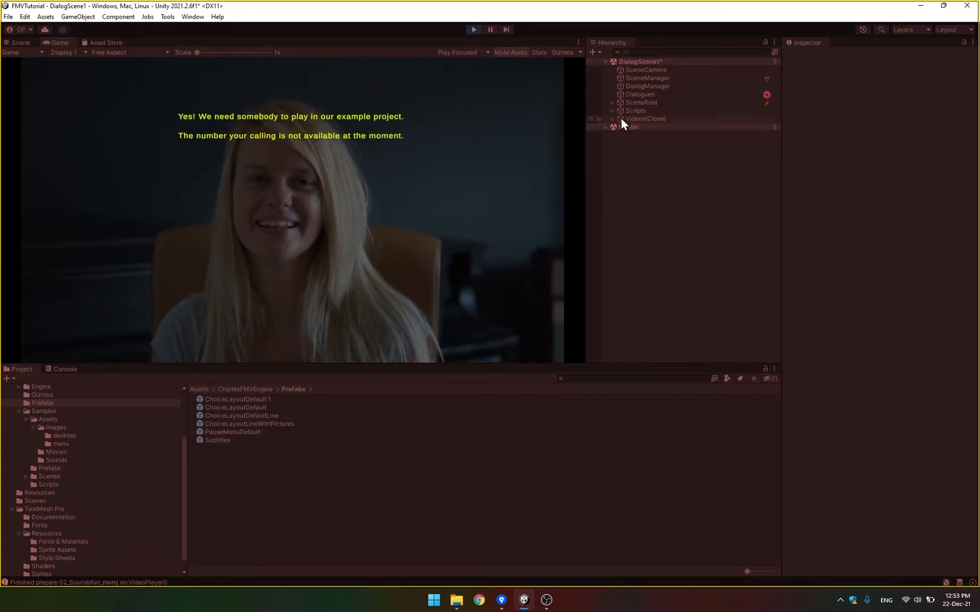
left_click(606, 127)
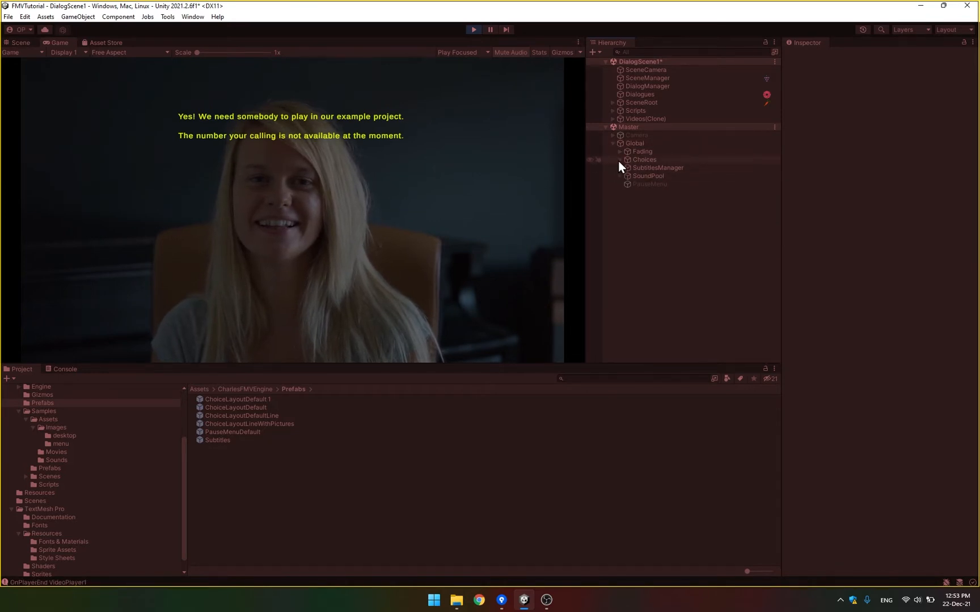
left_click(679, 175)
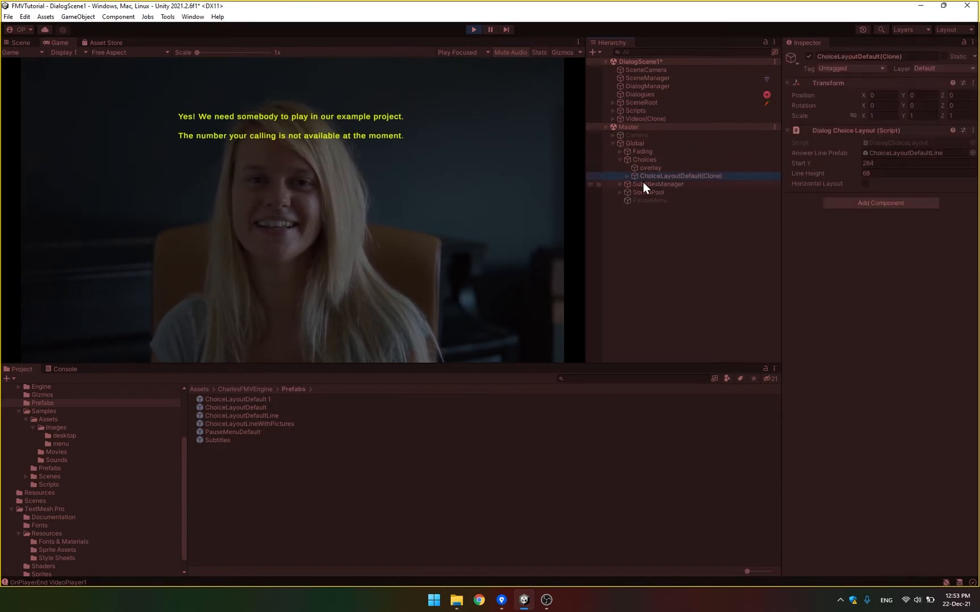
left_click(652, 184)
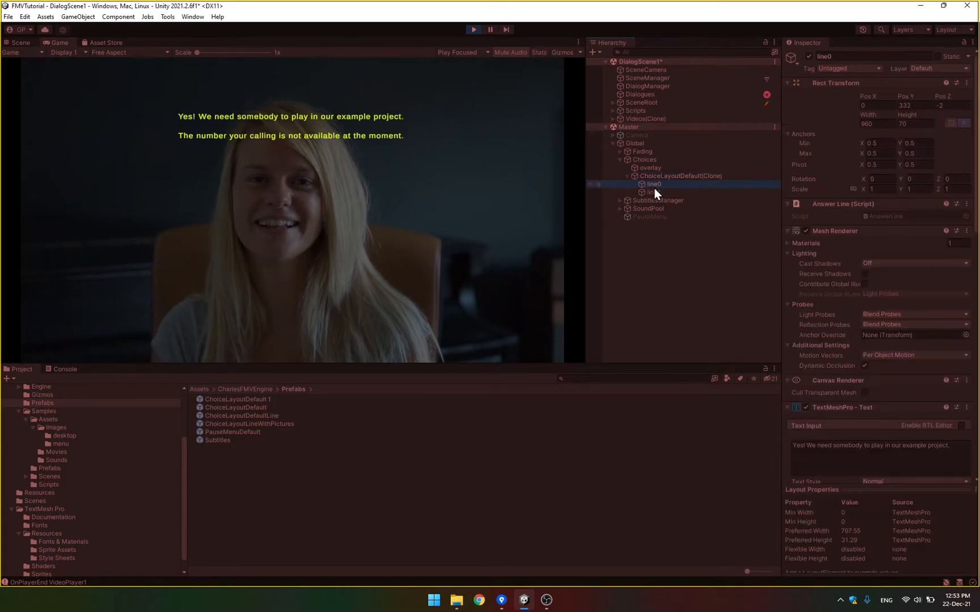
left_click(652, 192)
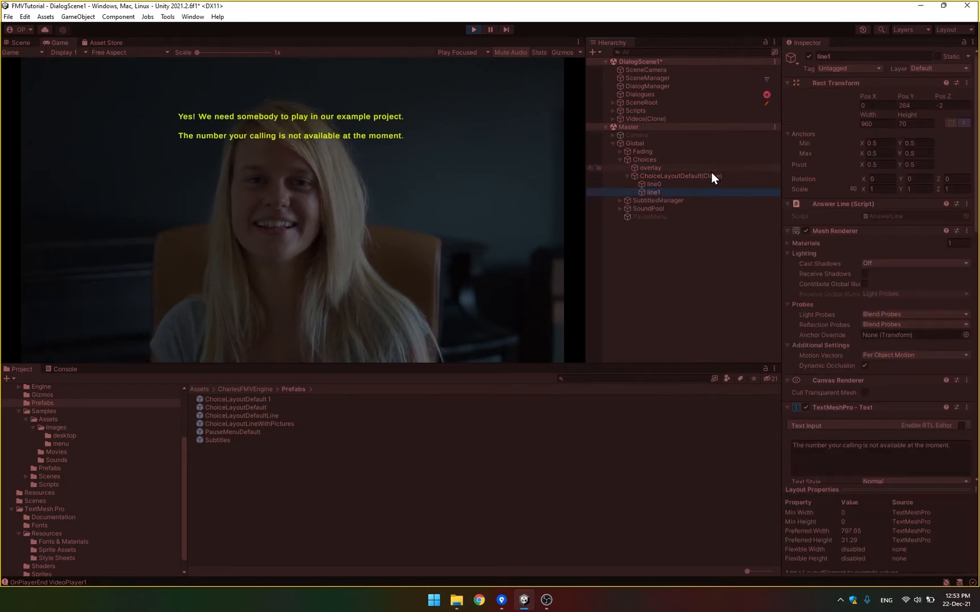
left_click(680, 175)
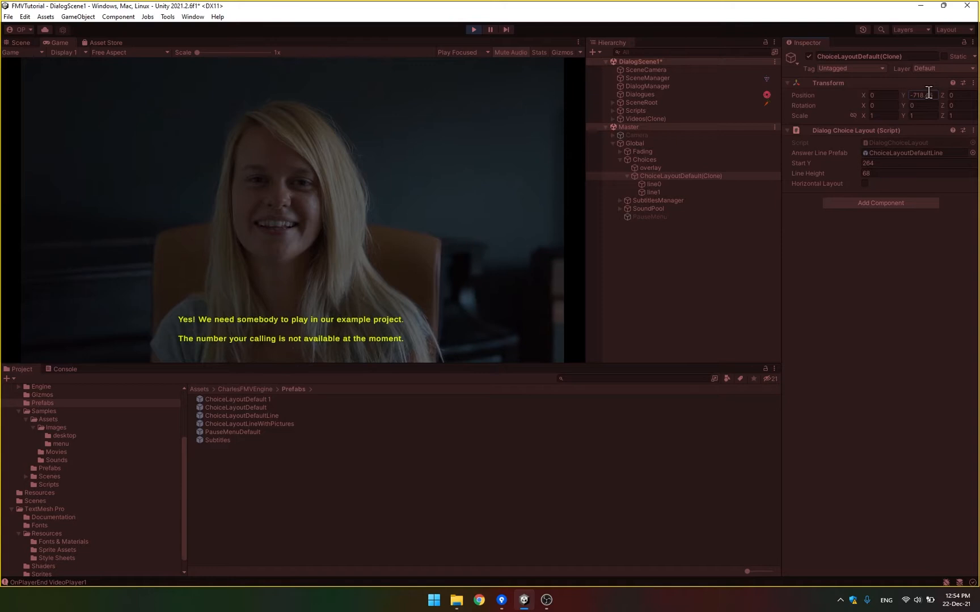
left_click(653, 192)
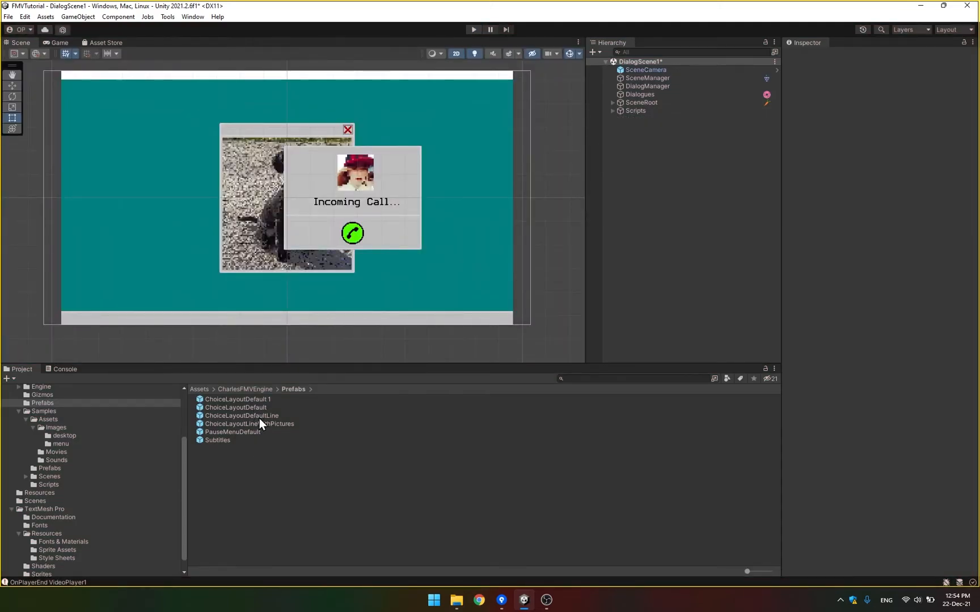
Step: Open the ChoiceLayoutDefault prefab, set Line Height to 168, and exit prefab mode
double_click(241, 416)
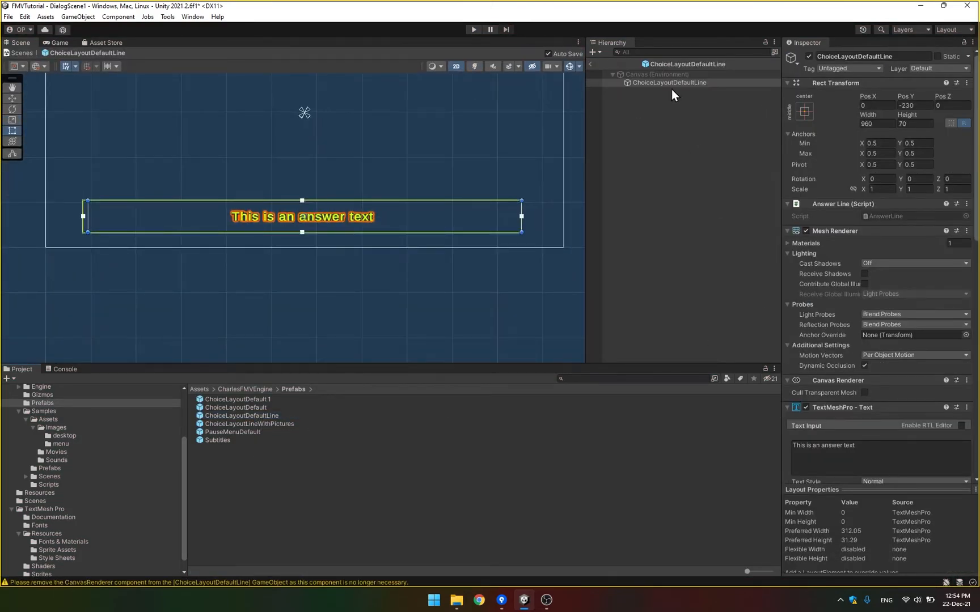
left_click(670, 81)
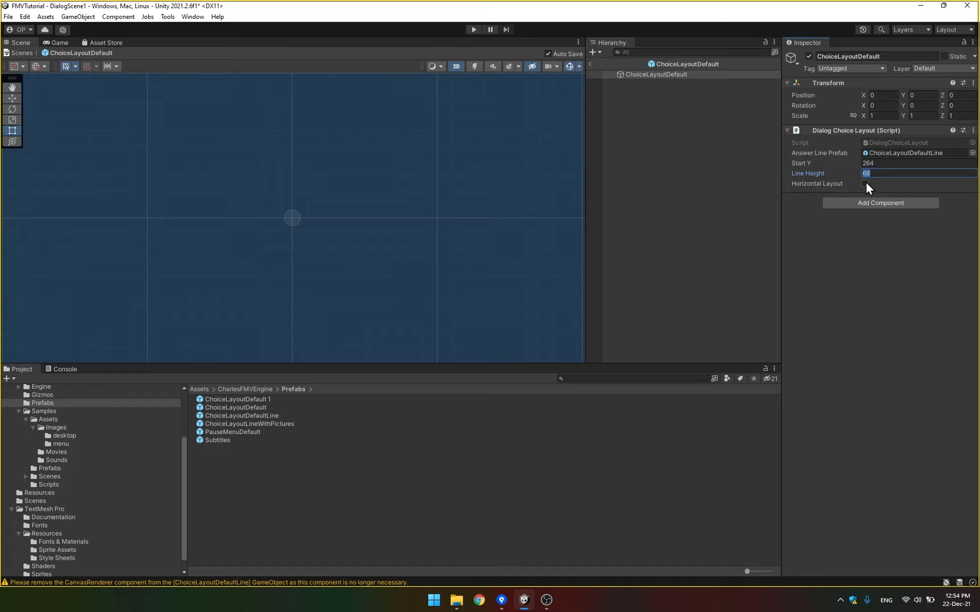
mouse_move(870, 266)
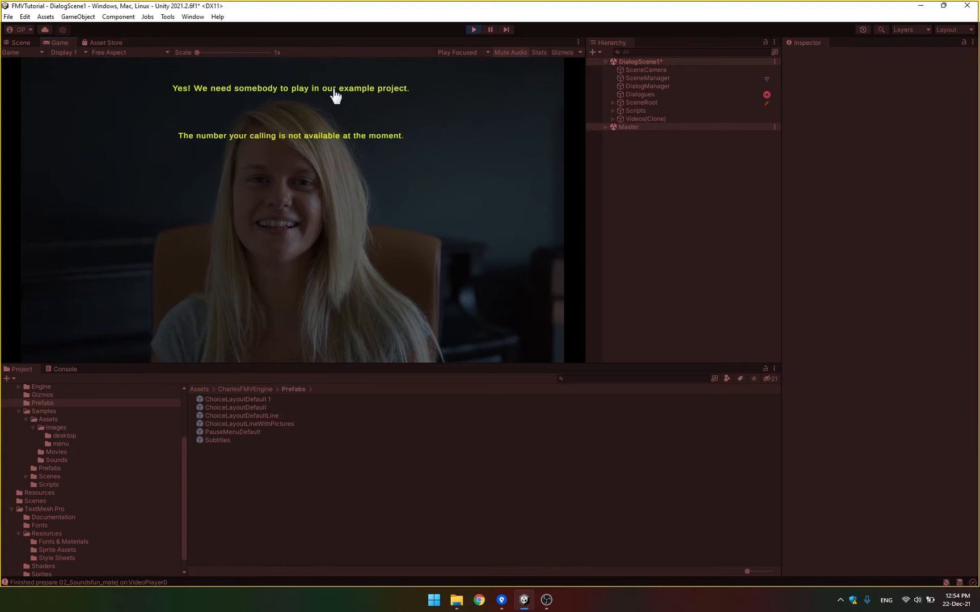
mouse_move(198, 97)
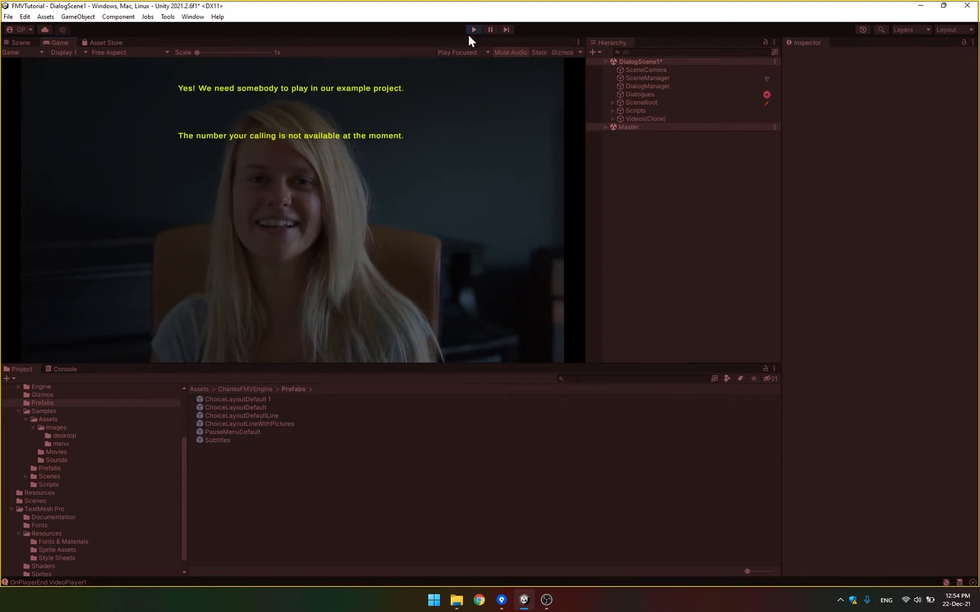
Step: Stop Play, give ChoiceLayoutDefault a Horizontal Layout with Start Y 0, and return to DialogScene1
left_click(241, 416)
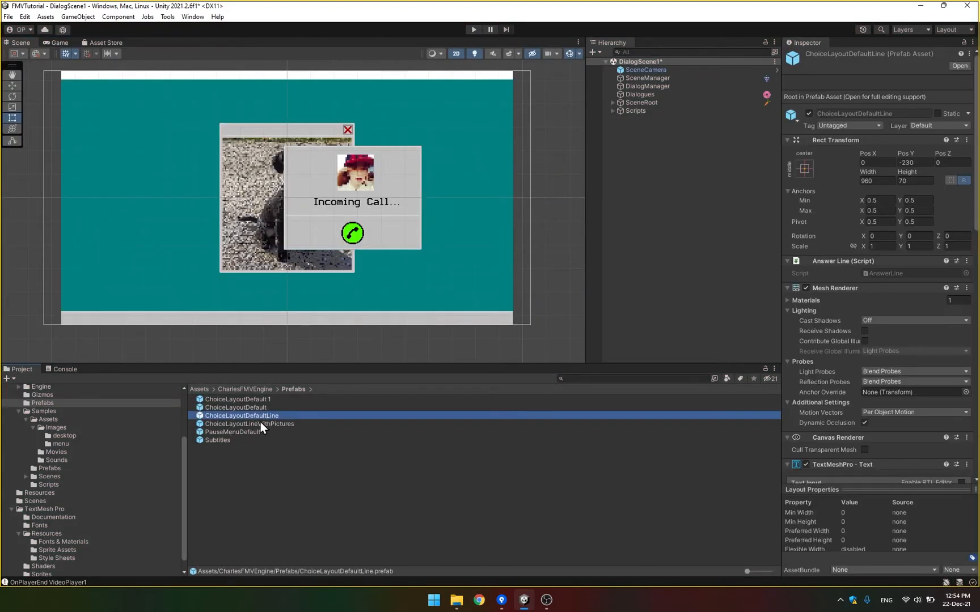
left_click(235, 408)
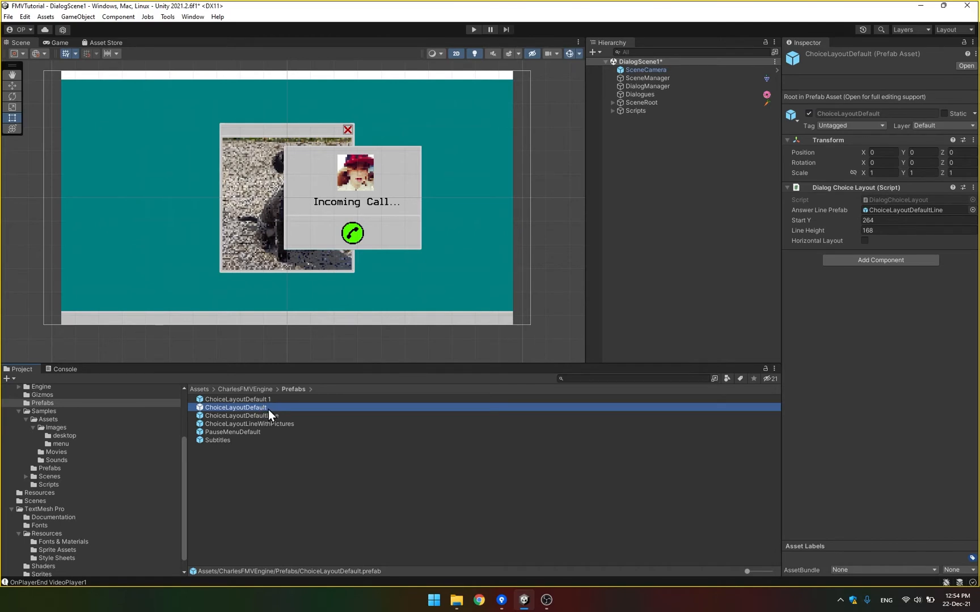
double_click(235, 407)
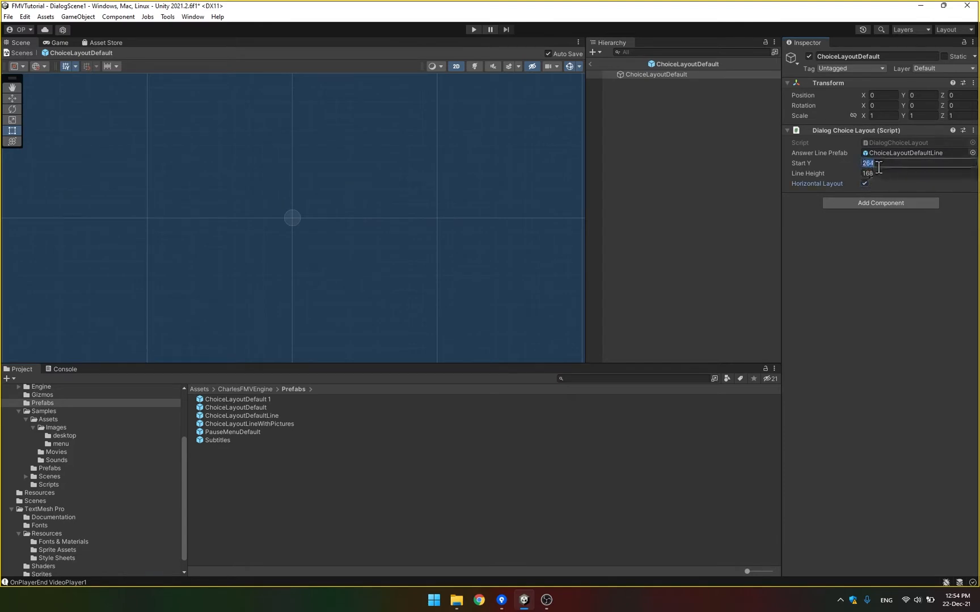
type("0")
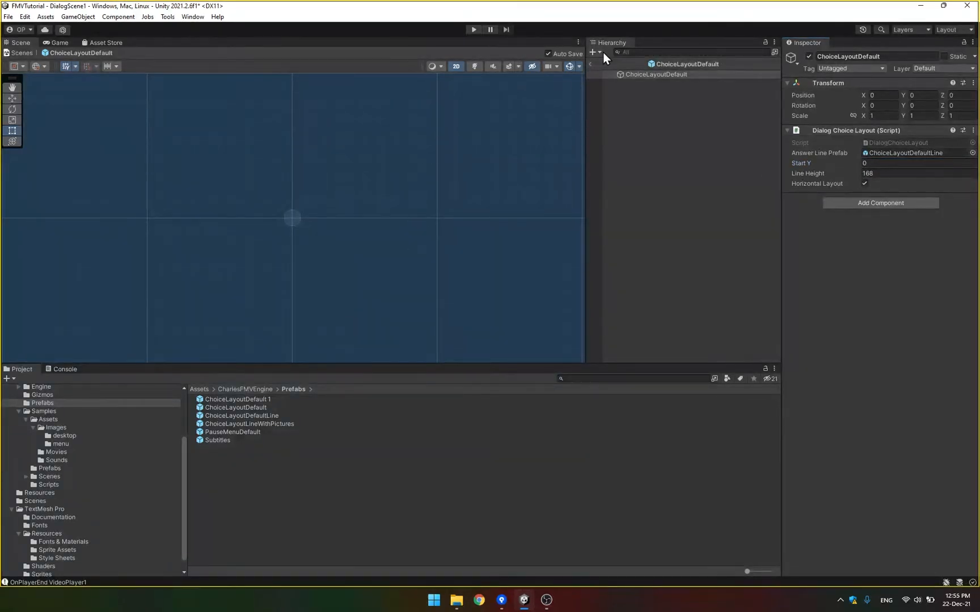
left_click(473, 30)
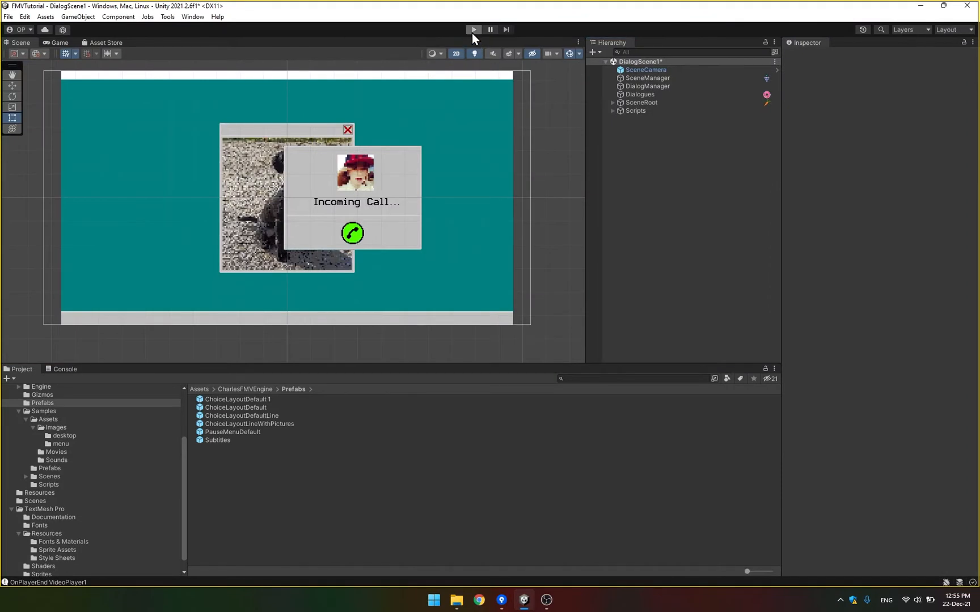
Step: Run the scene to view the overlapping side-by-side answers in the Game view
left_click(472, 29)
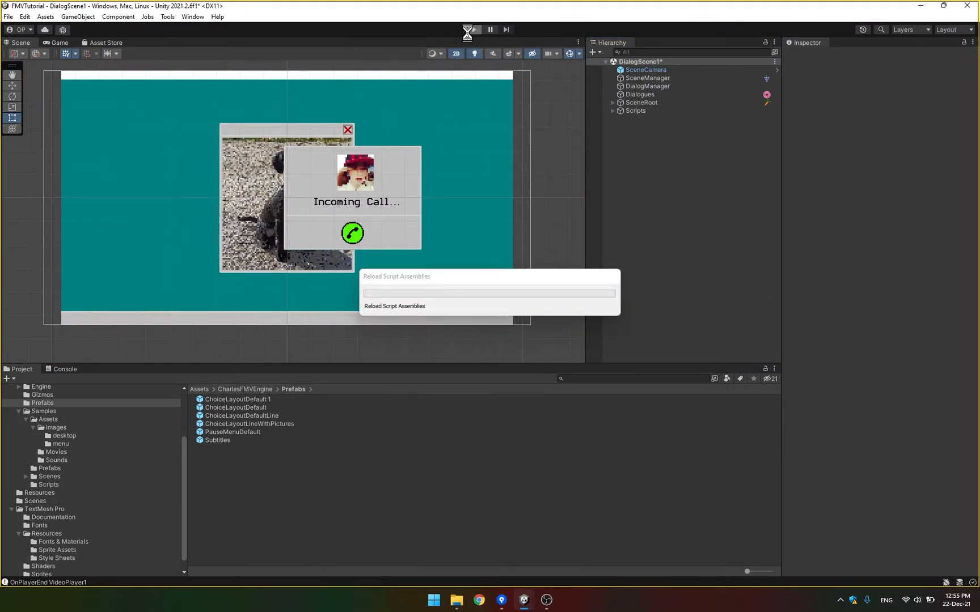
left_click(473, 30)
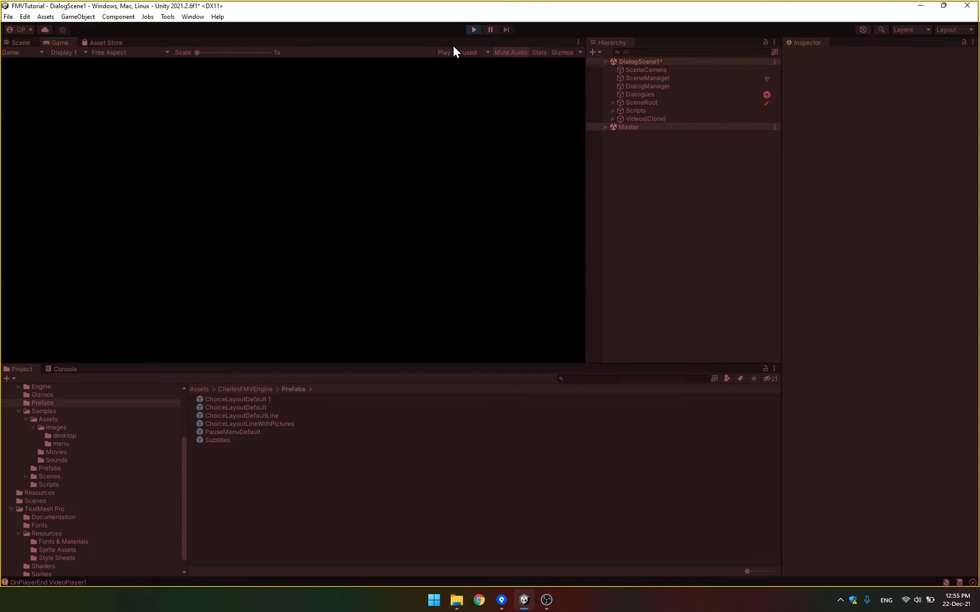
left_click(473, 30)
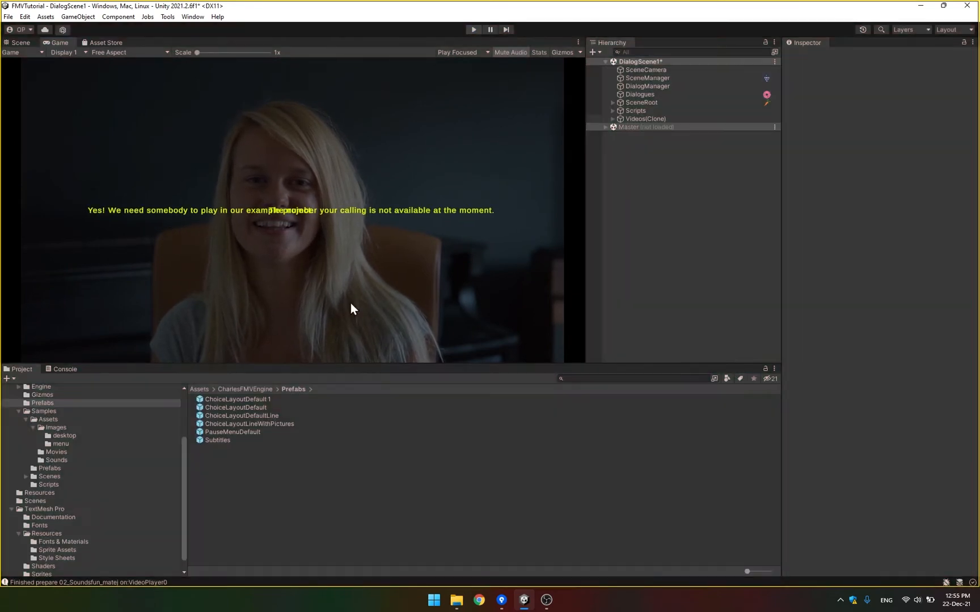
double_click(241, 415)
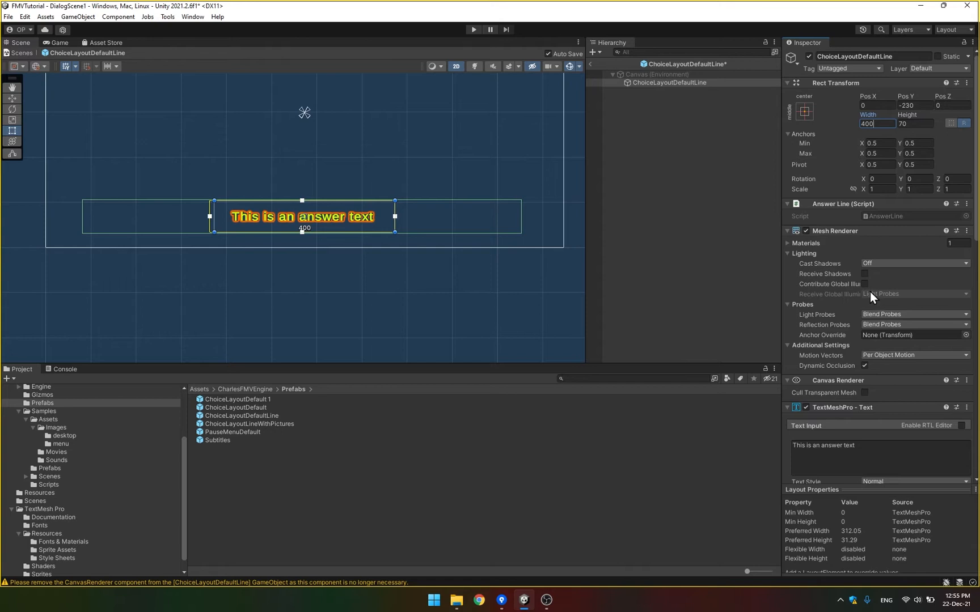
Step: Set the ChoiceLayoutDefaultLine Rect Transform Width to 400 and review its TextMeshPro settings
scroll("down", 3)
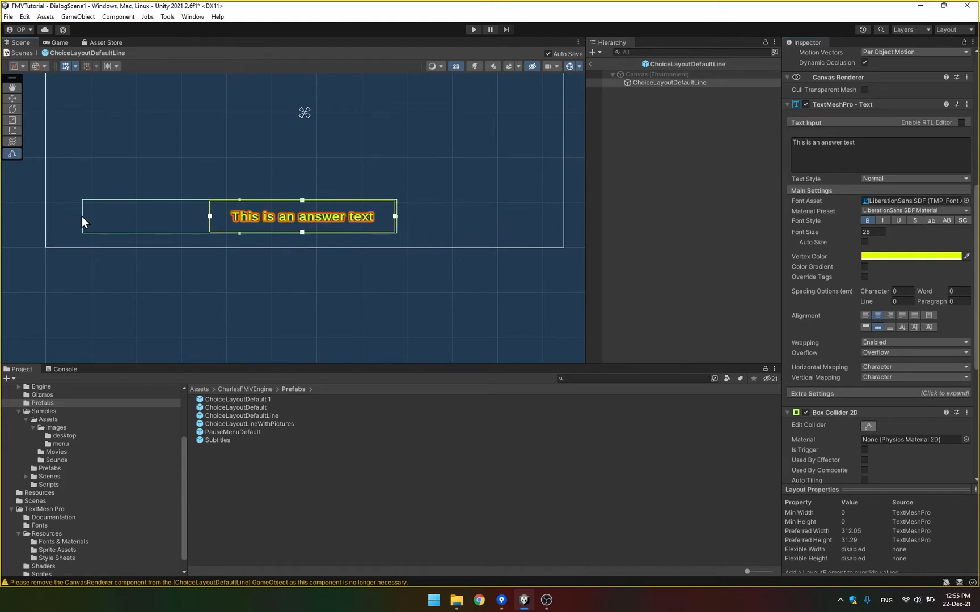
left_click(590, 81)
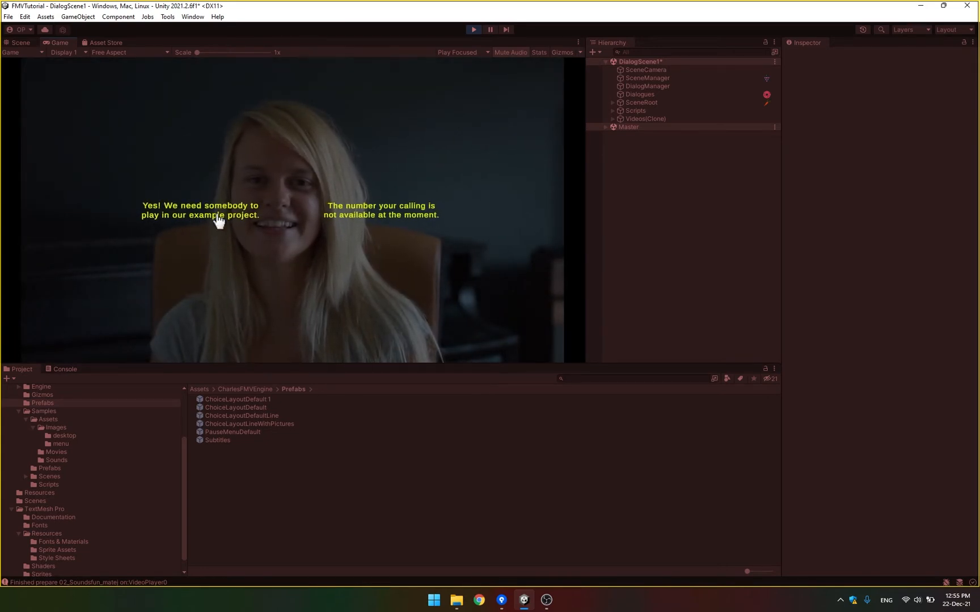
mouse_move(388, 330)
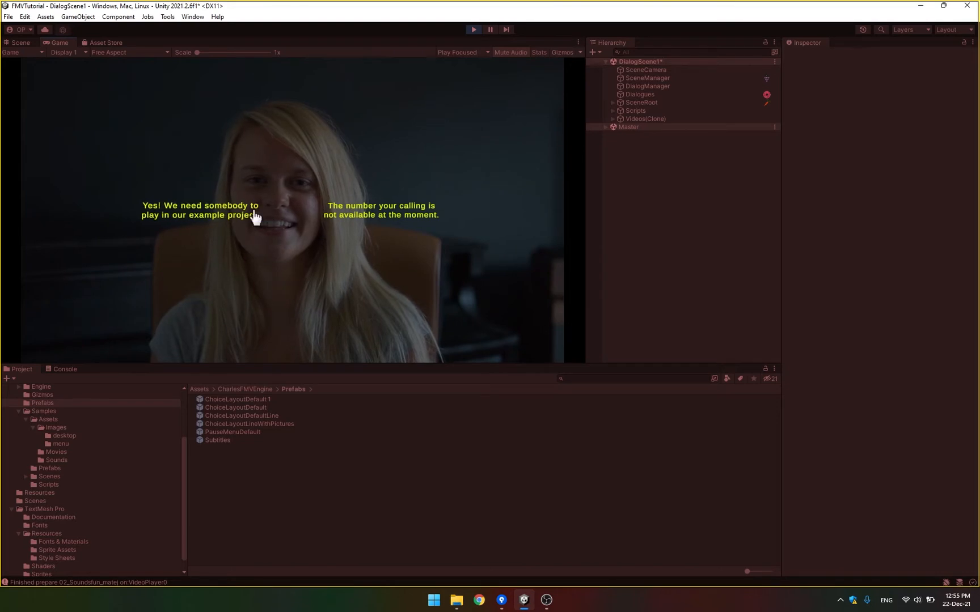
mouse_move(381, 185)
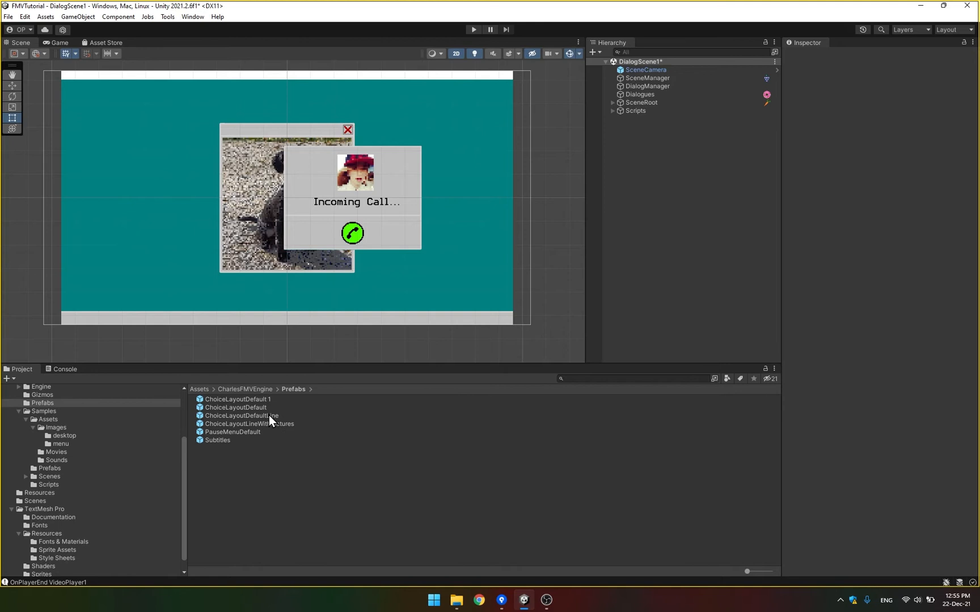
mouse_move(243, 432)
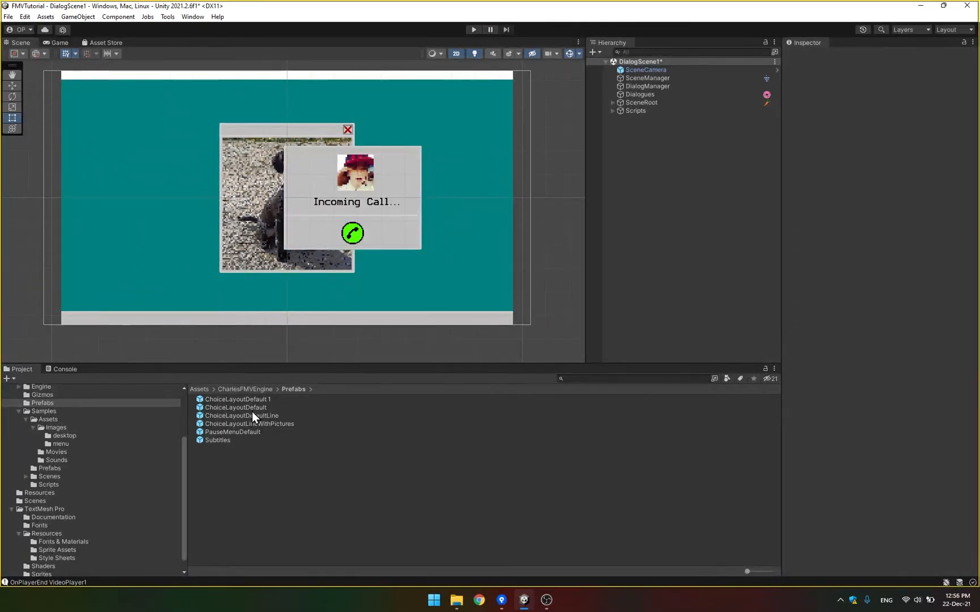
Step: Delete the ChoiceLayoutDefault 1 duplicate prefab, confirming Delete and unpack
double_click(237, 399)
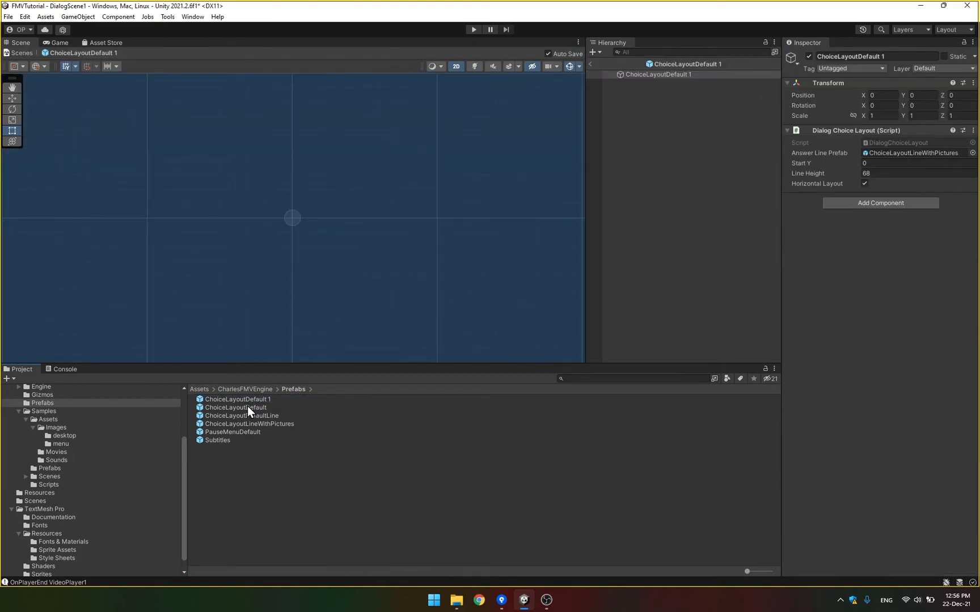
key("Delete")
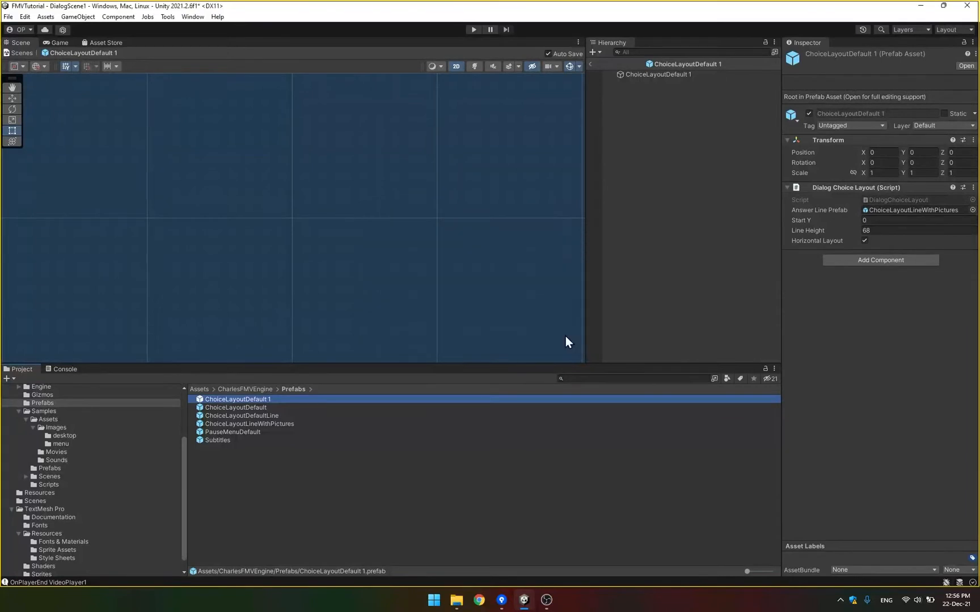
key("Delete")
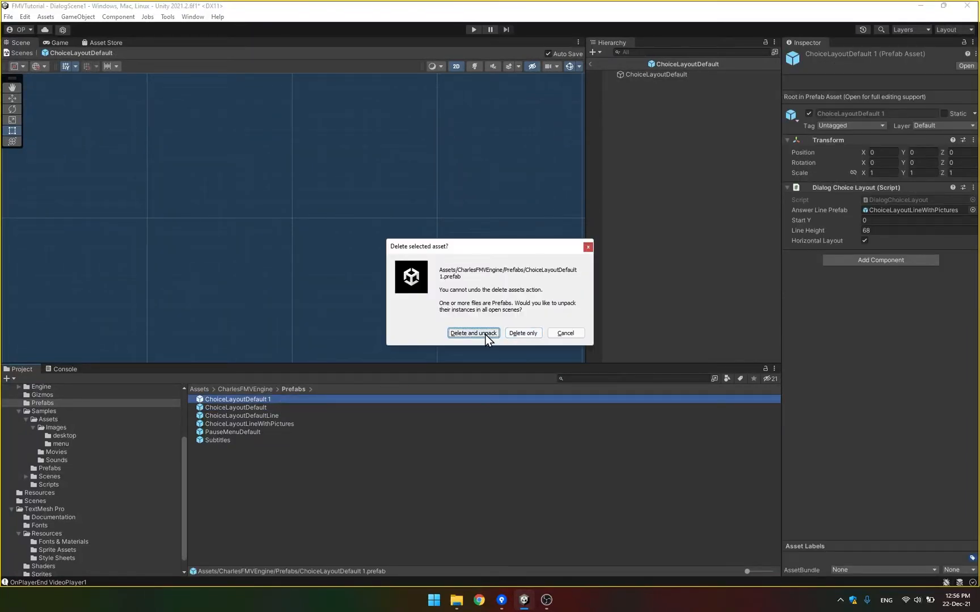
left_click(473, 333)
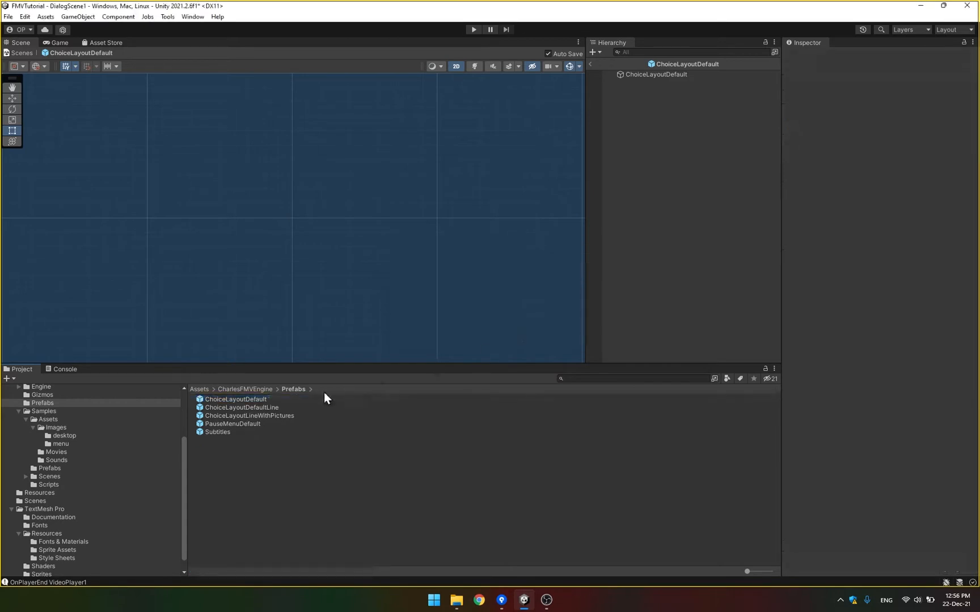
mouse_move(263, 409)
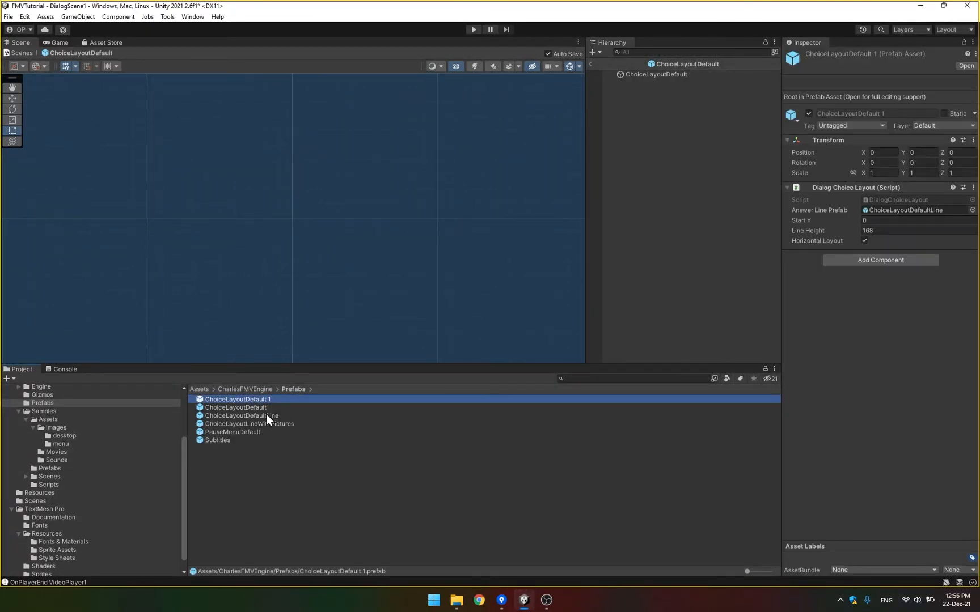
mouse_move(269, 408)
type("picture")
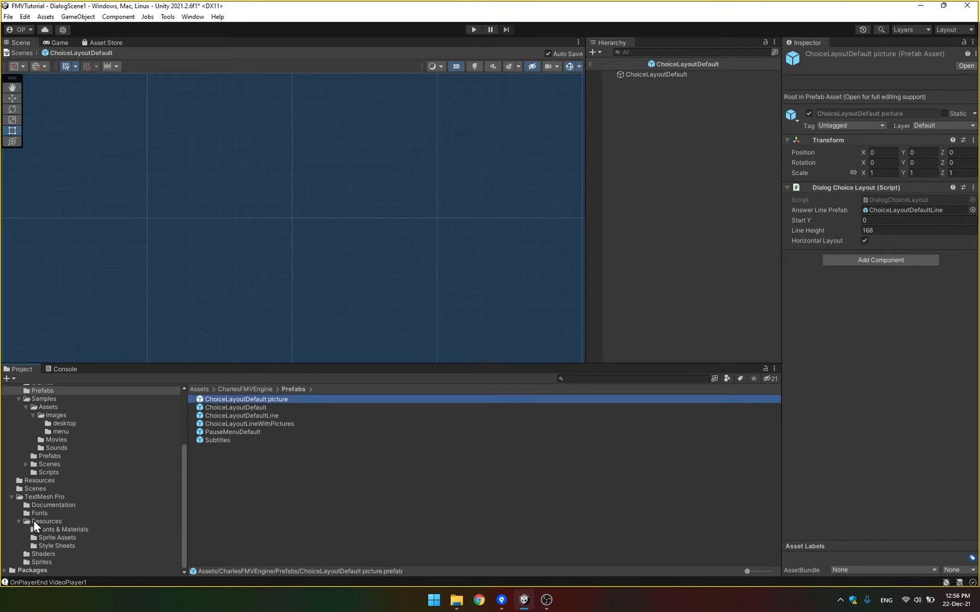
Step: Ping the Dialog Choice Prefab from Resources > CEngineSettings and open ChoiceLayoutDefault picture
left_click(40, 481)
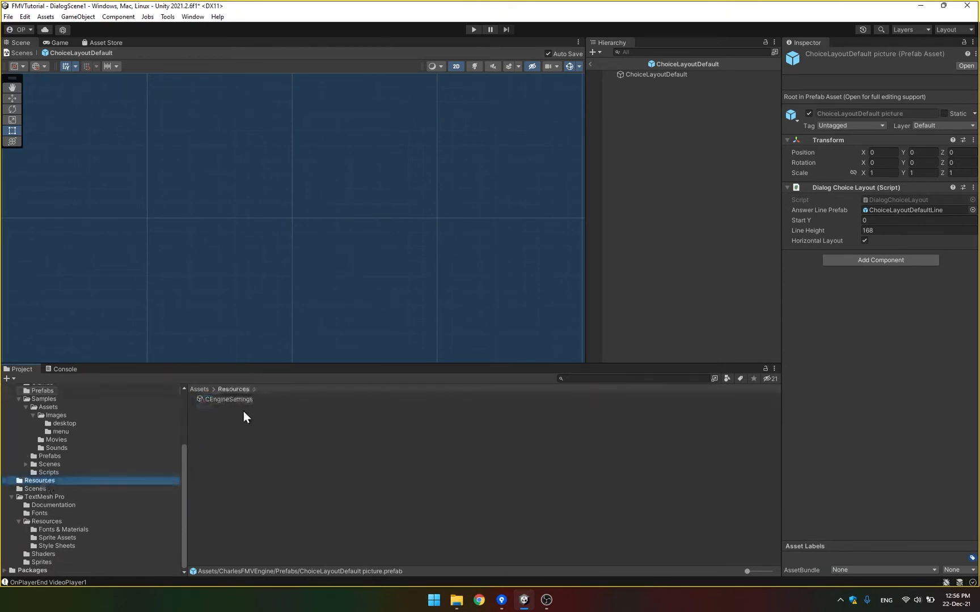
left_click(227, 400)
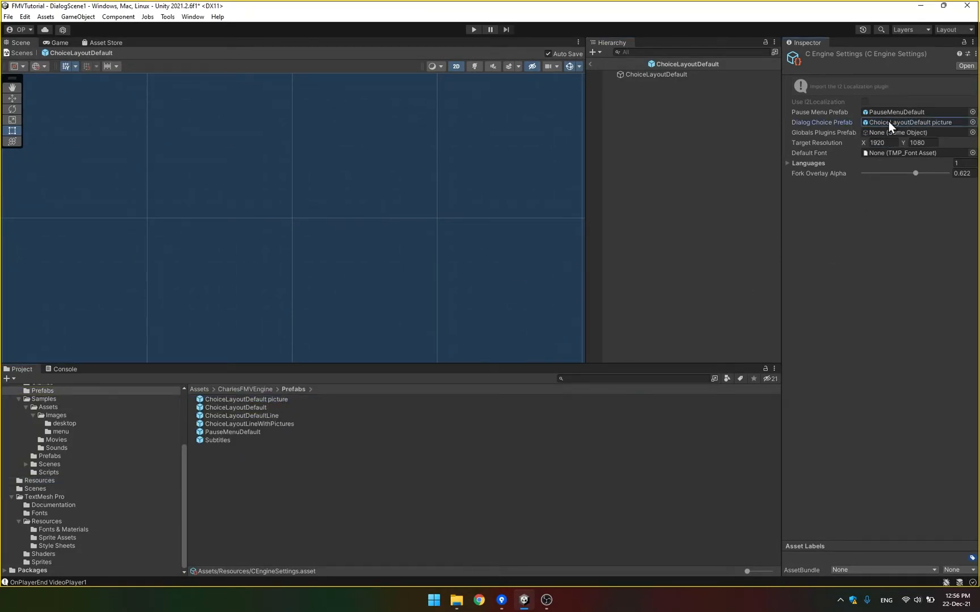
left_click(246, 399)
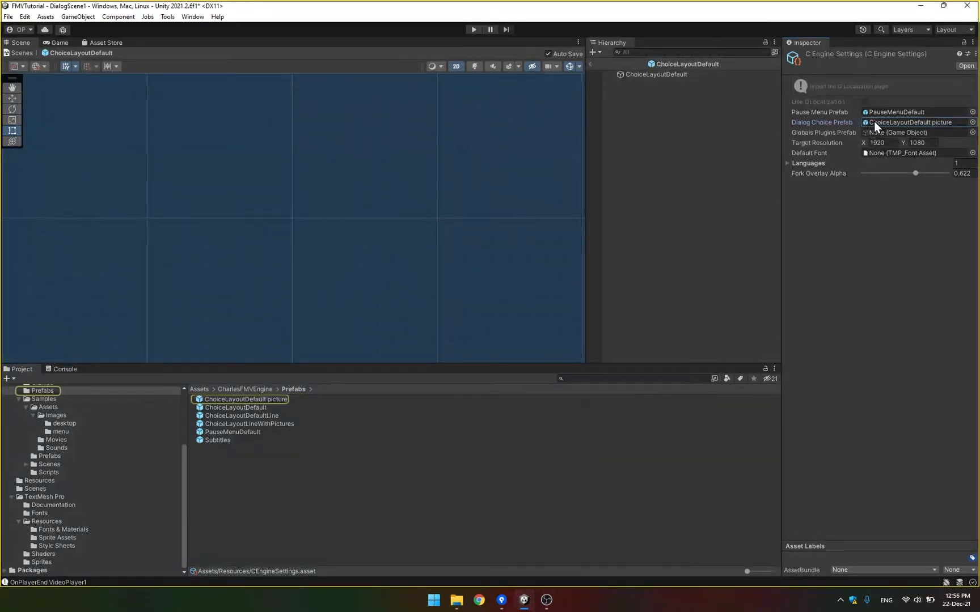
left_click(246, 399)
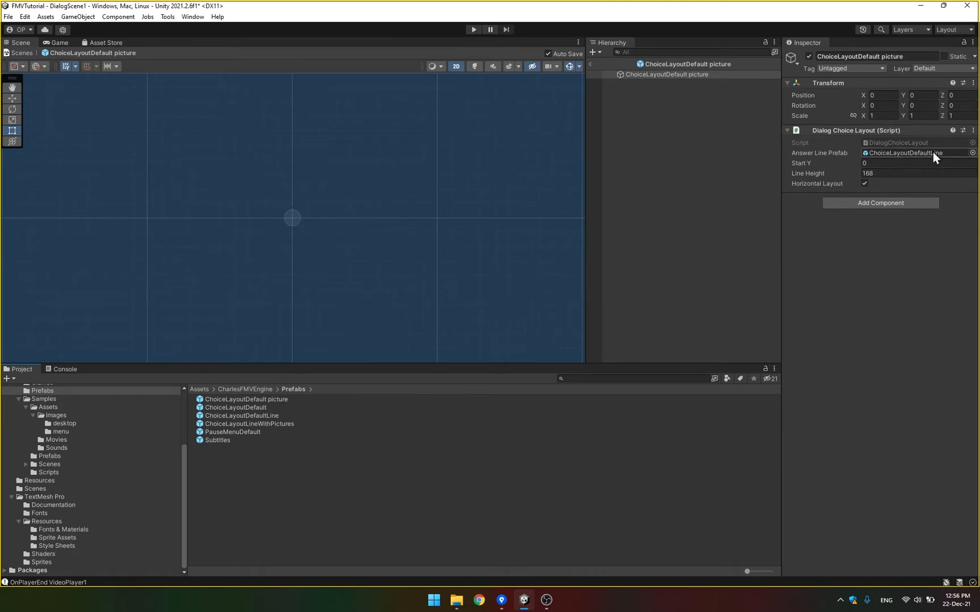
Step: Inspect the existing [dog] keyword and its dog sprite in ChoiceLayoutLineWithPictures
left_click(242, 415)
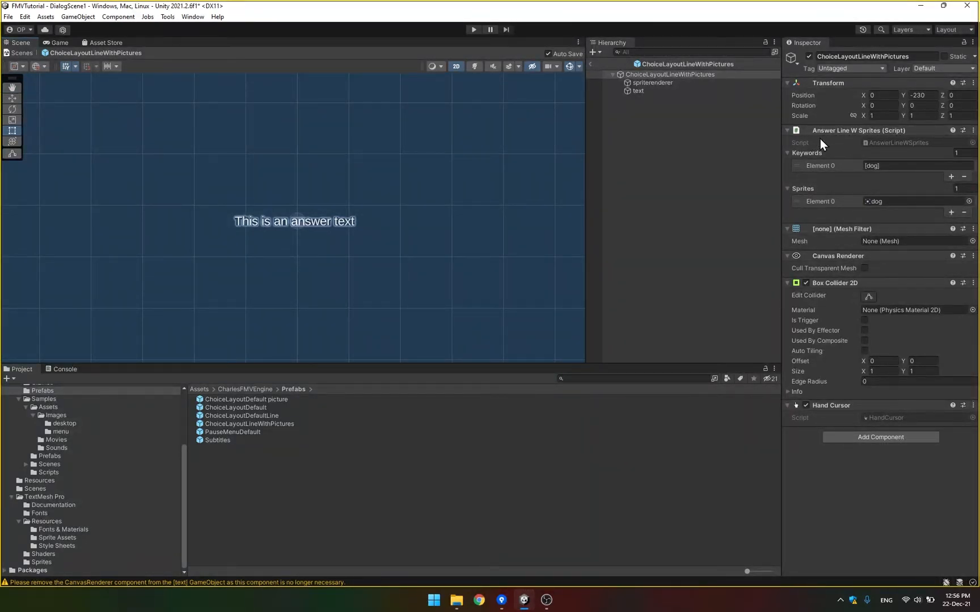
left_click(913, 165)
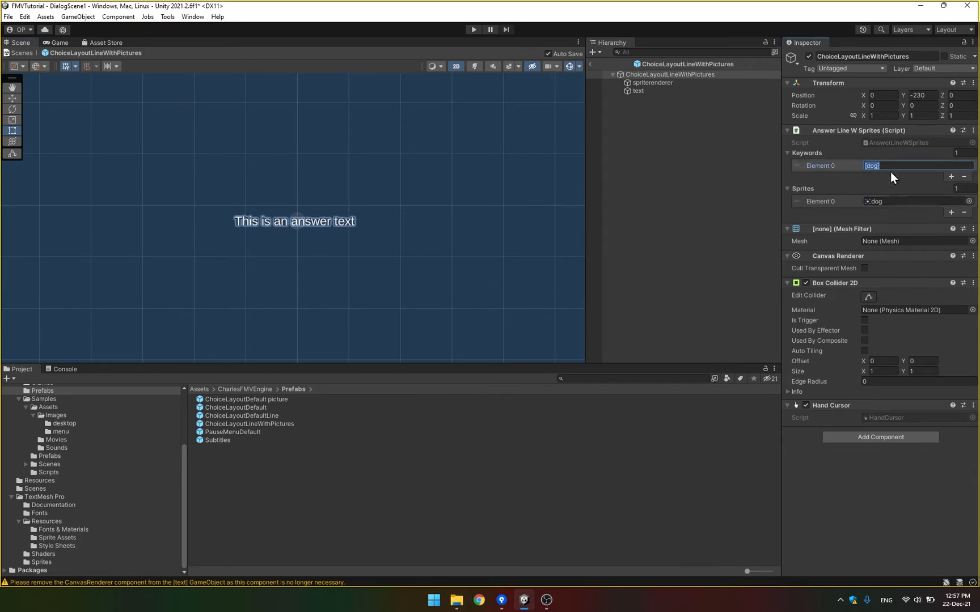
left_click(63, 423)
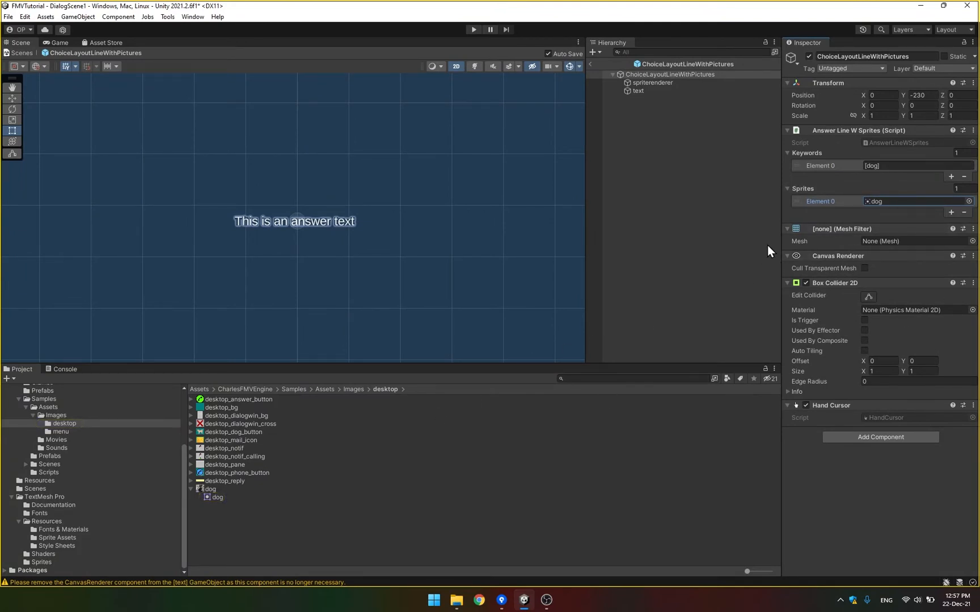
left_click(917, 166)
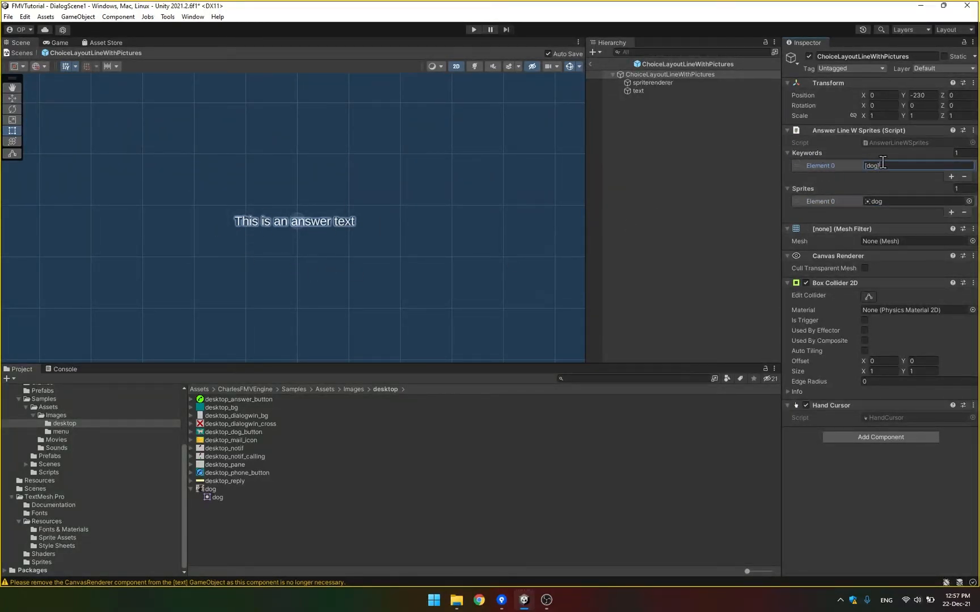
mouse_move(366, 200)
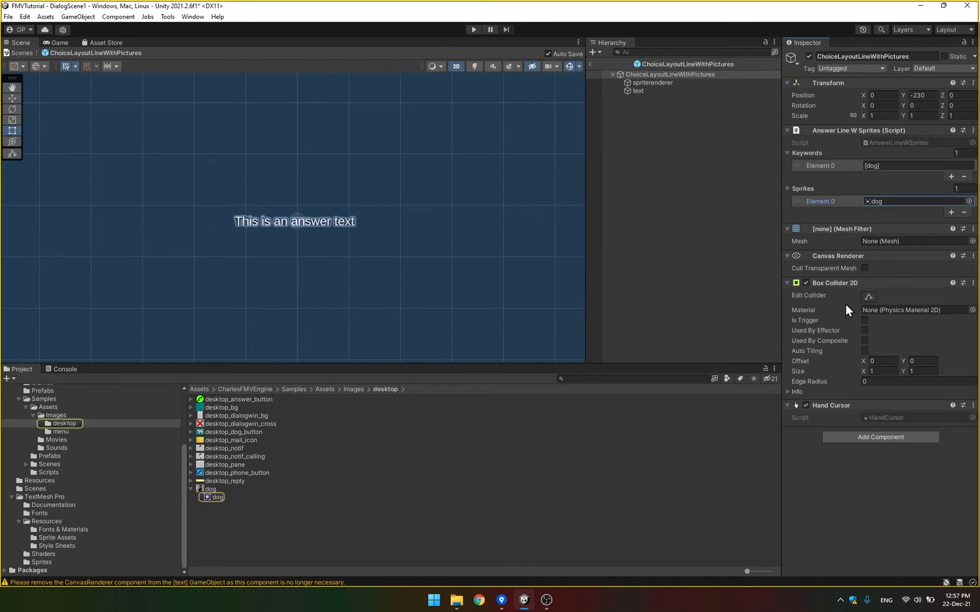
Step: Add keyword [mail] paired with sprite desktop_mail_icon, then exit prefab mode
left_click(960, 153)
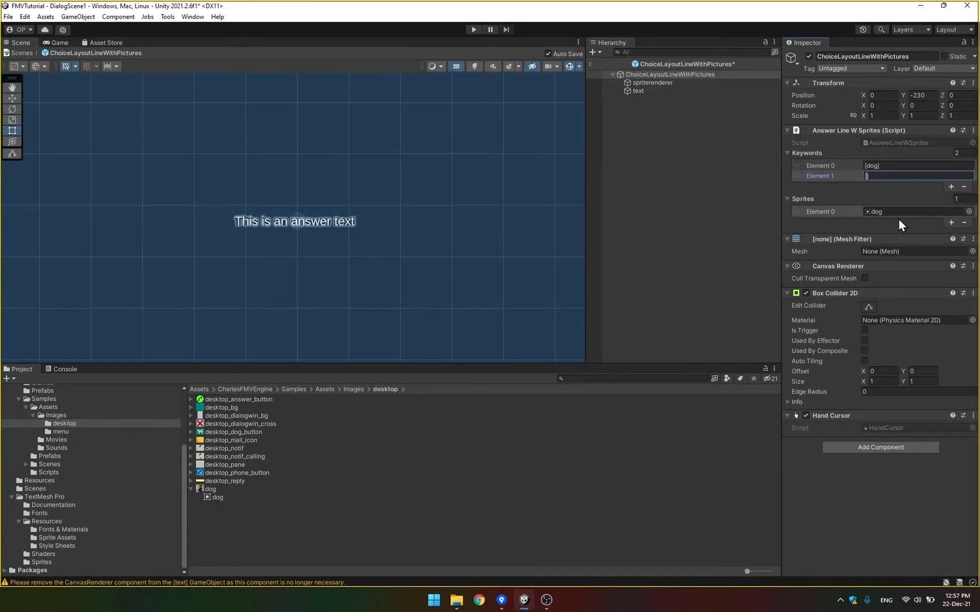
type("[mail]")
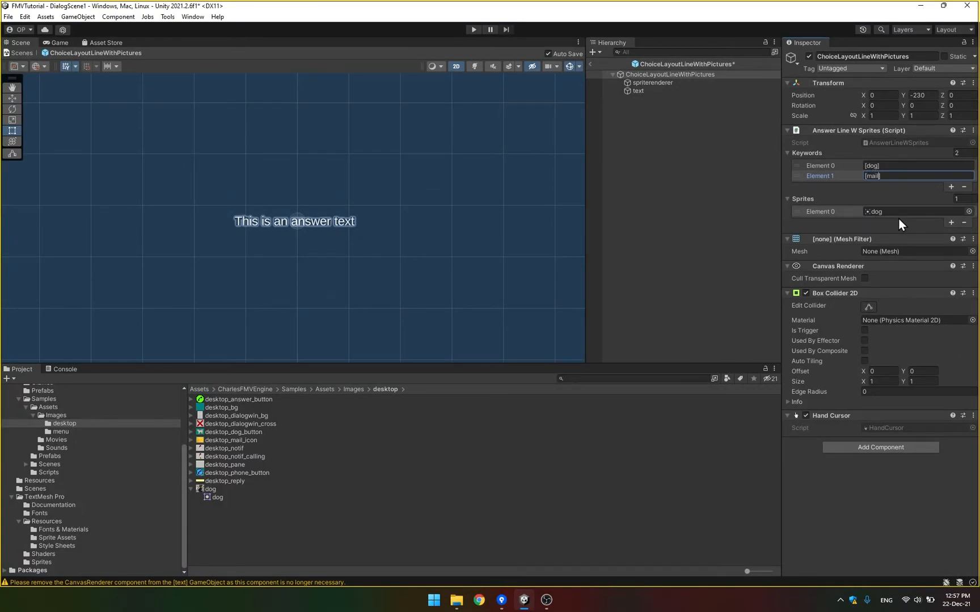
left_click(951, 222)
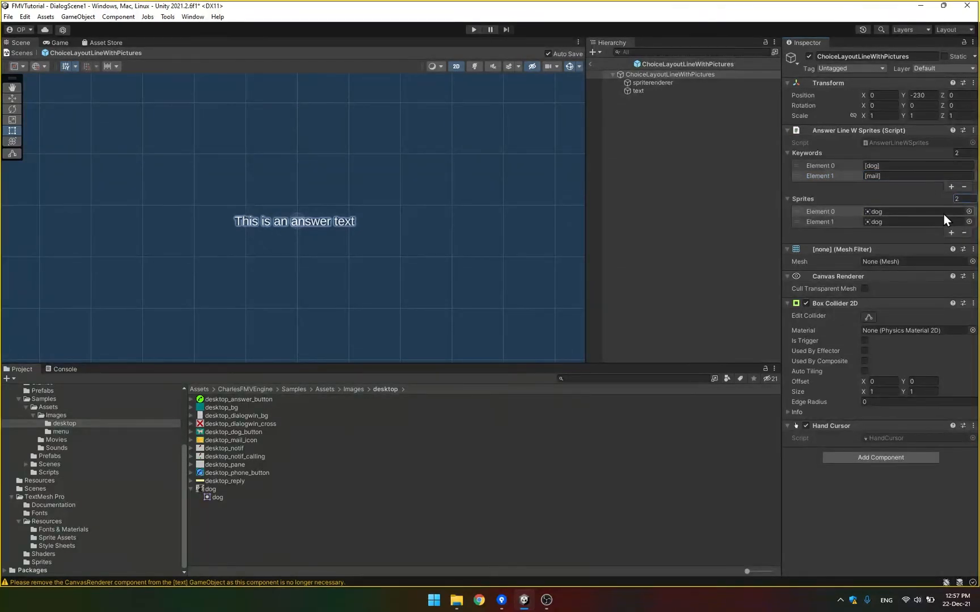
left_click(230, 440)
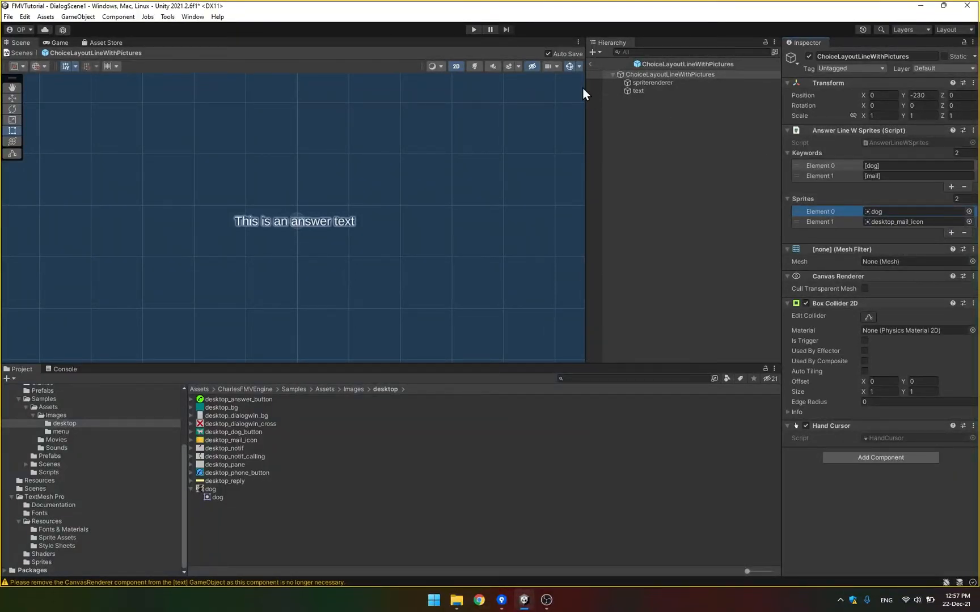
left_click(638, 94)
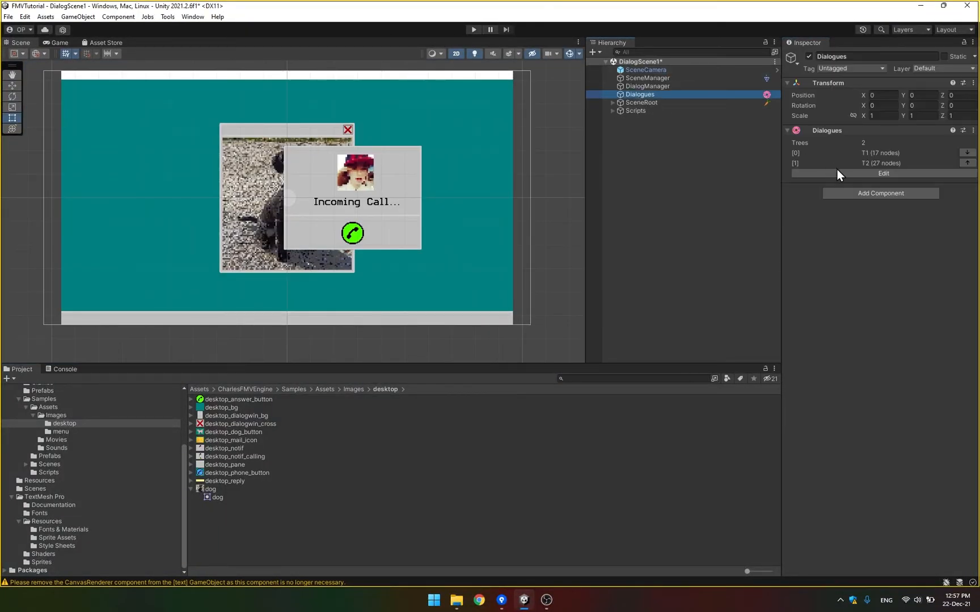
Step: Retype the first fork's second answer as 'The number your calling [mail]' in the Dialog Editor
left_click(881, 174)
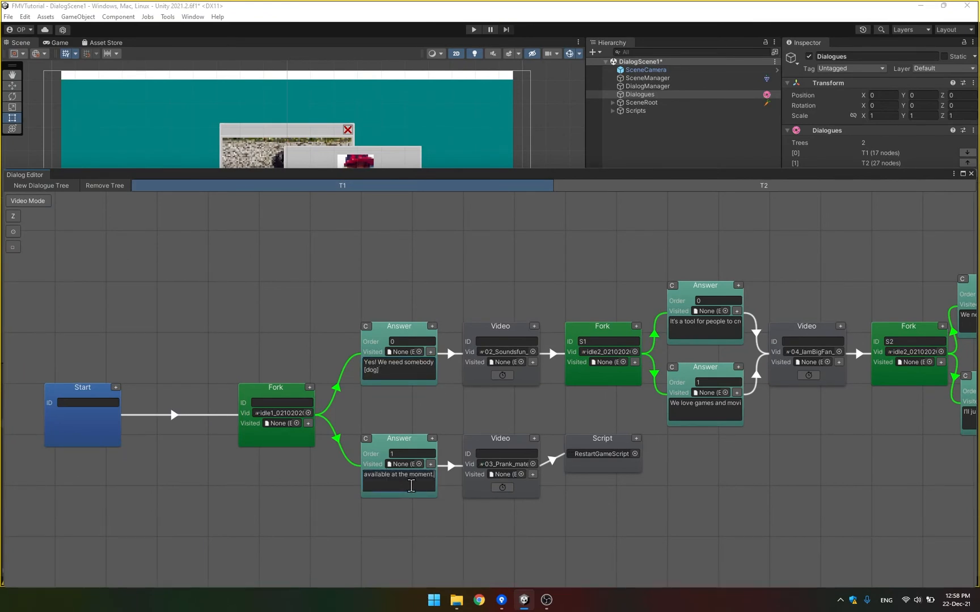
type("The number your calling [ma")
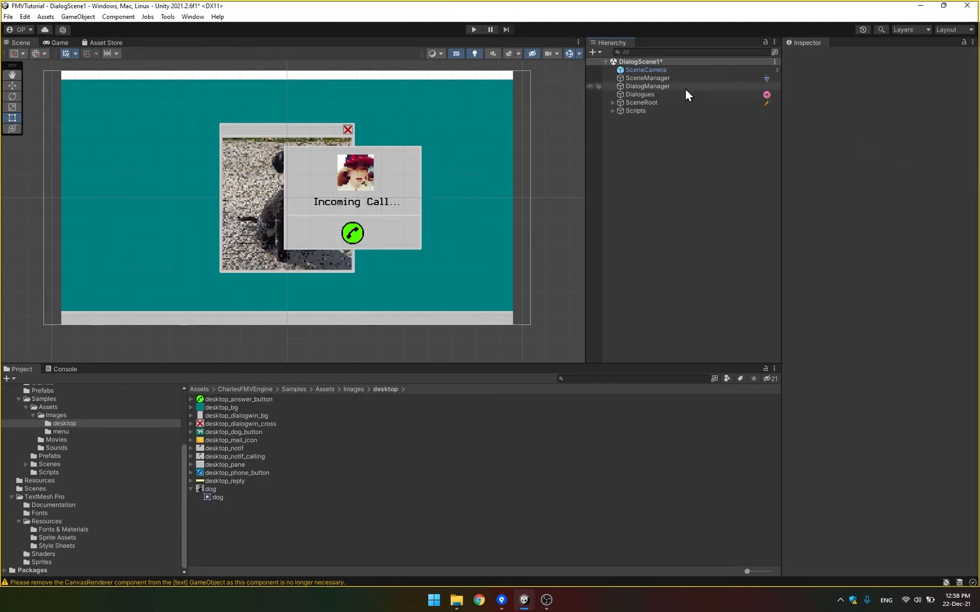
left_click(639, 93)
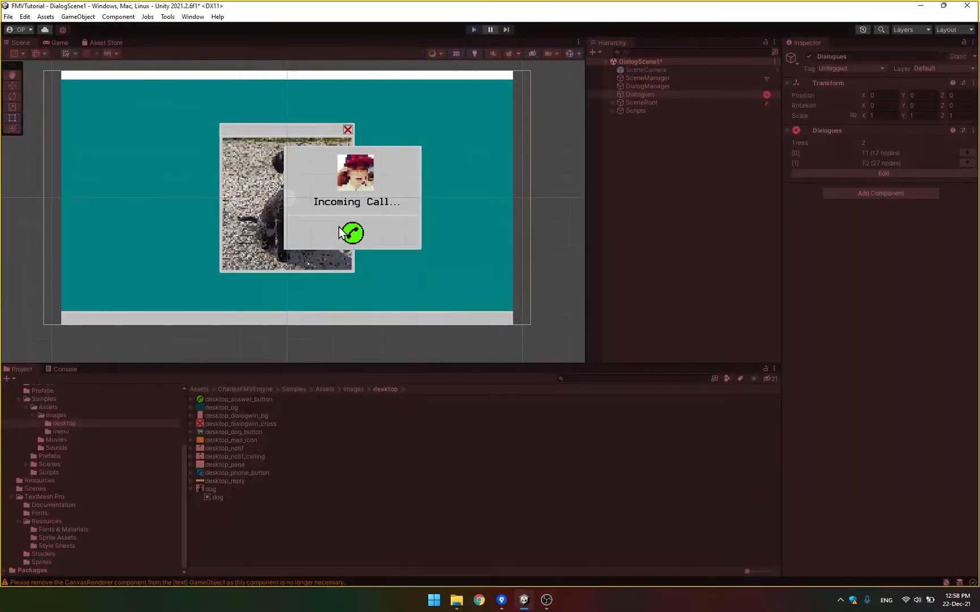
left_click(351, 233)
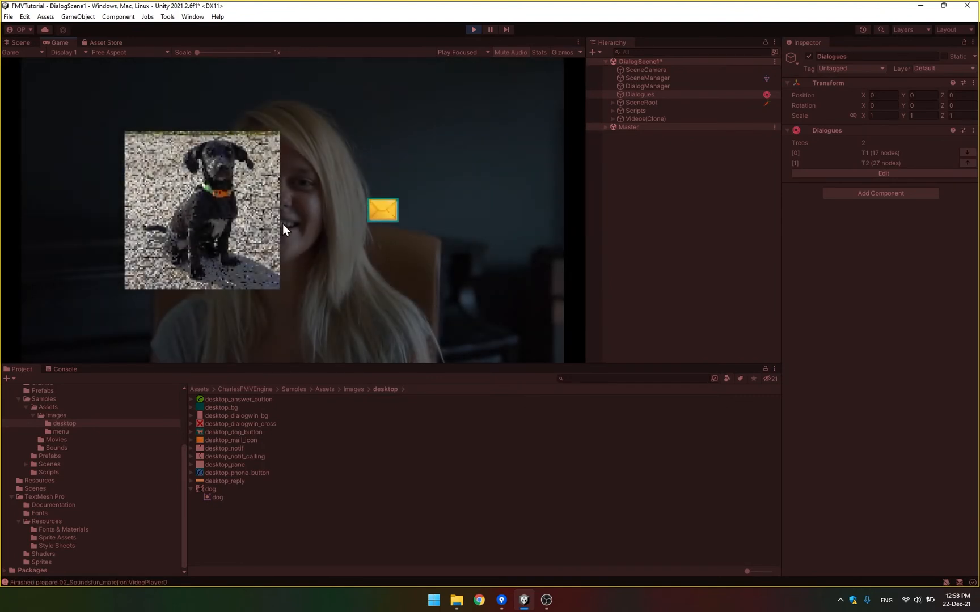
mouse_move(300, 202)
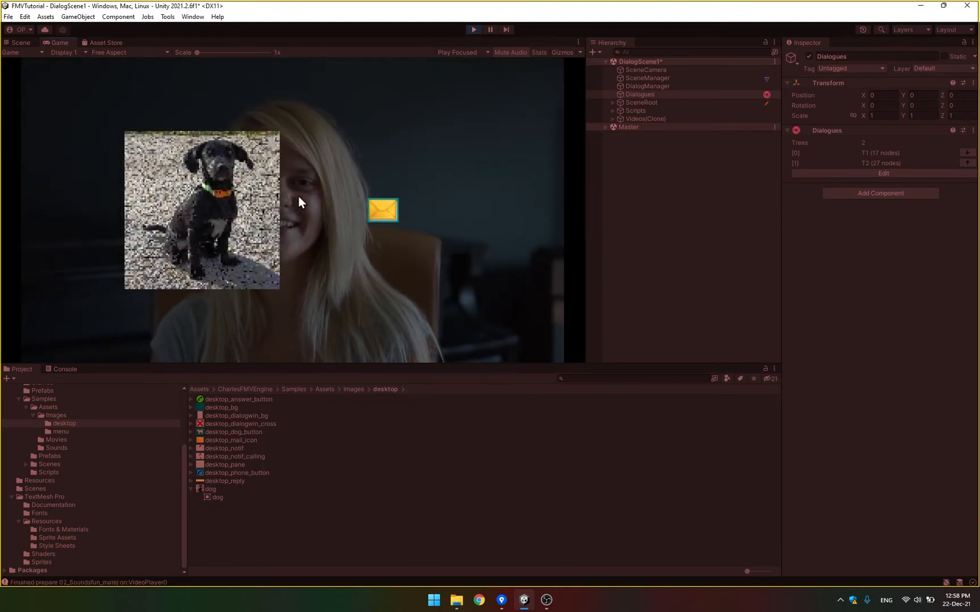
mouse_move(348, 213)
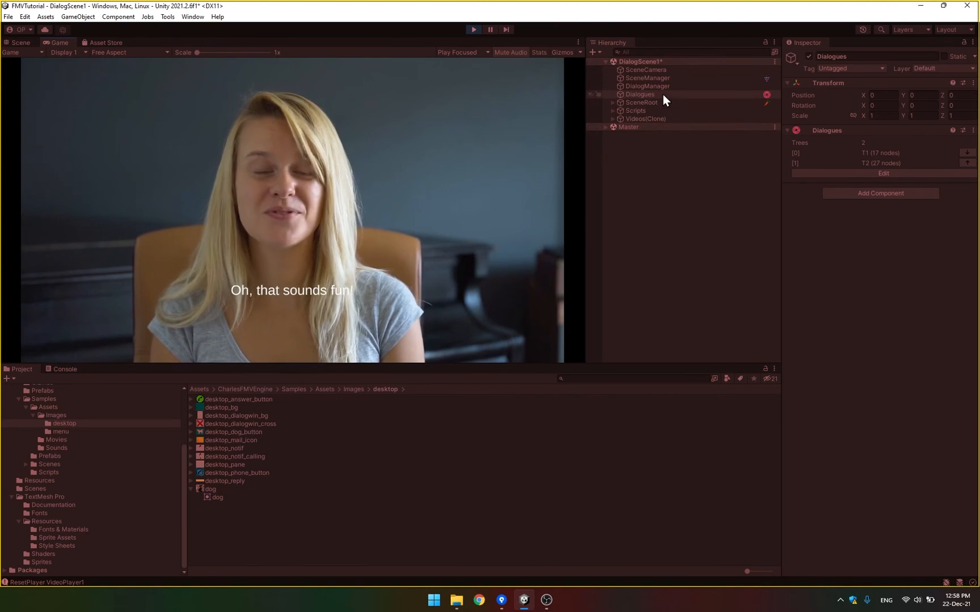
left_click(473, 30)
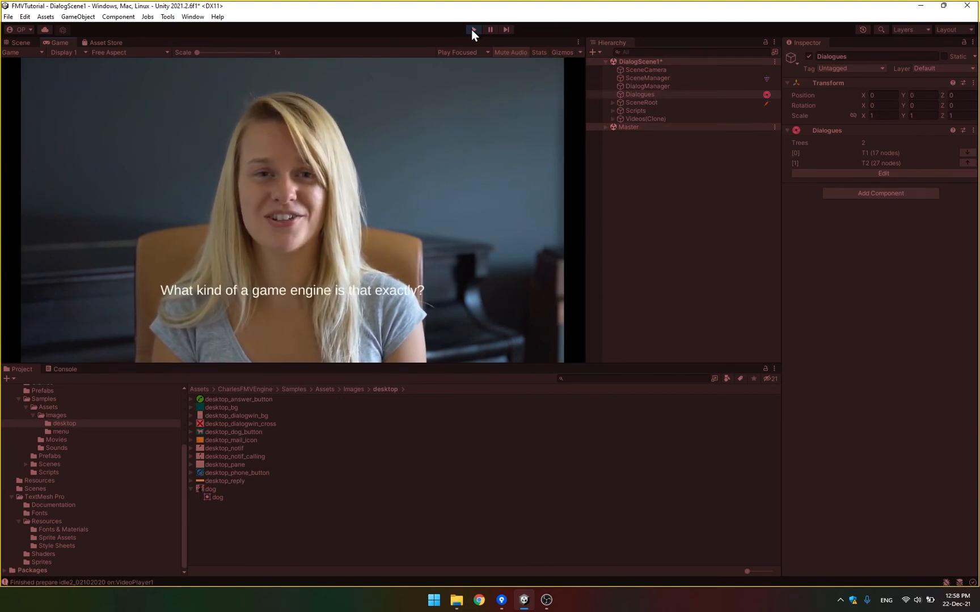
left_click(473, 29)
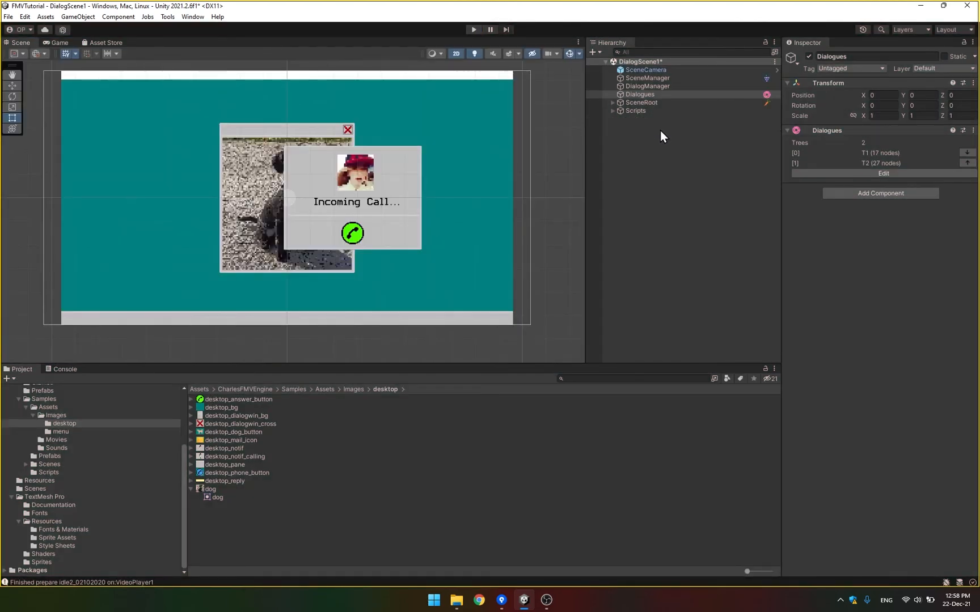
left_click(640, 94)
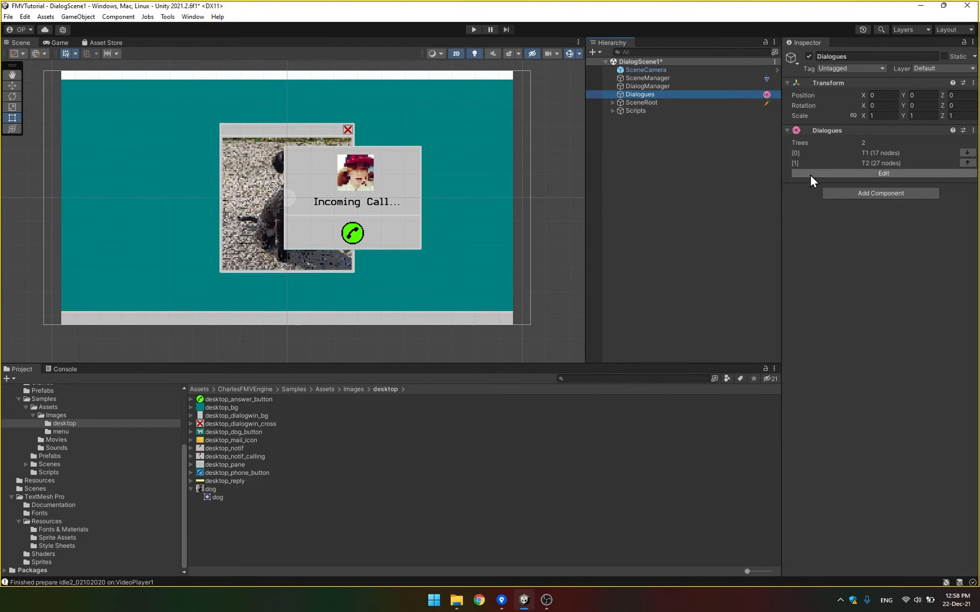
Step: Reopen the Dialog Editor on the T1 dialogue tree
left_click(882, 173)
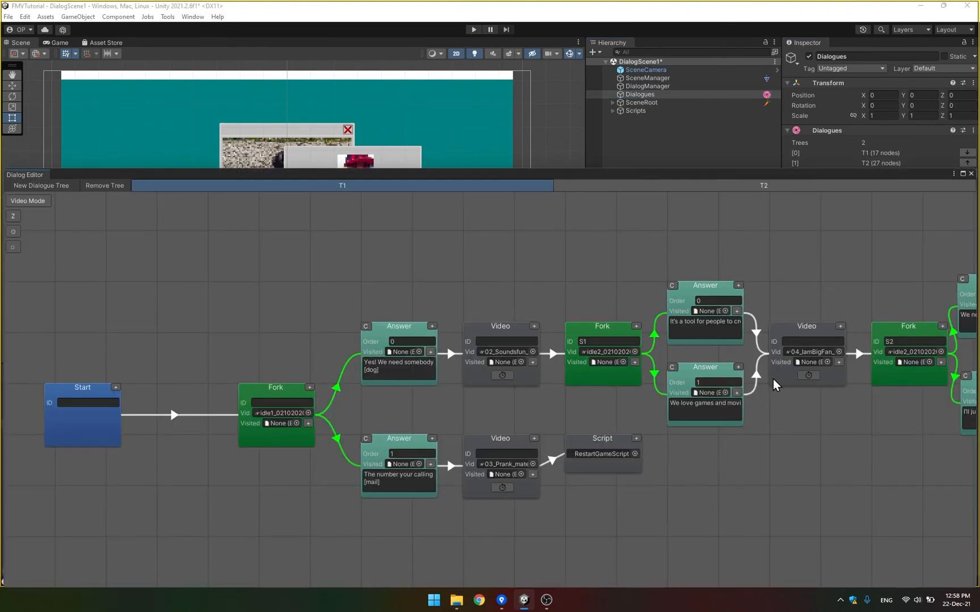
mouse_move(418, 186)
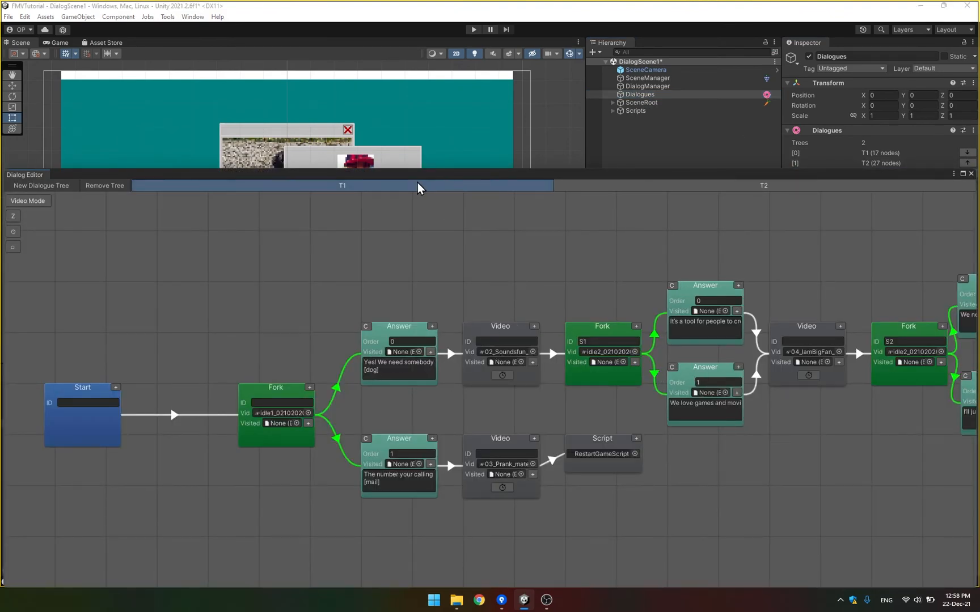
mouse_move(779, 342)
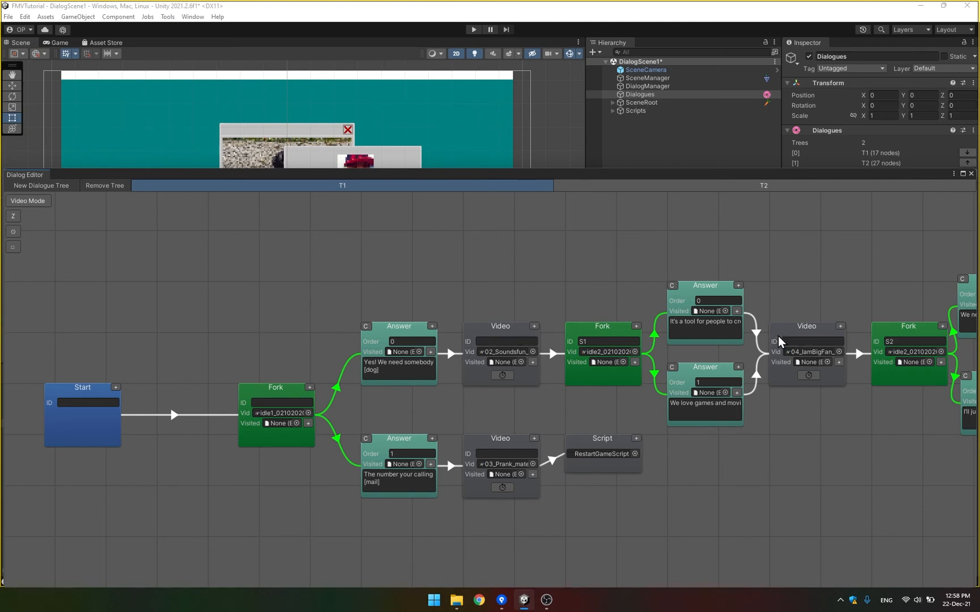
mouse_move(400, 393)
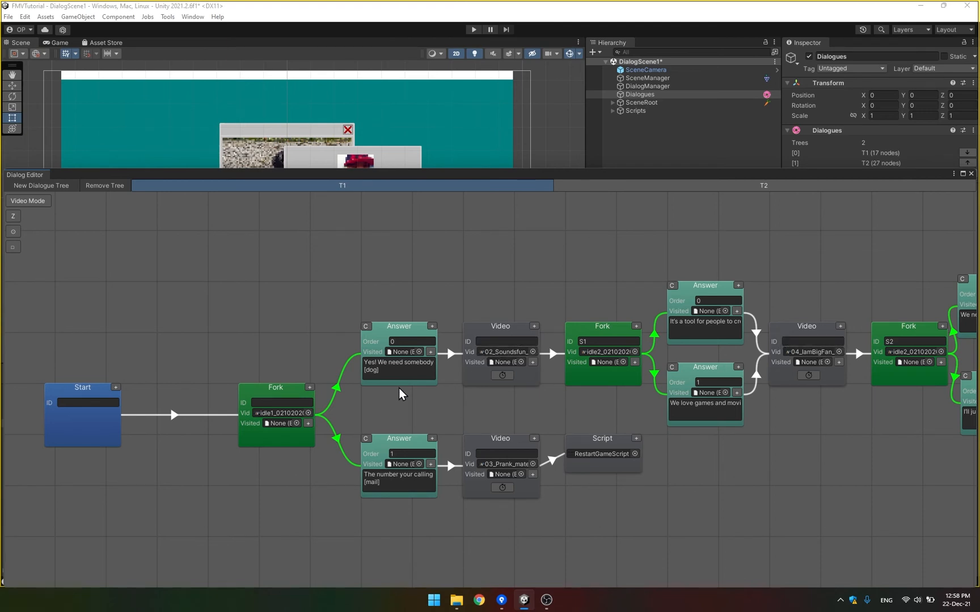
mouse_move(673, 300)
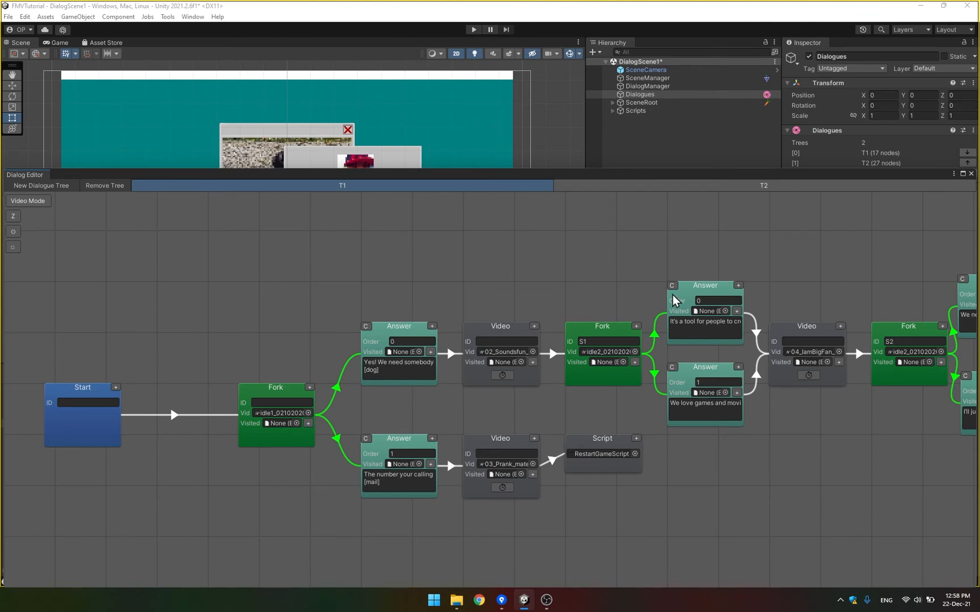
mouse_move(672, 431)
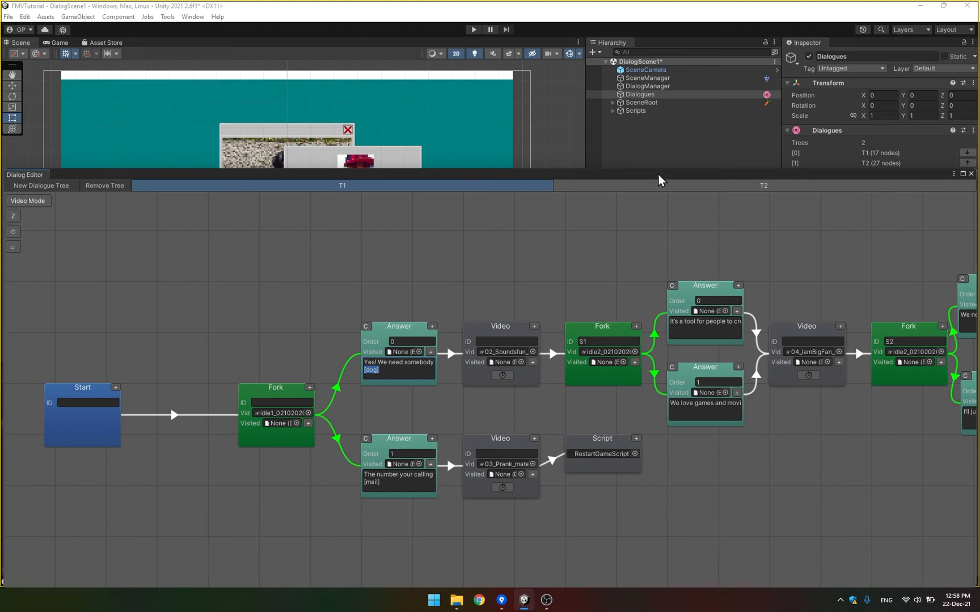
mouse_move(502, 342)
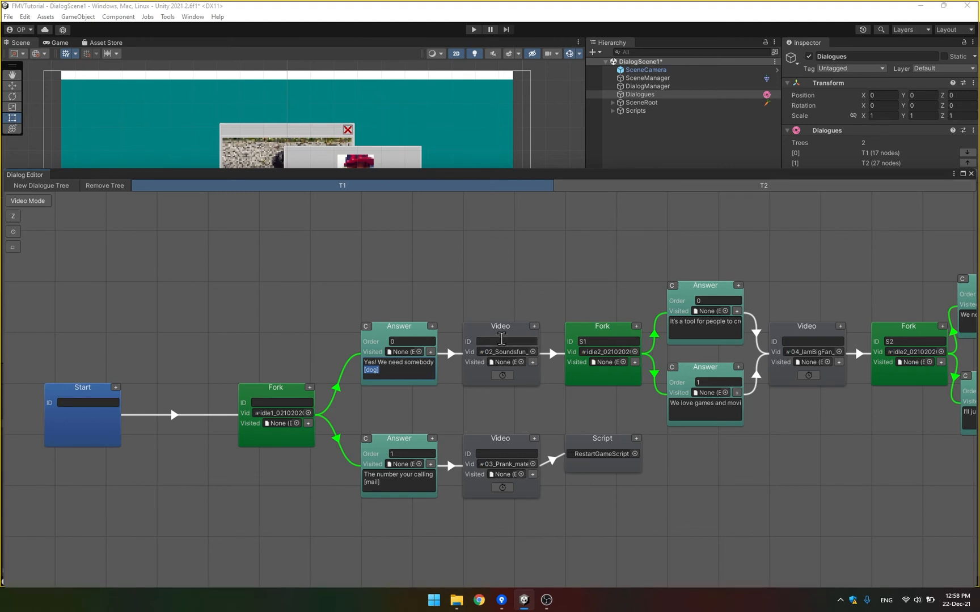
mouse_move(490, 252)
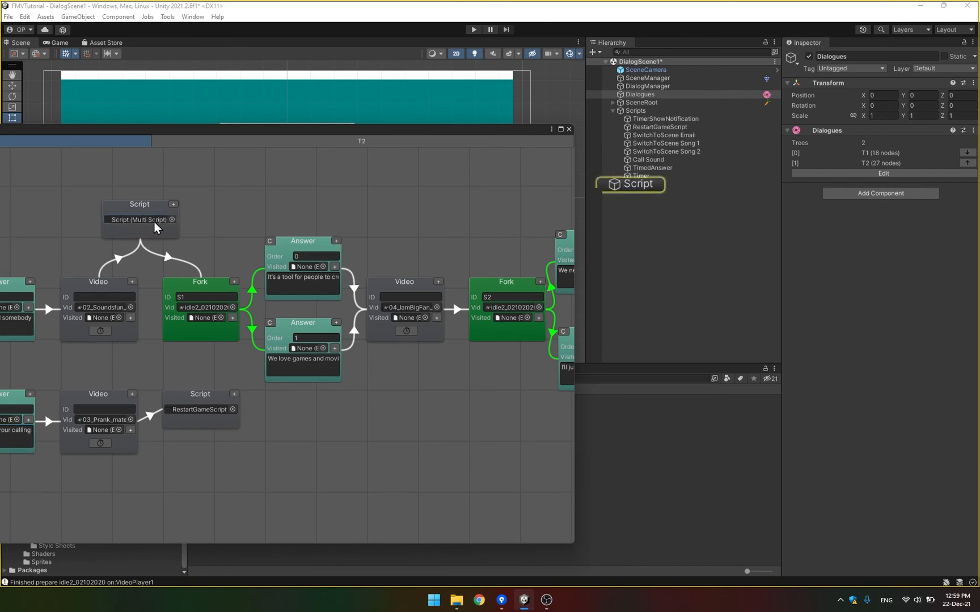
Step: Rename the script object 'Replace Layout Prefab' and add a Replace Dialog Layout component
left_click(640, 183)
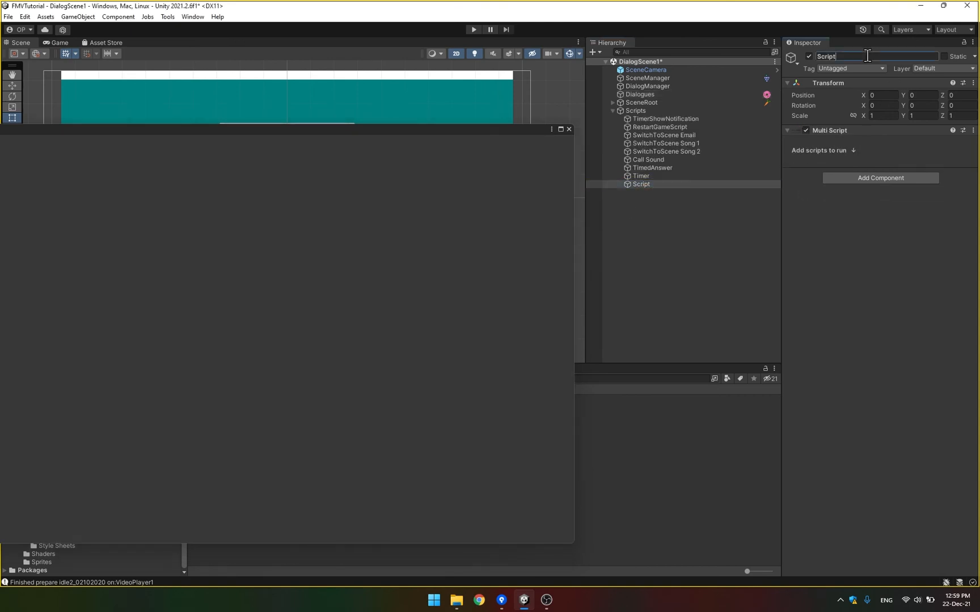
type("Replace")
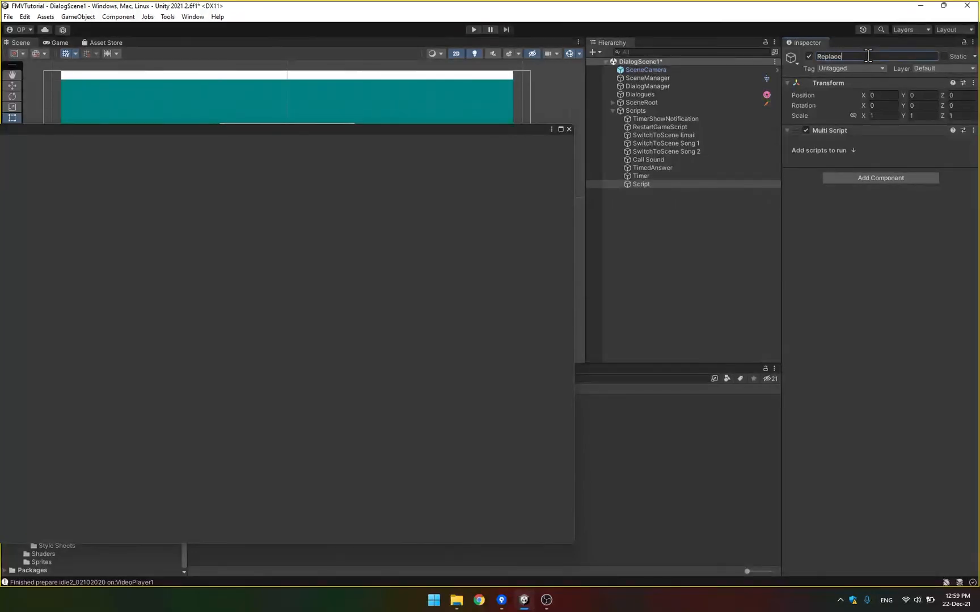
type("Layout Prefab")
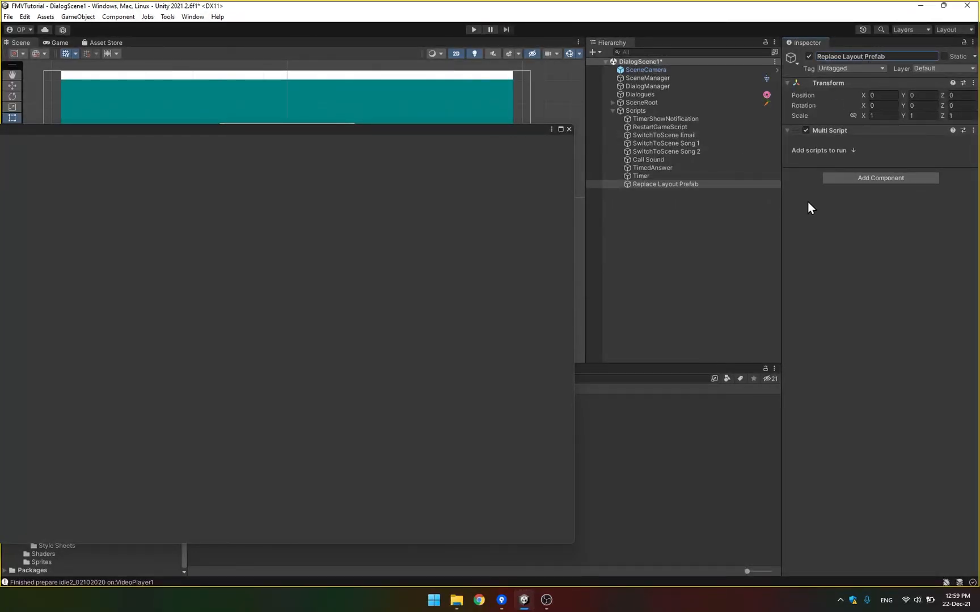
left_click(879, 177)
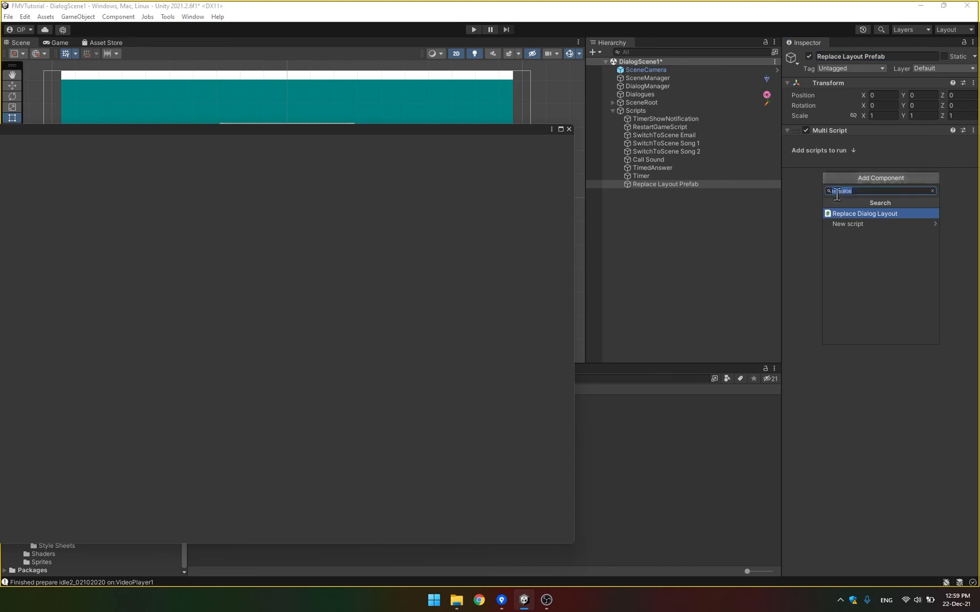
left_click(864, 213)
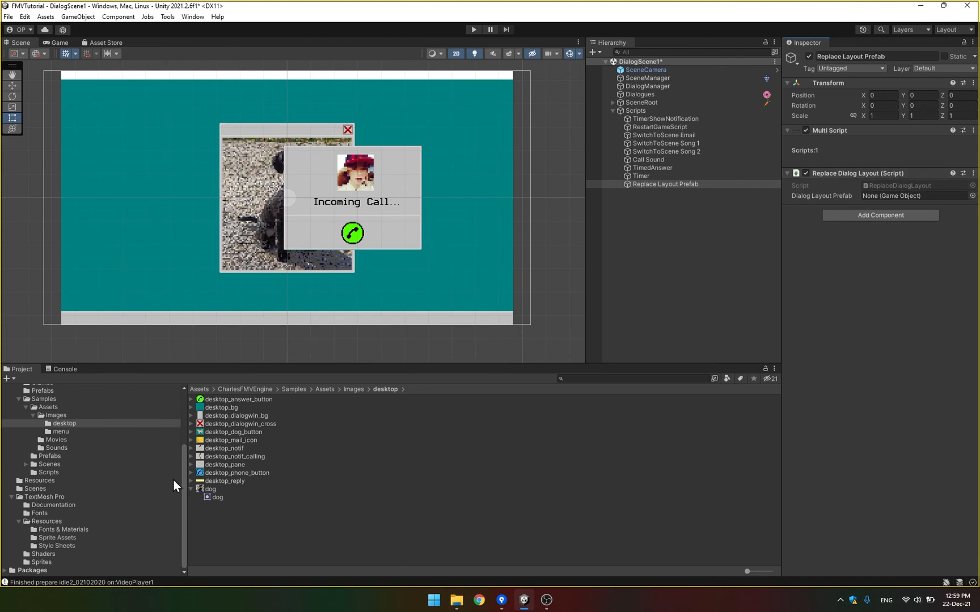
Step: Assign ChoiceLayoutDefault picture as Dialog Layout Prefab and ChoiceLayoutDefault as engine Dialog Choice Prefab
left_click(39, 480)
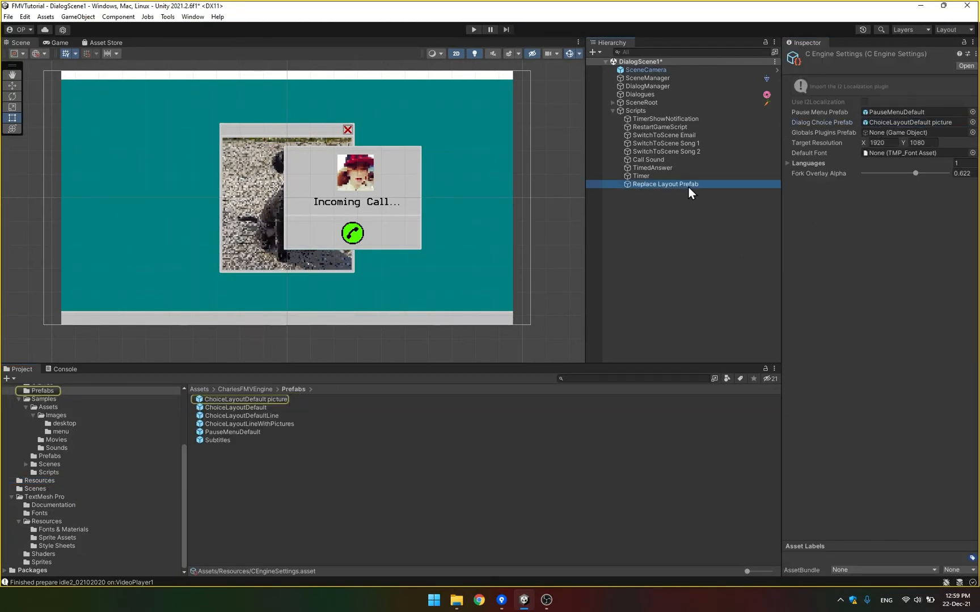
left_click(664, 183)
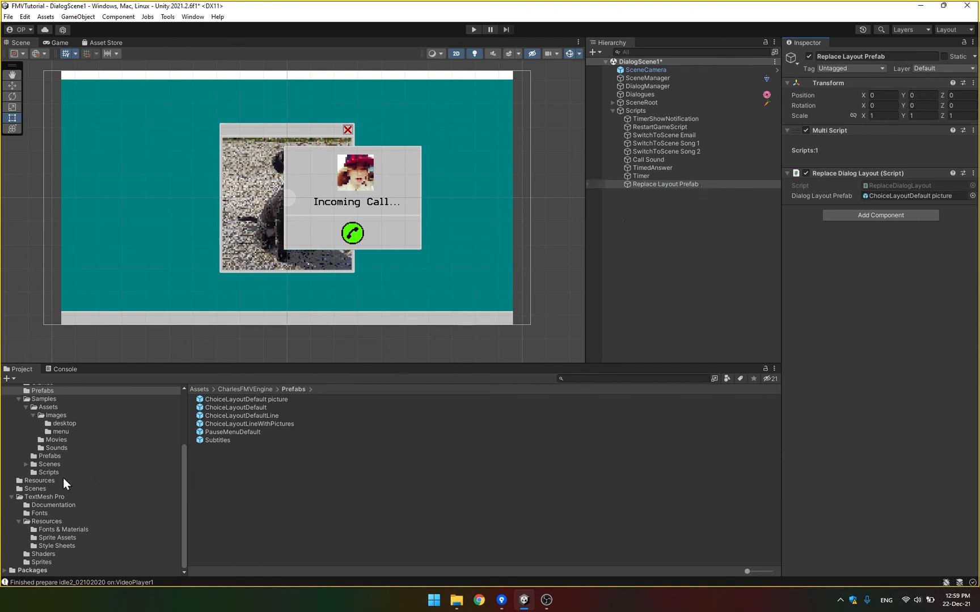
left_click(40, 480)
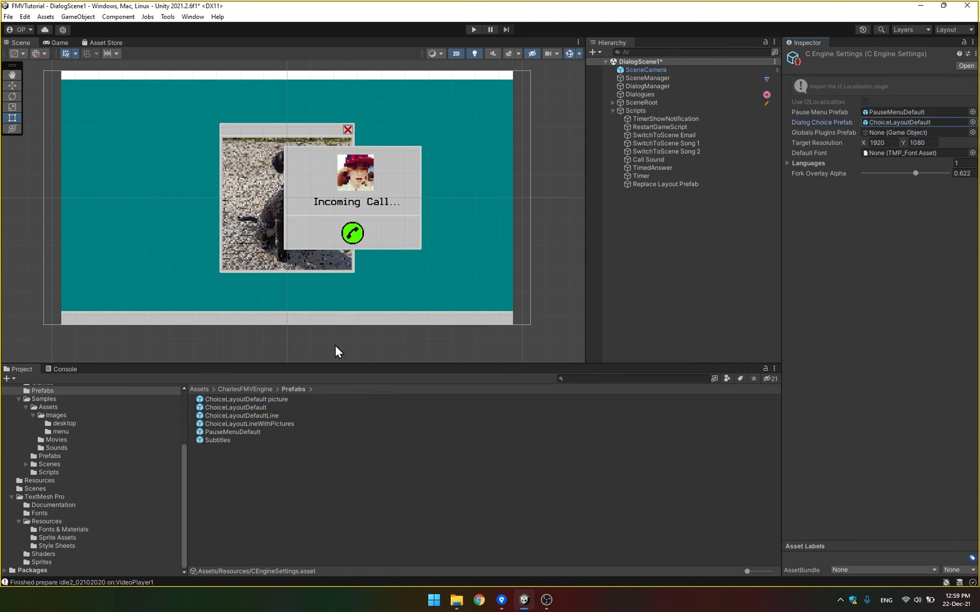
mouse_move(276, 445)
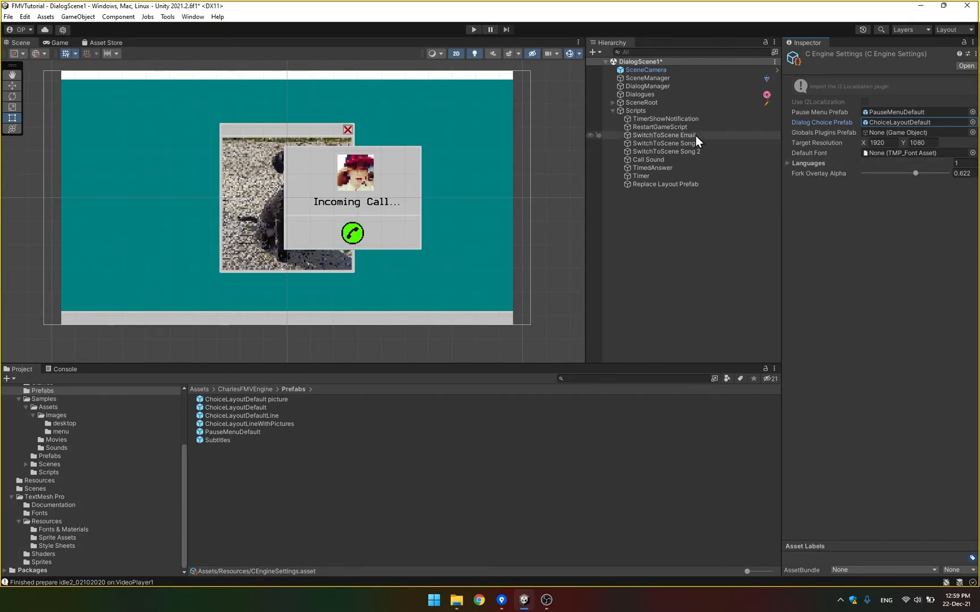
left_click(664, 184)
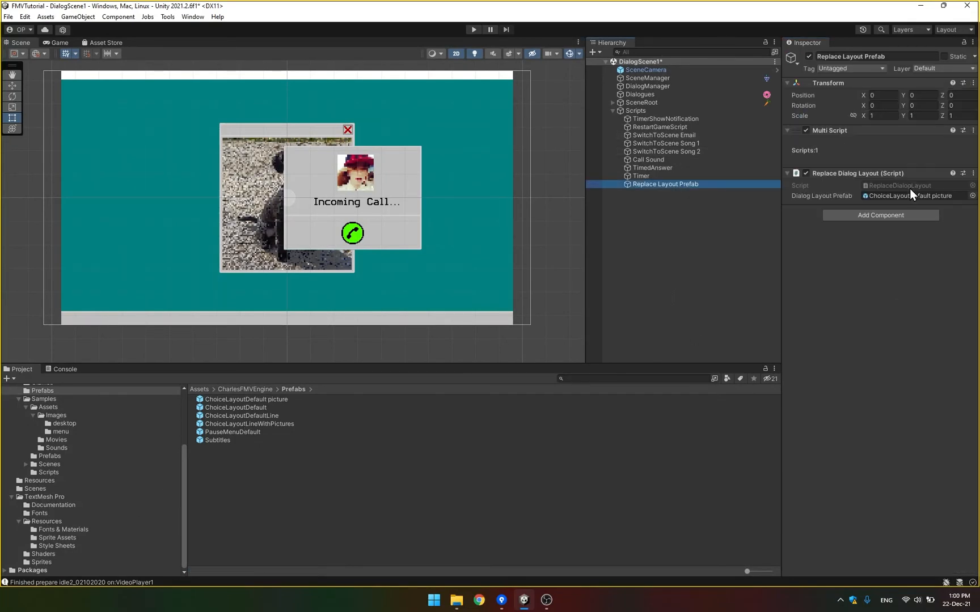
left_click(640, 94)
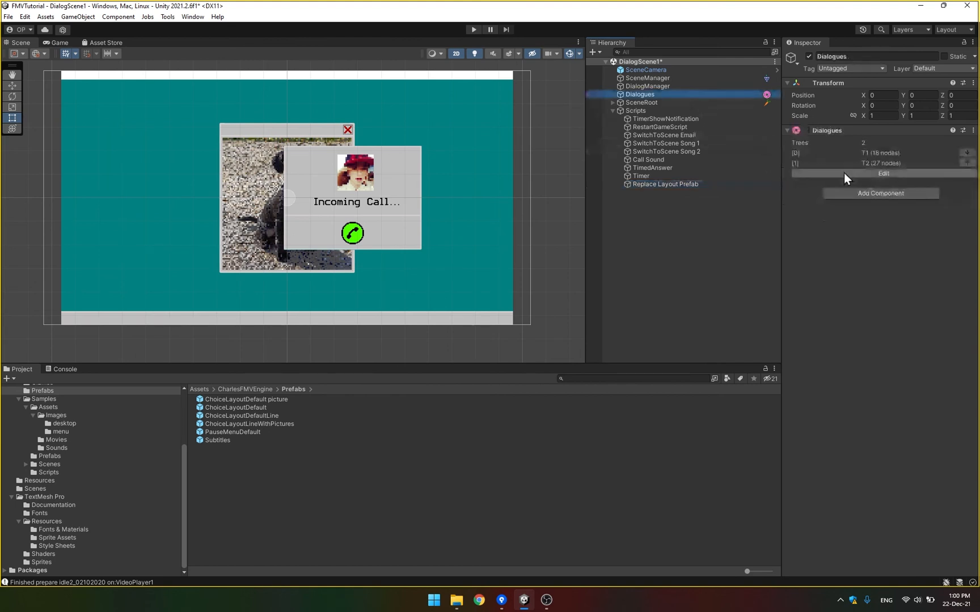
Step: Tag fork S1's first answer with [dog] and its second with [mail]
left_click(883, 173)
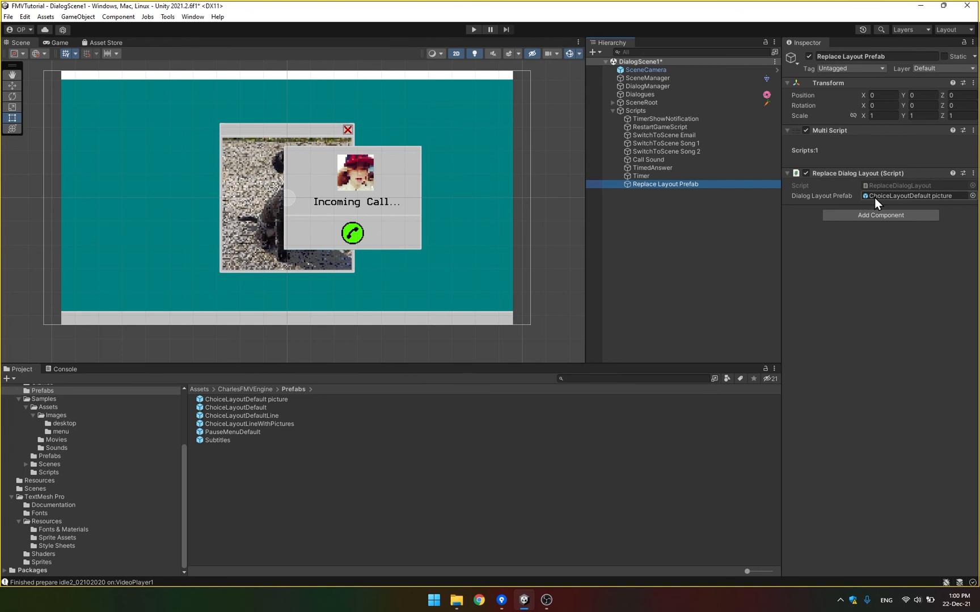
left_click(639, 94)
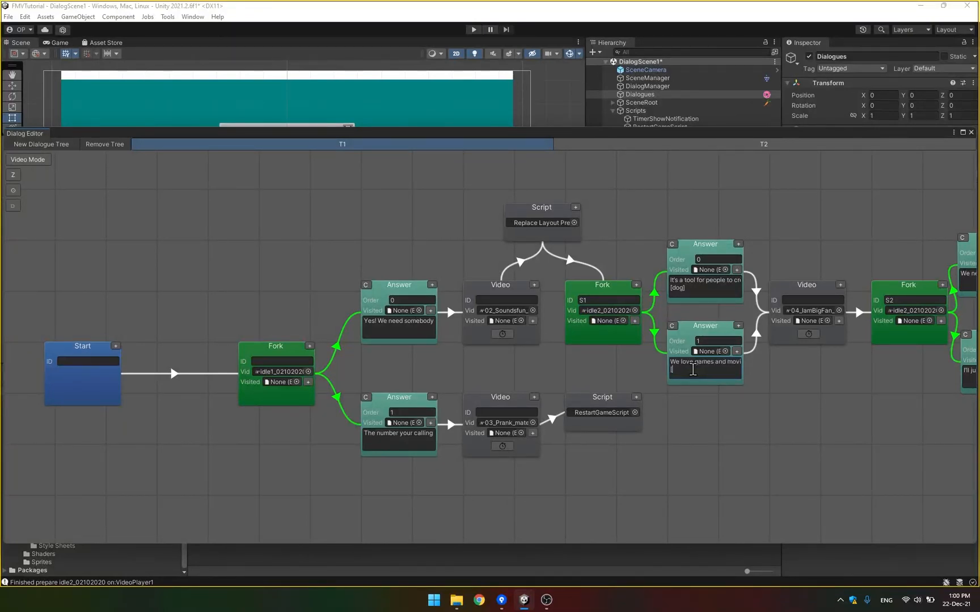
type("[mail]")
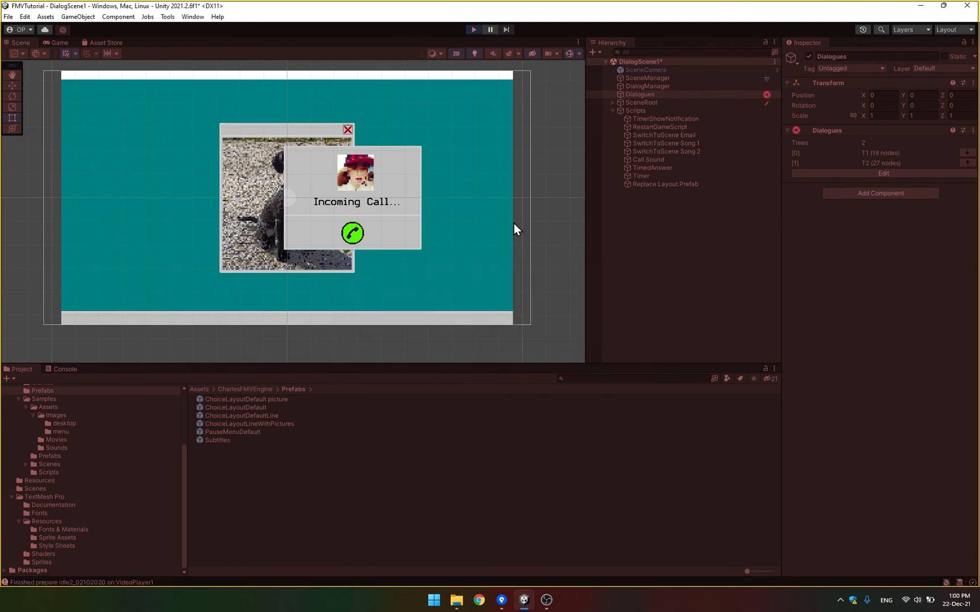
Step: Play through the first text answer to the dog and mail picture choices, picking mail
left_click(473, 29)
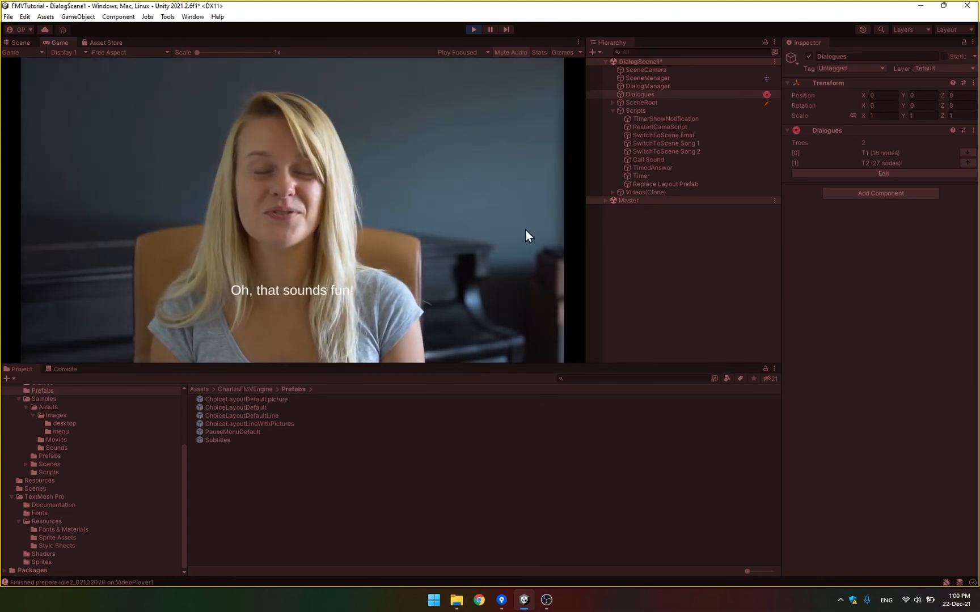
mouse_move(388, 229)
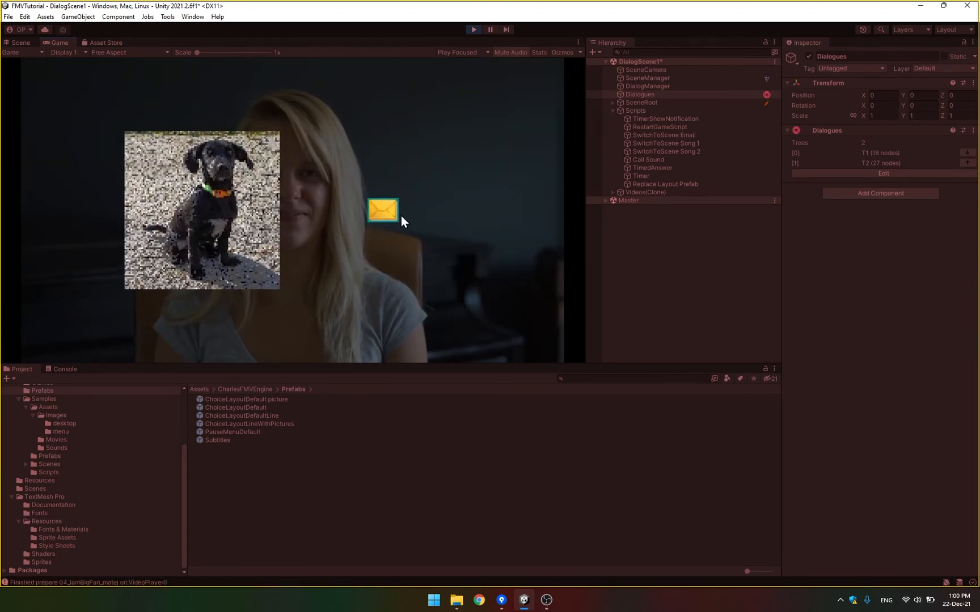
left_click(19, 42)
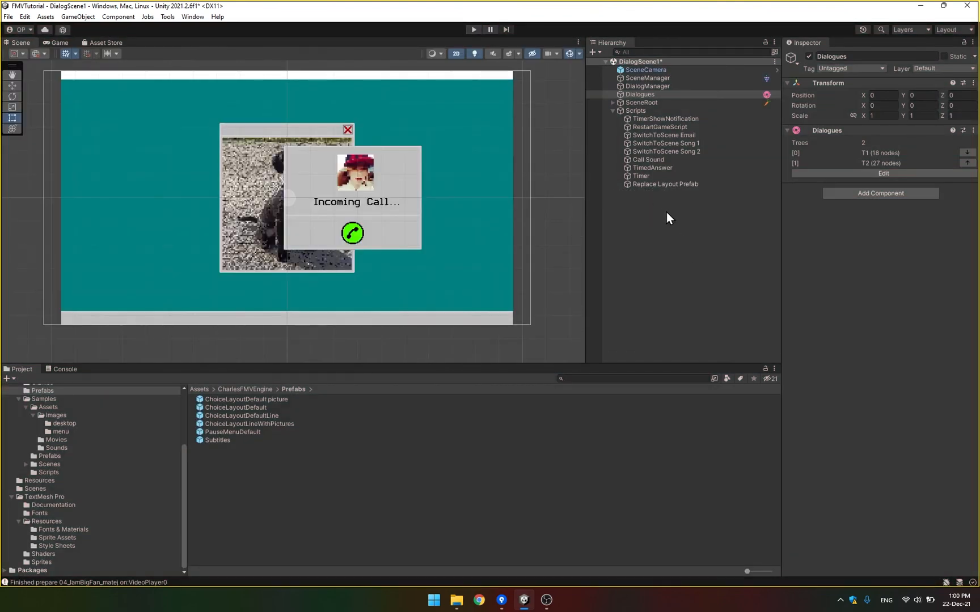
Step: Inspect Replace Layout Prefab and CEngineSettings in Assets/Resources, then bring up OBS
left_click(664, 184)
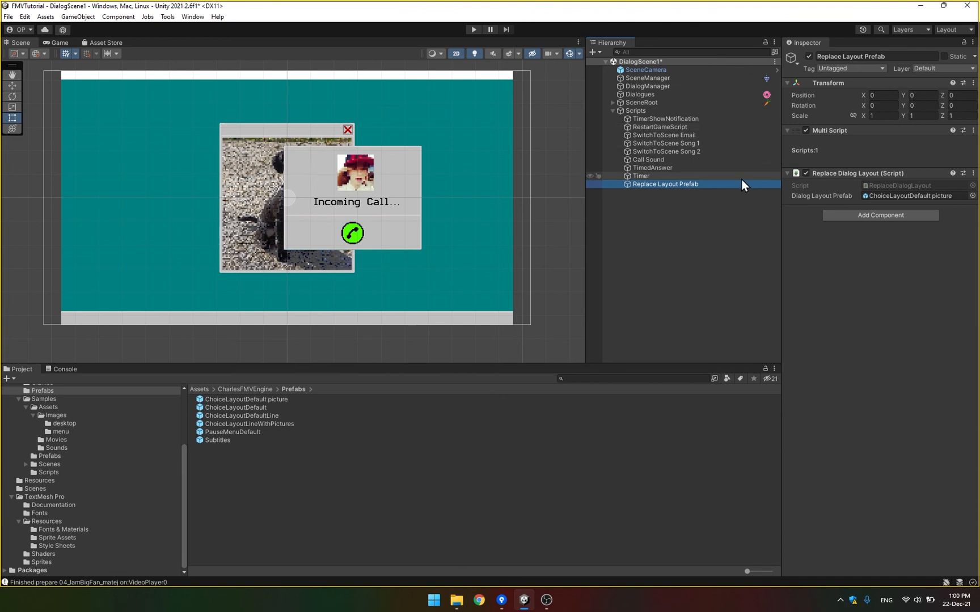
mouse_move(641, 143)
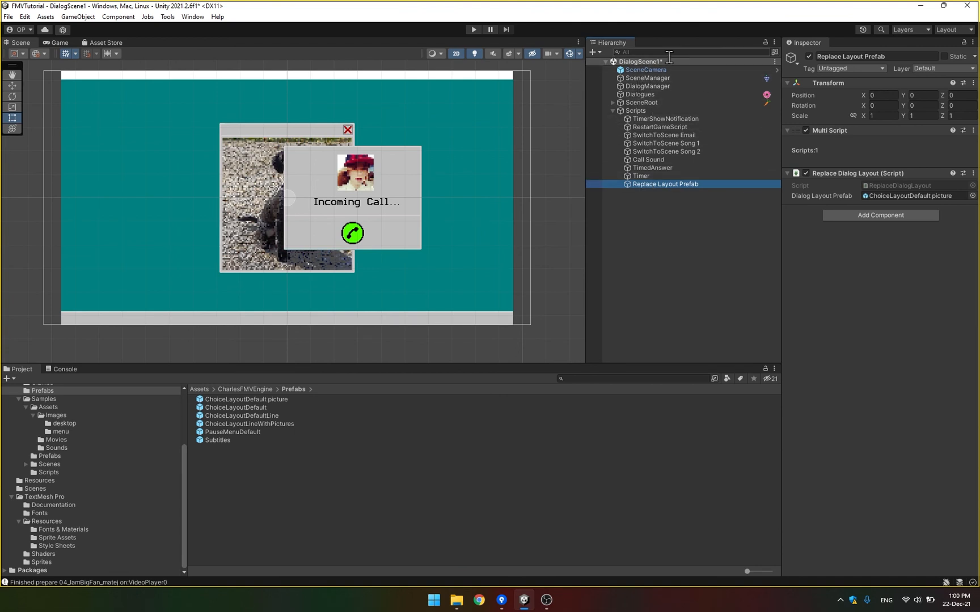
left_click(40, 480)
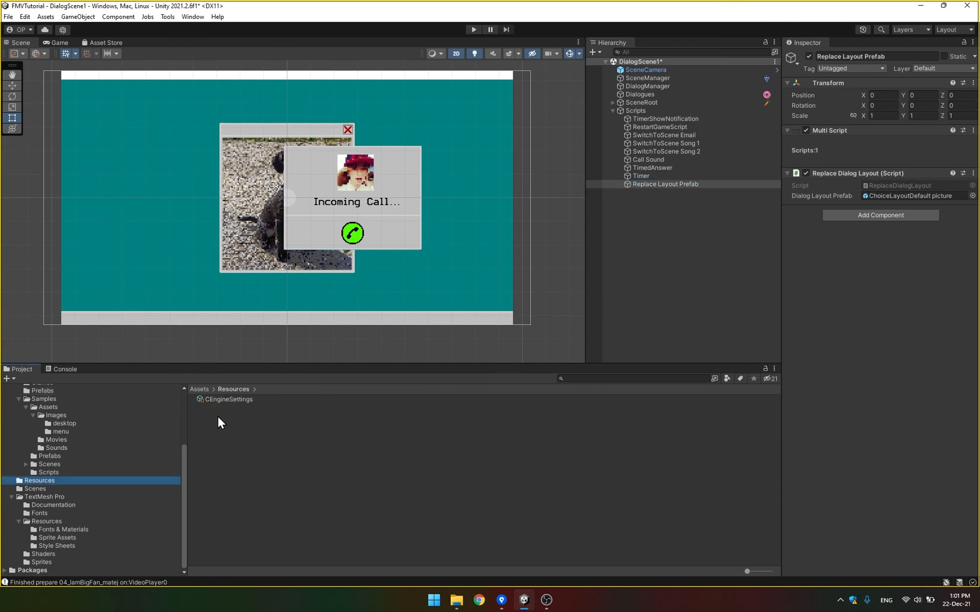
left_click(228, 399)
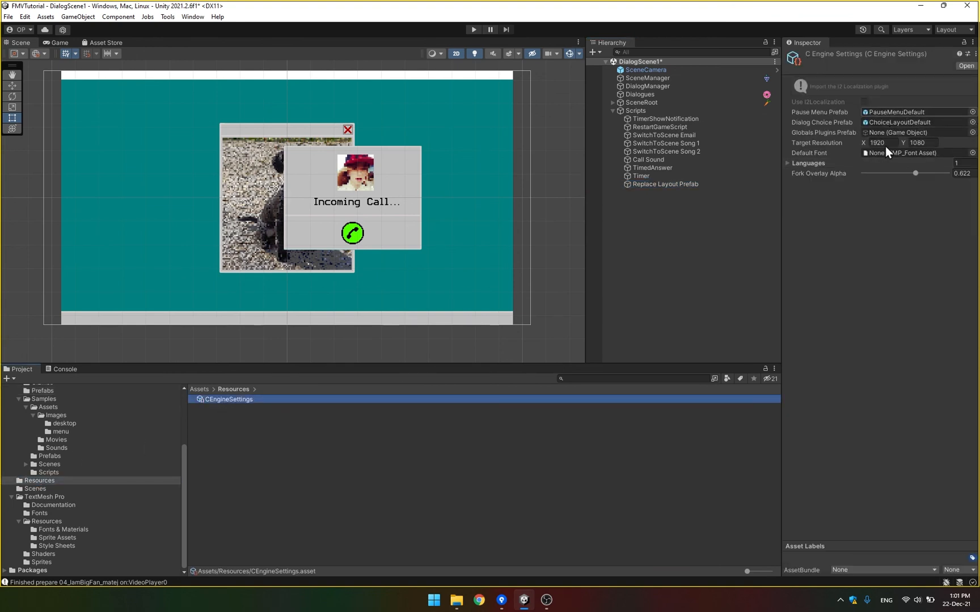
mouse_move(597, 554)
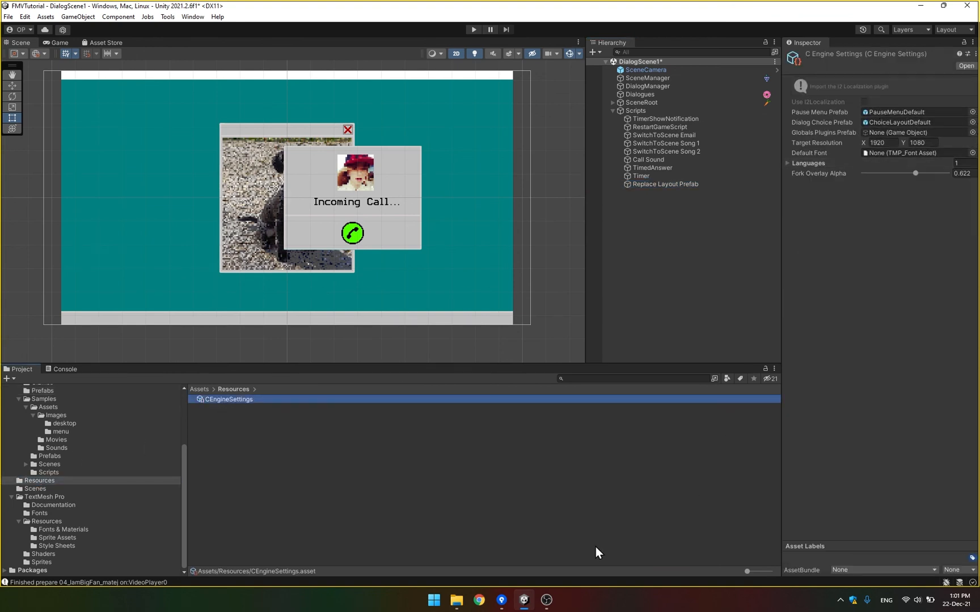
mouse_move(545, 600)
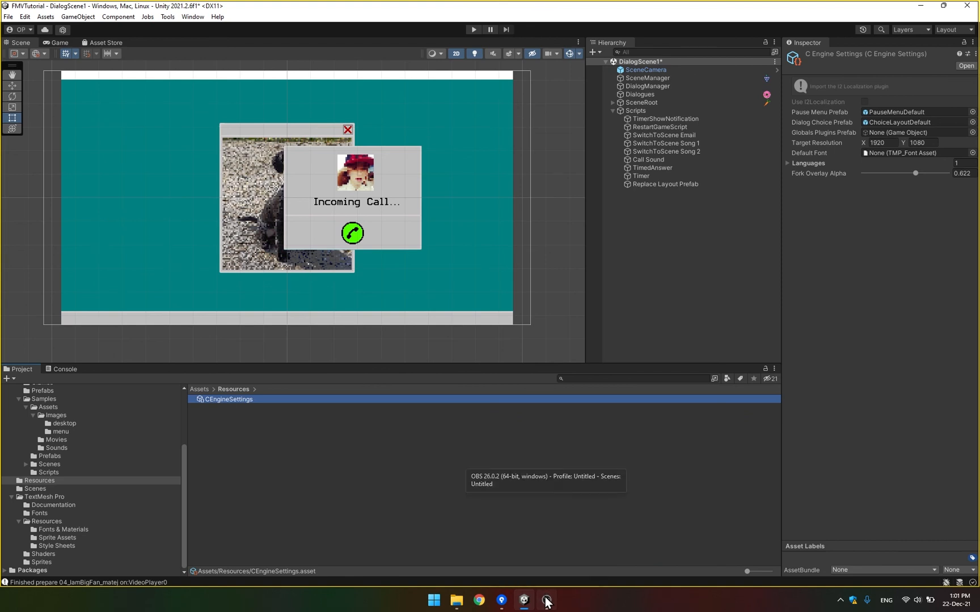
left_click(545, 601)
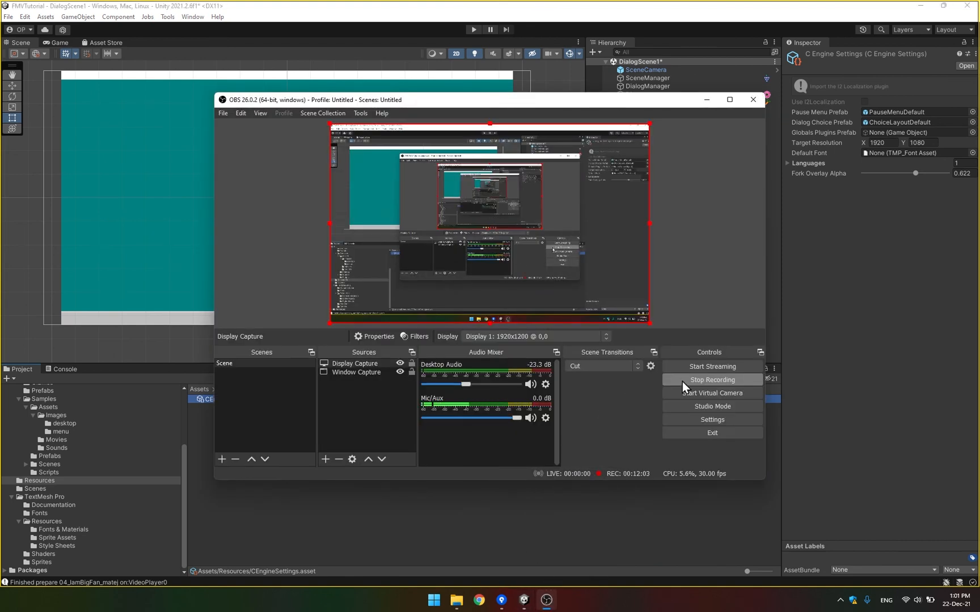